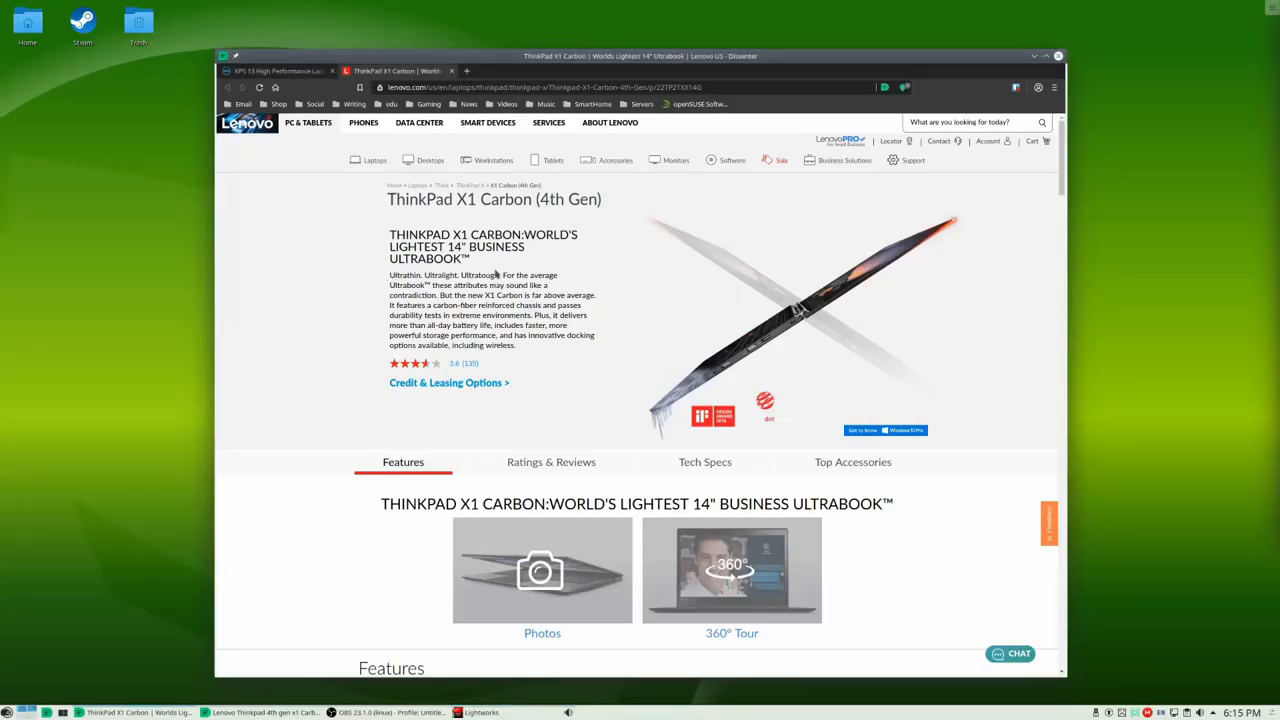
Step: Read the ThinkPad X1 Carbon product blurb and the military-specification testing paragraph, highlighting each
left_click_drag(388, 276, 556, 284)
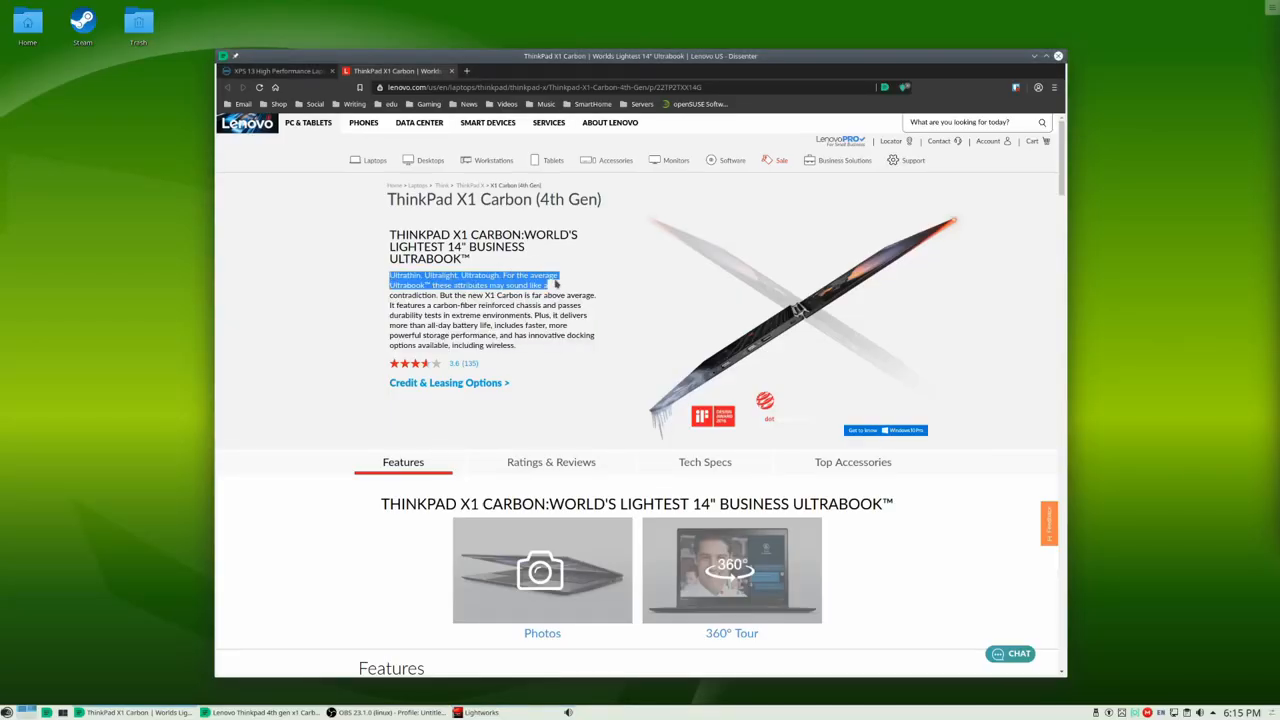
mouse_move(348, 298)
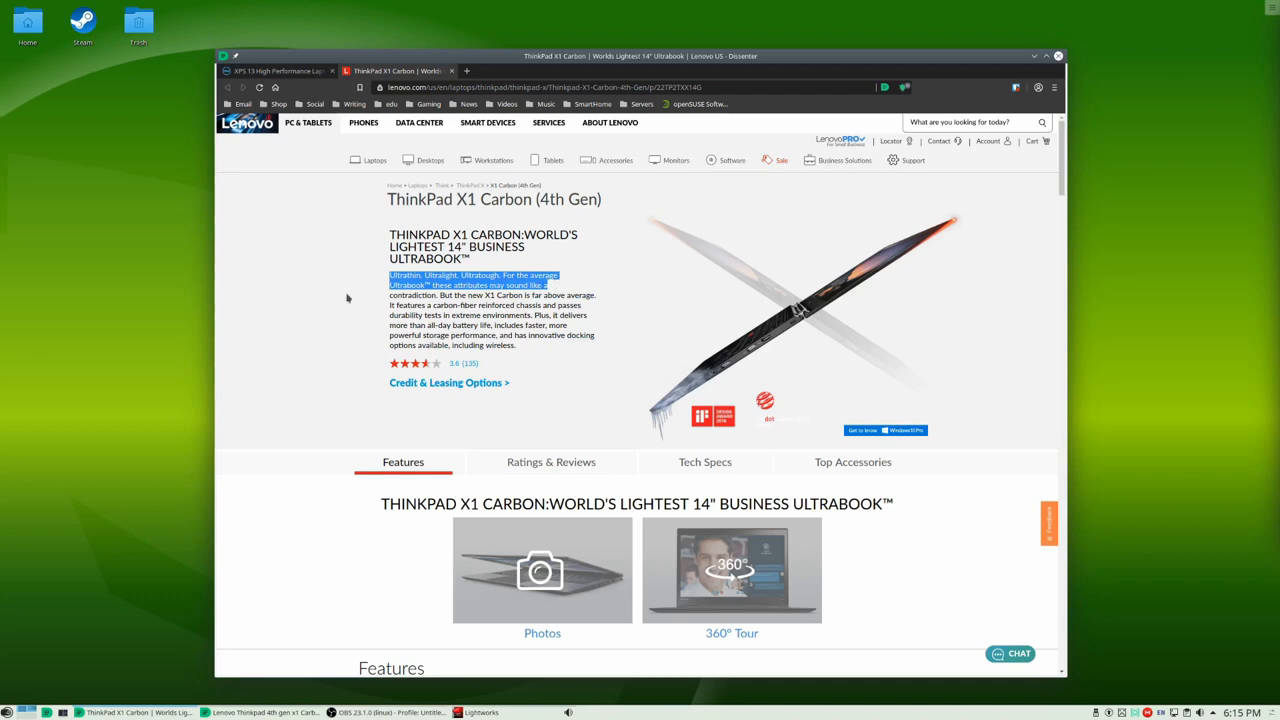
left_click(364, 300)
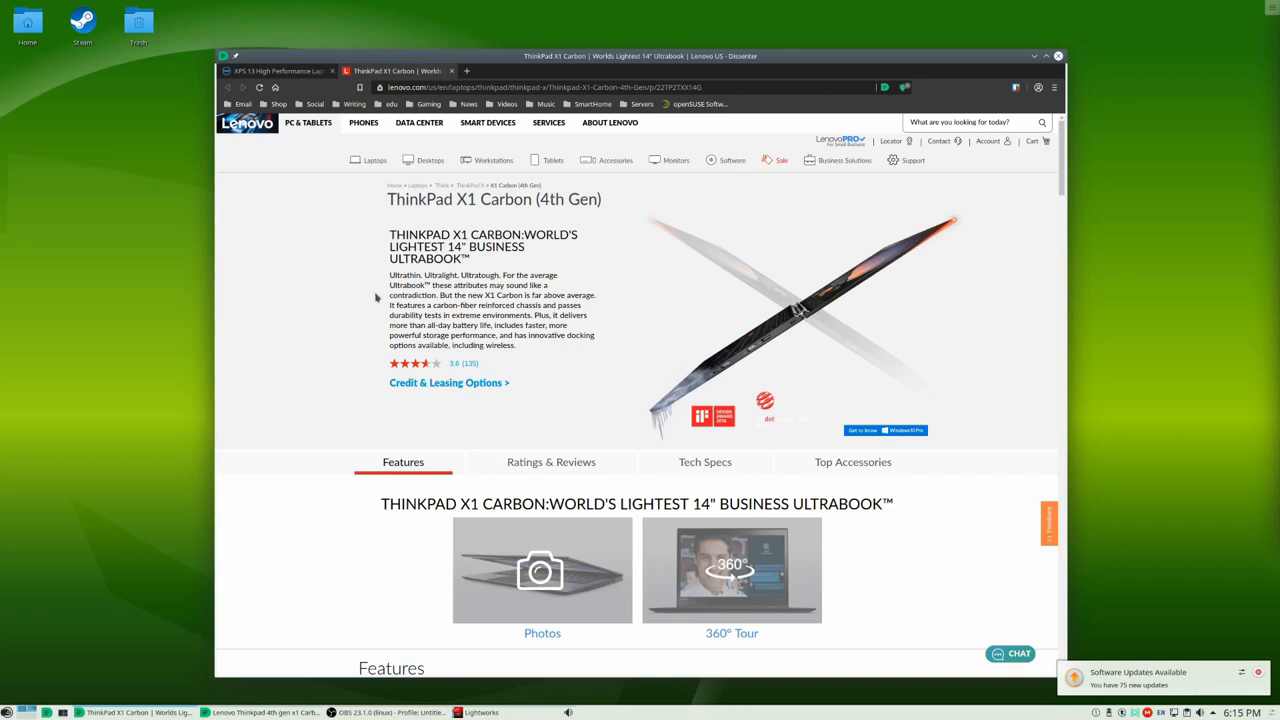
mouse_move(388, 304)
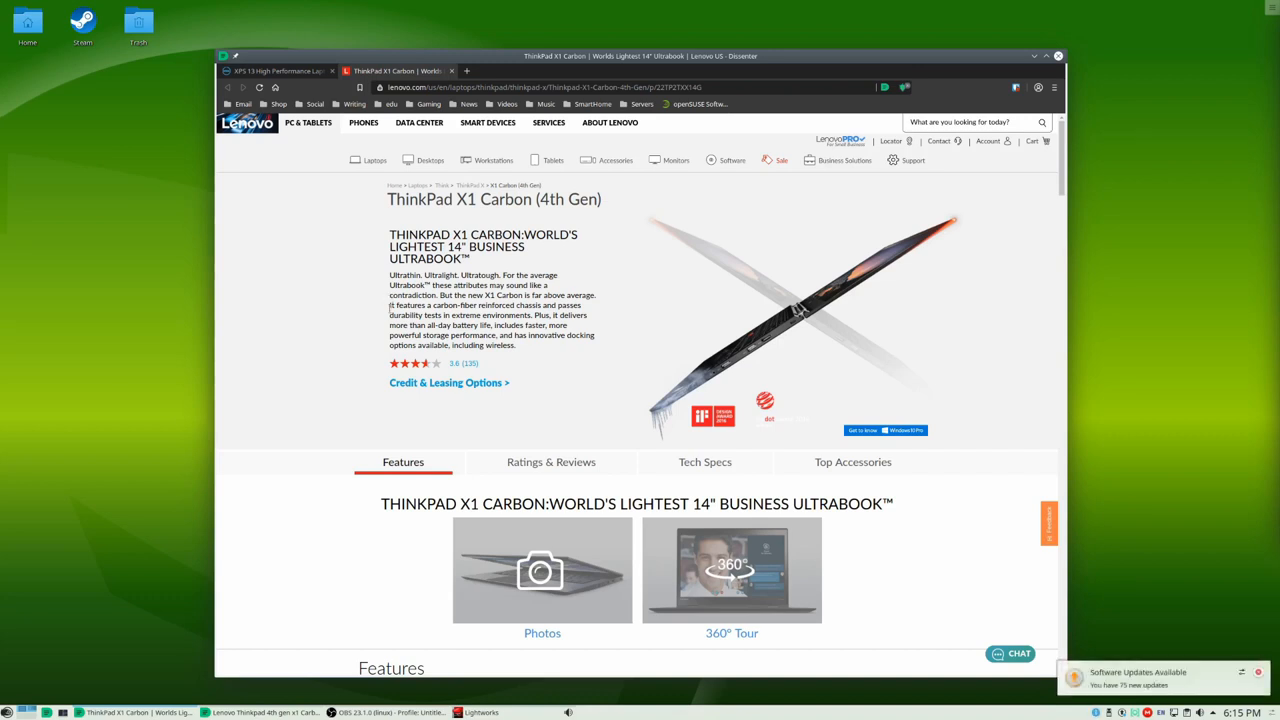
scroll("down", 3)
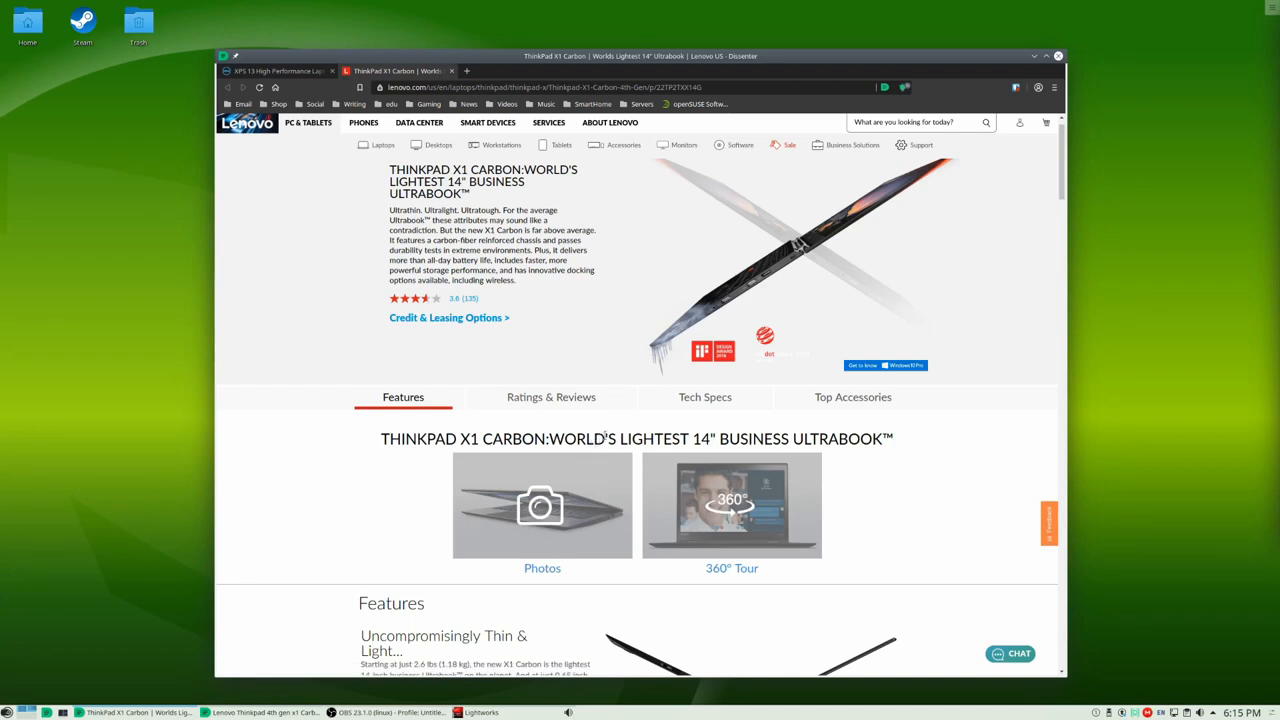
scroll("down", 3)
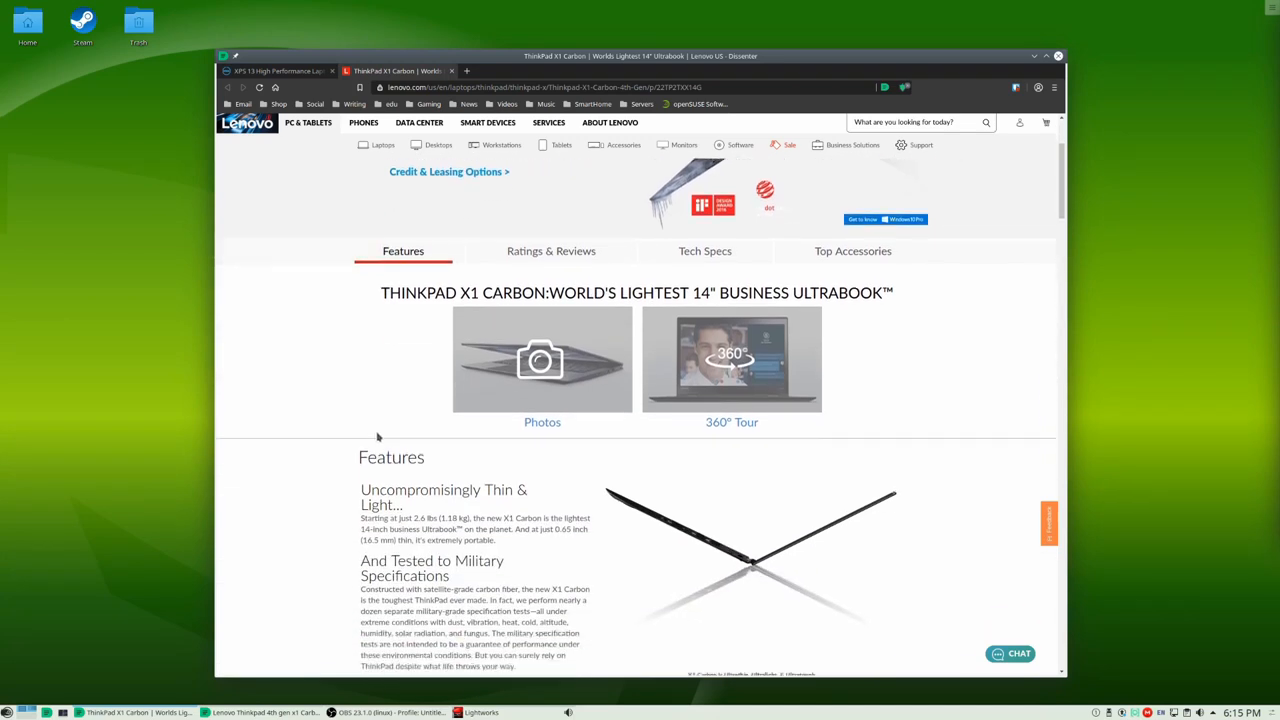
scroll("down", 3)
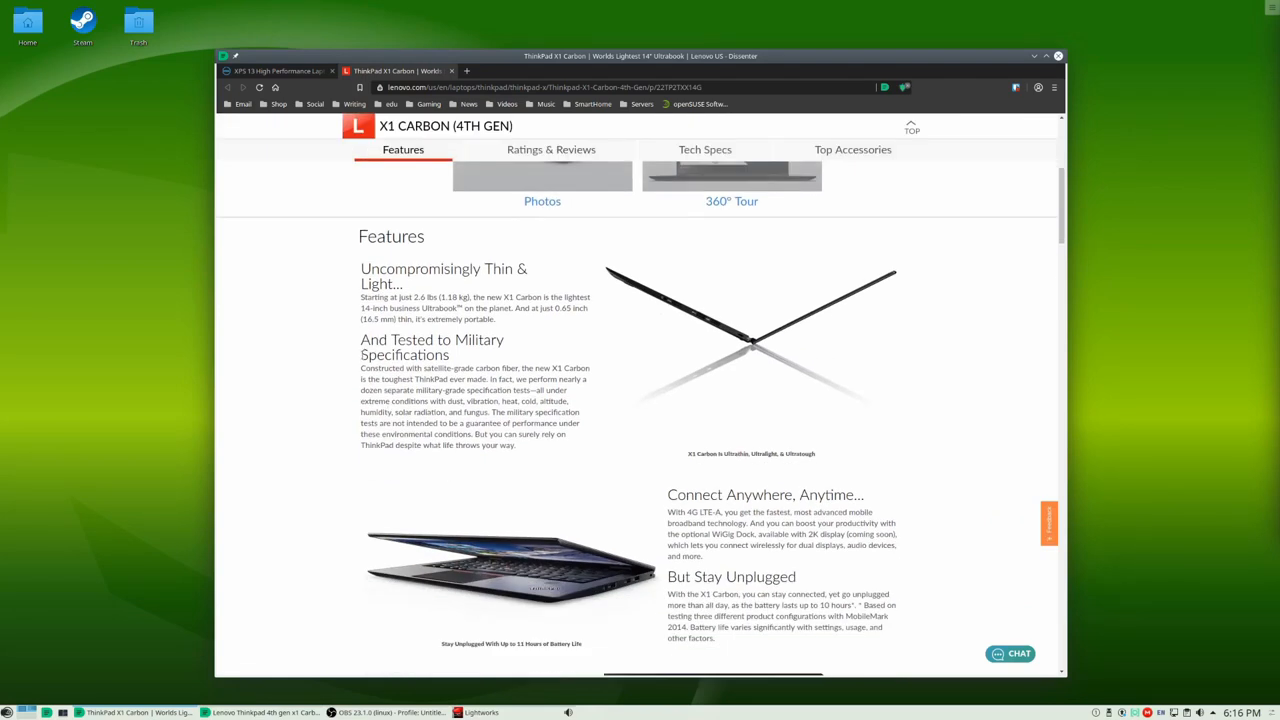
left_click_drag(360, 368, 590, 390)
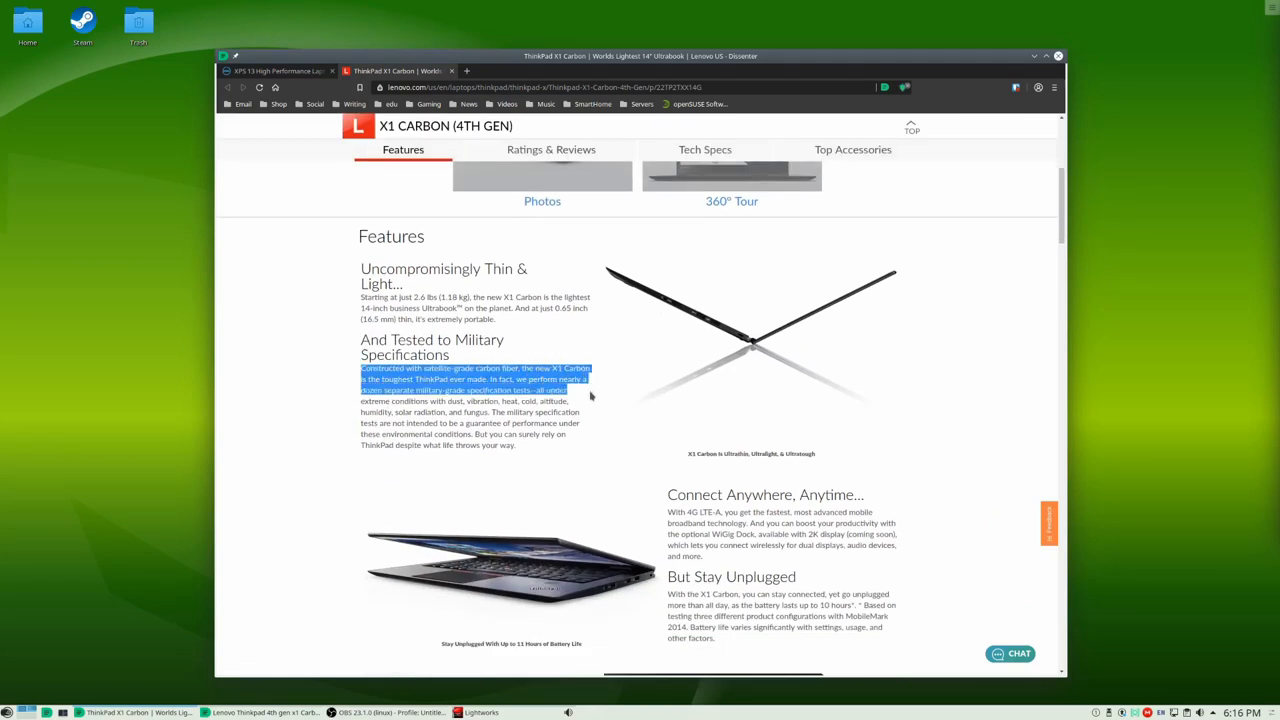
left_click_drag(590, 396, 592, 430)
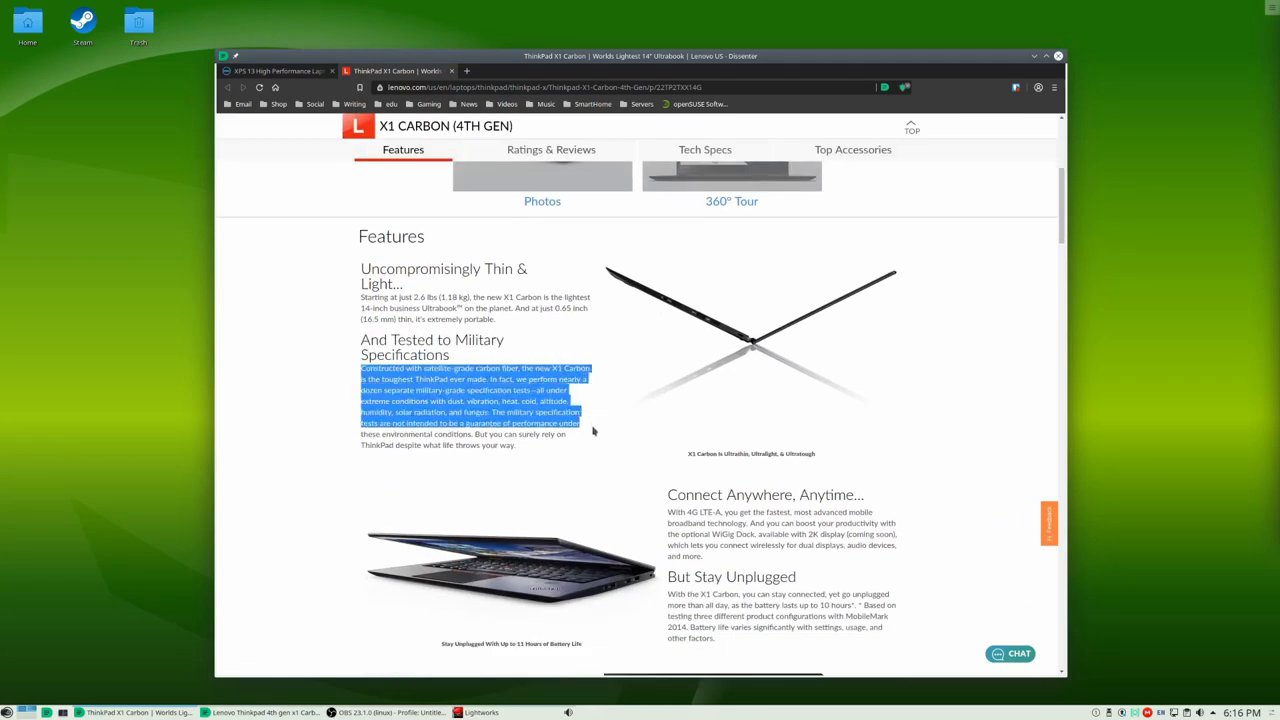
left_click(314, 418)
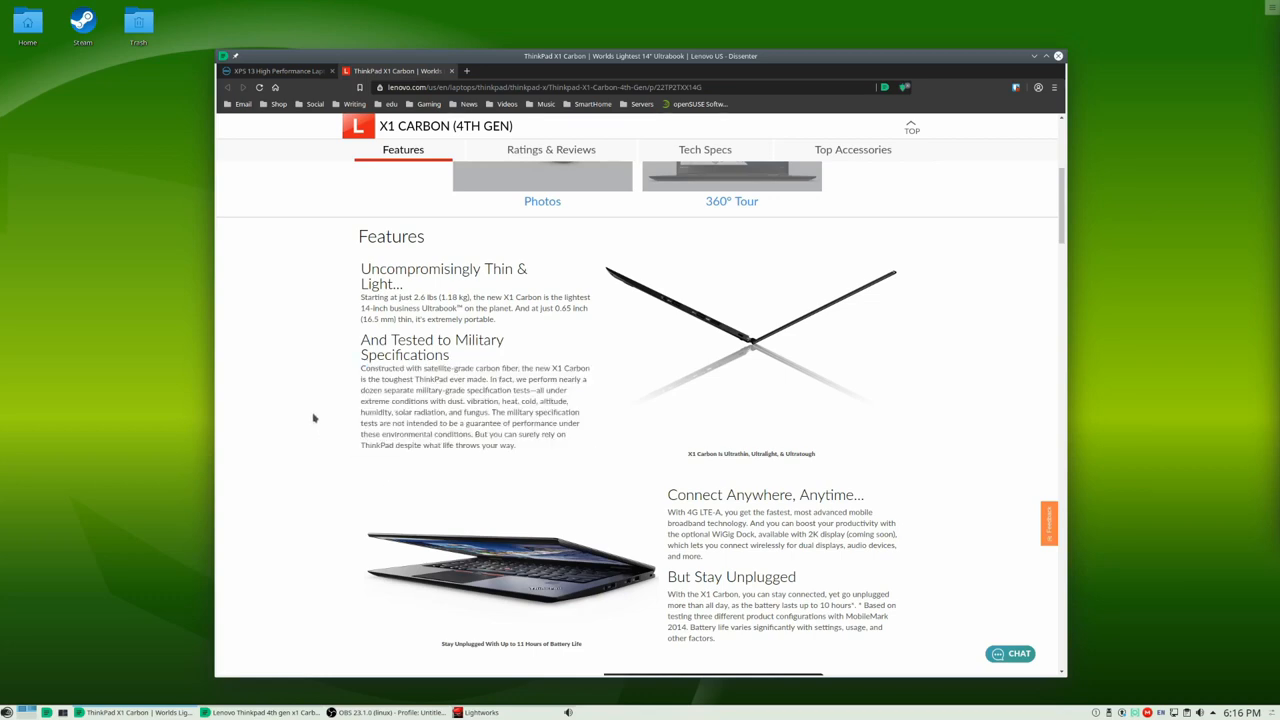
Step: Scroll past the Features section into Ratings & Reviews with individual customer reviews showing
scroll("down", 3)
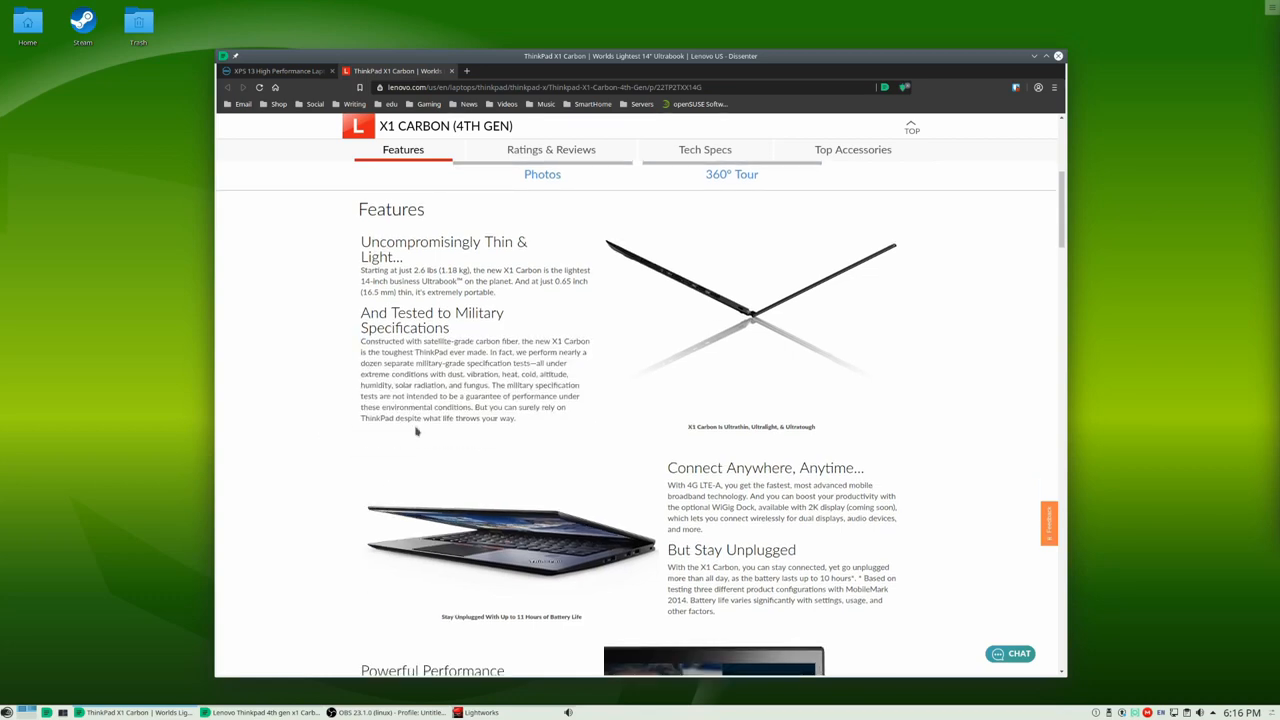
scroll("down", 3)
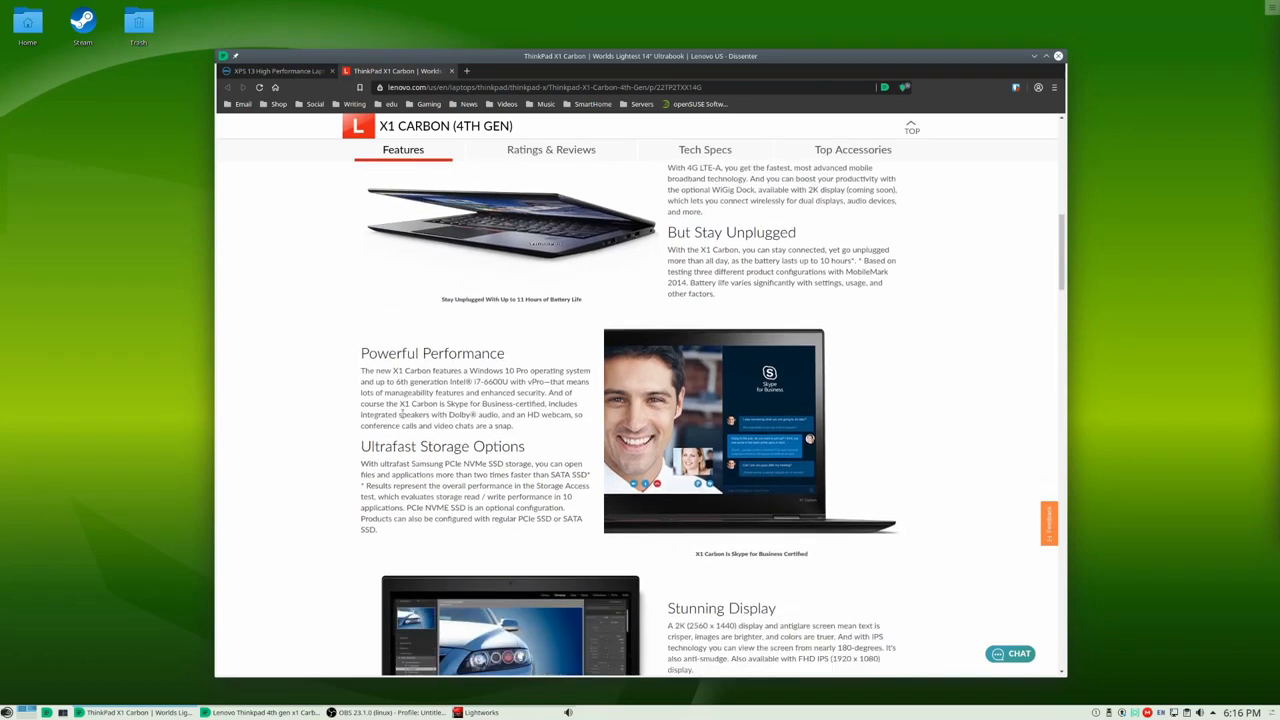
scroll("down", 3)
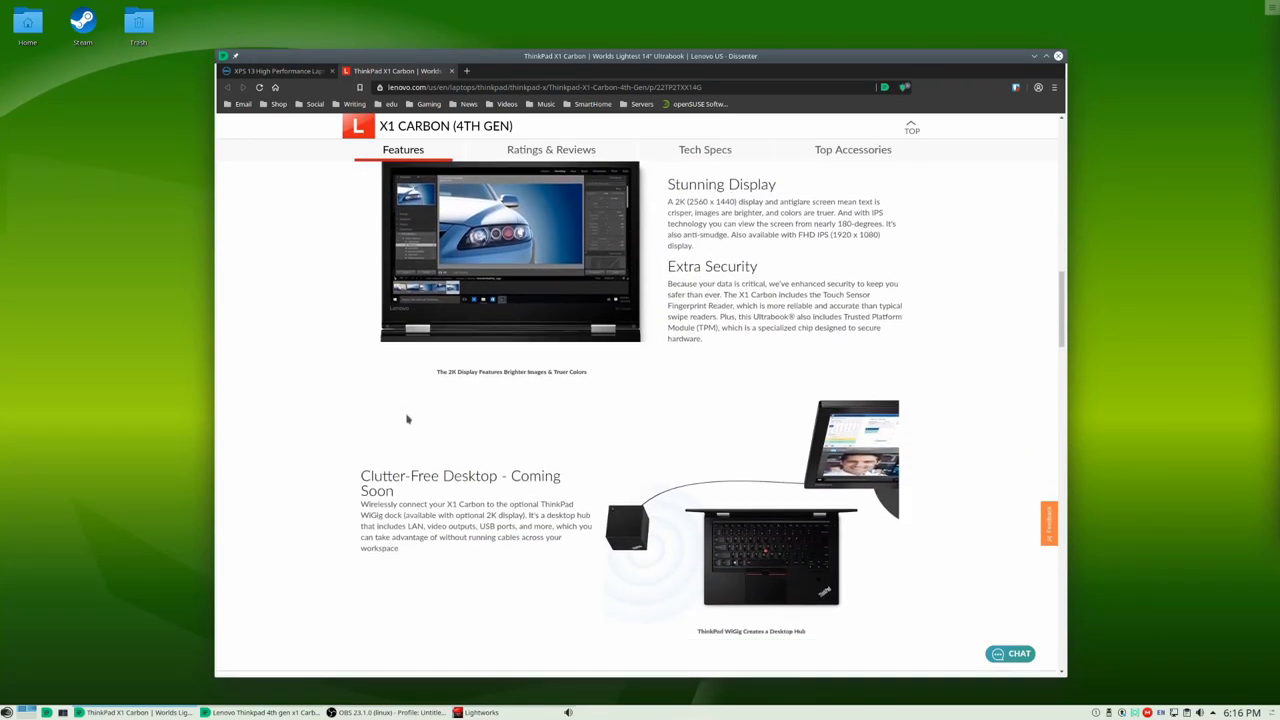
scroll("down", 3)
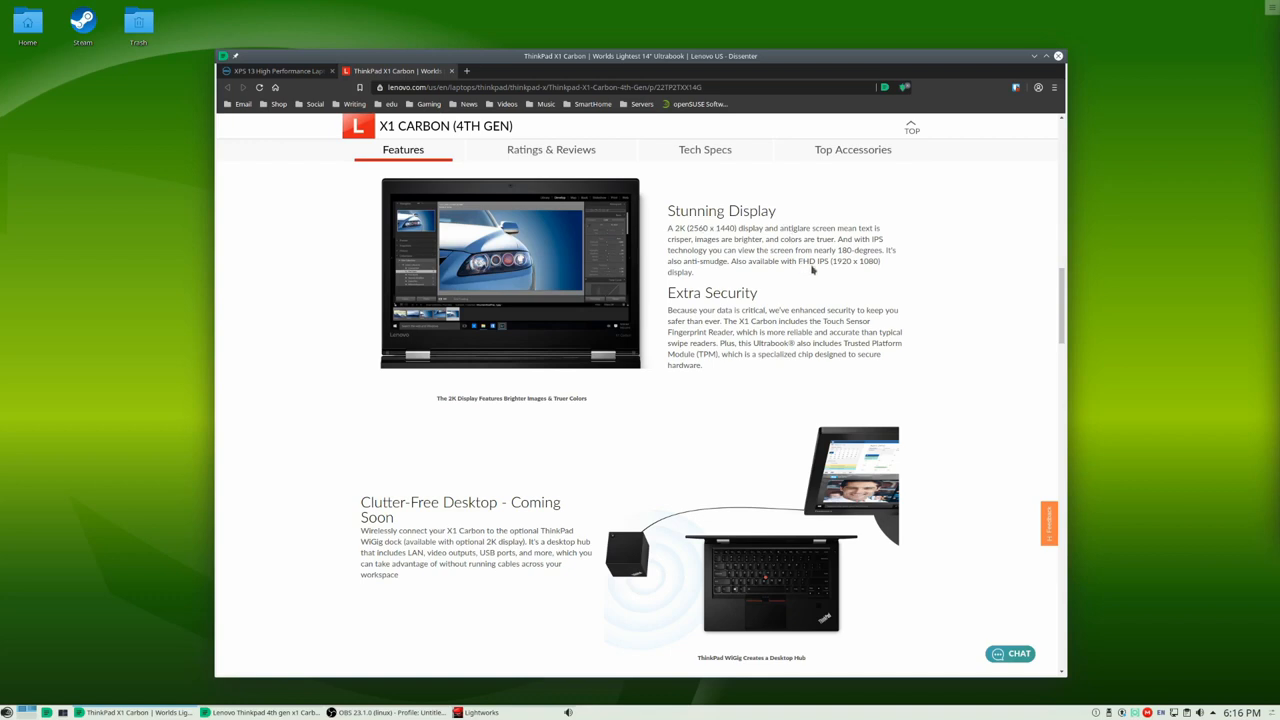
mouse_move(820, 270)
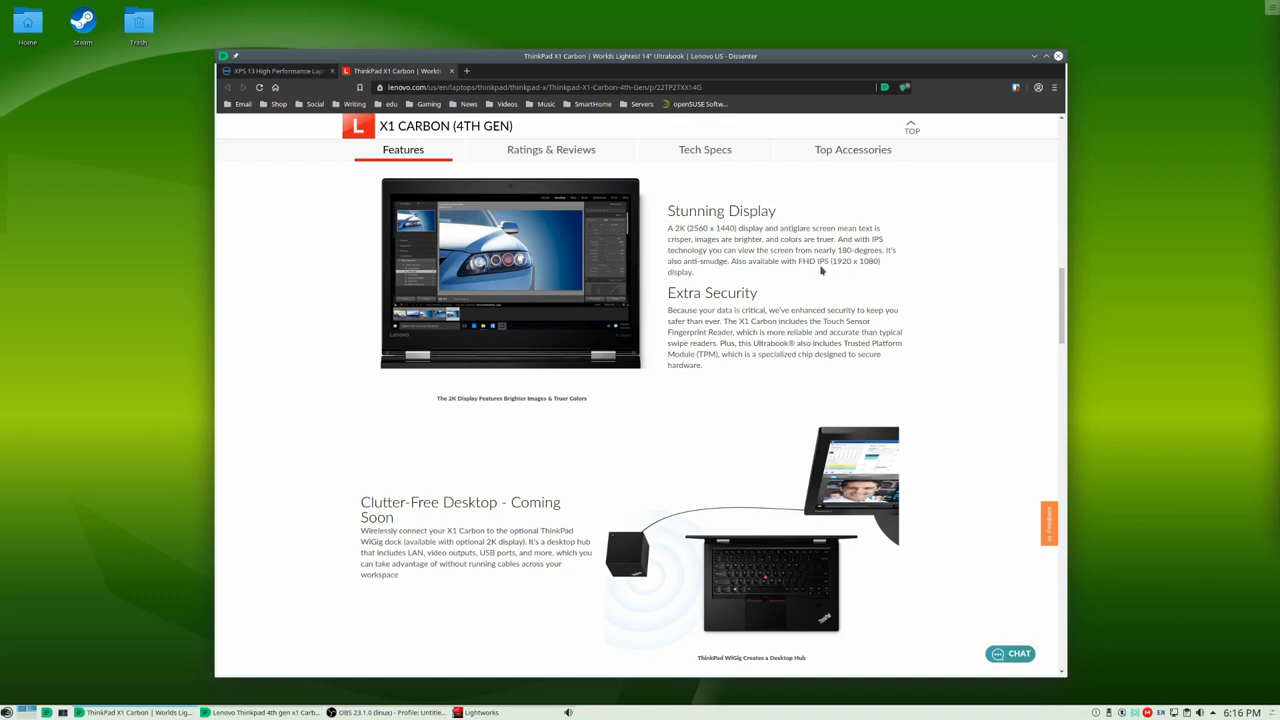
mouse_move(808, 272)
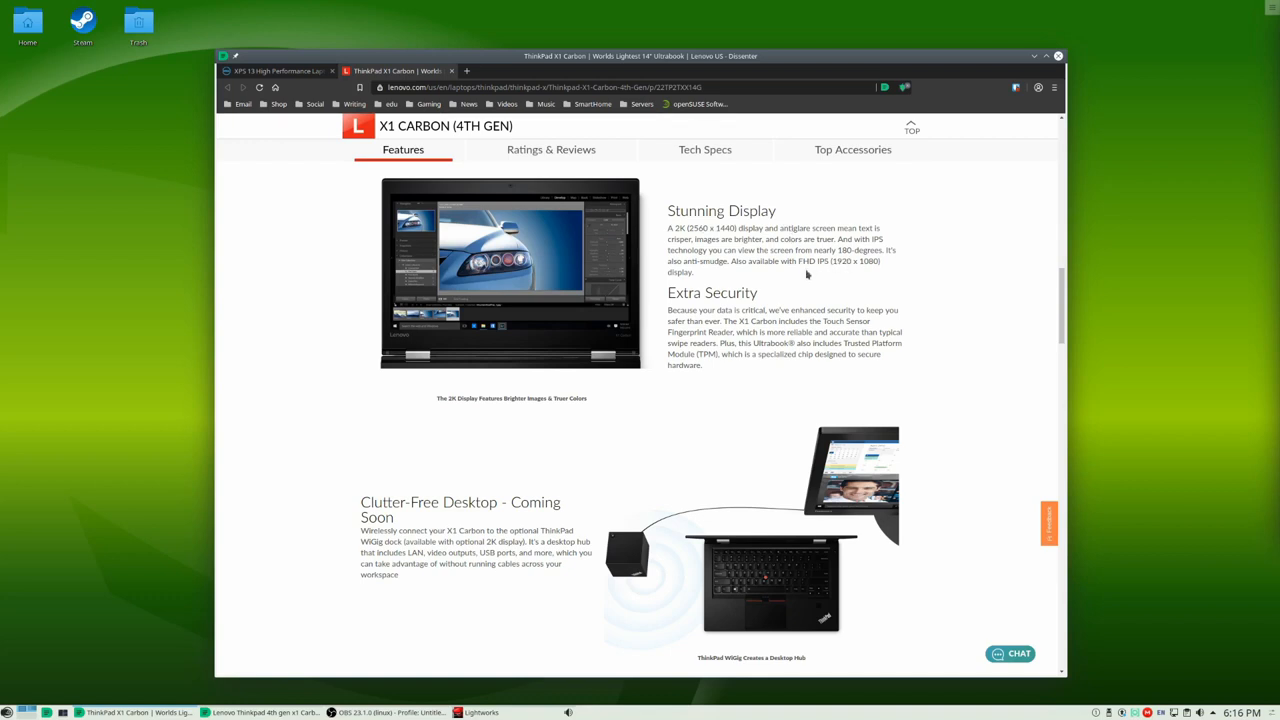
scroll("down", 3)
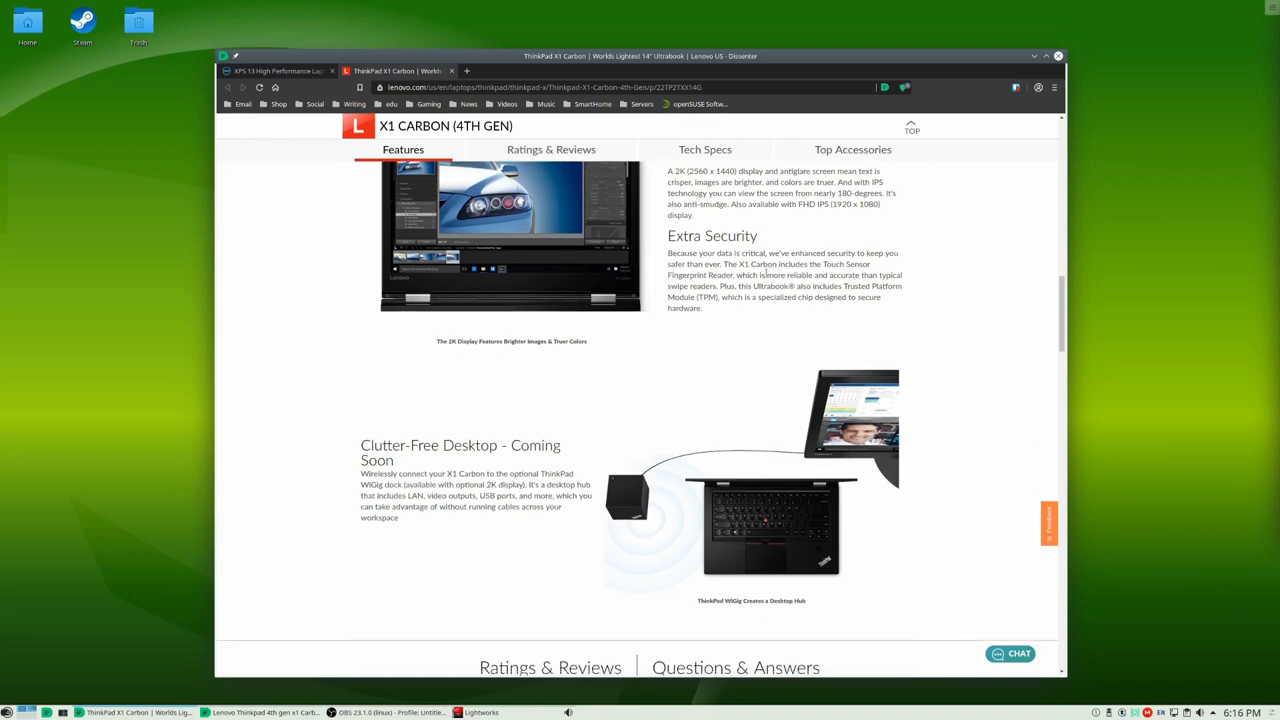
scroll("down", 3)
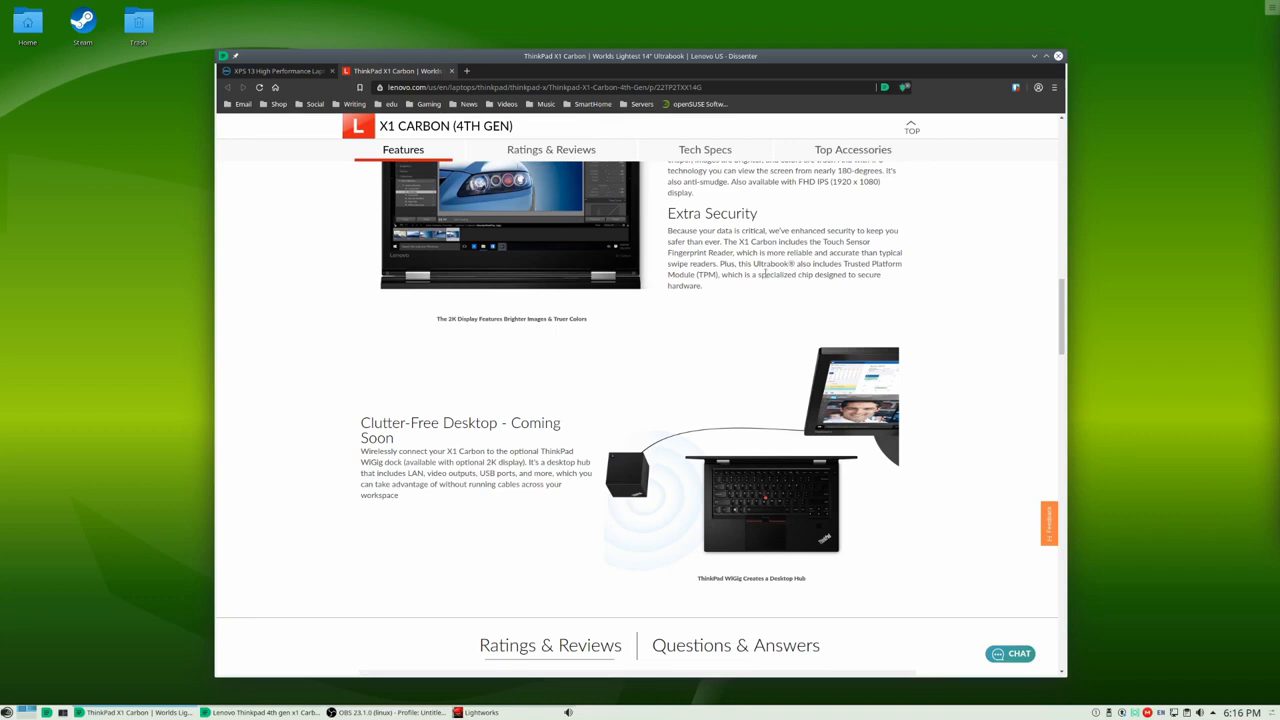
scroll("down", 3)
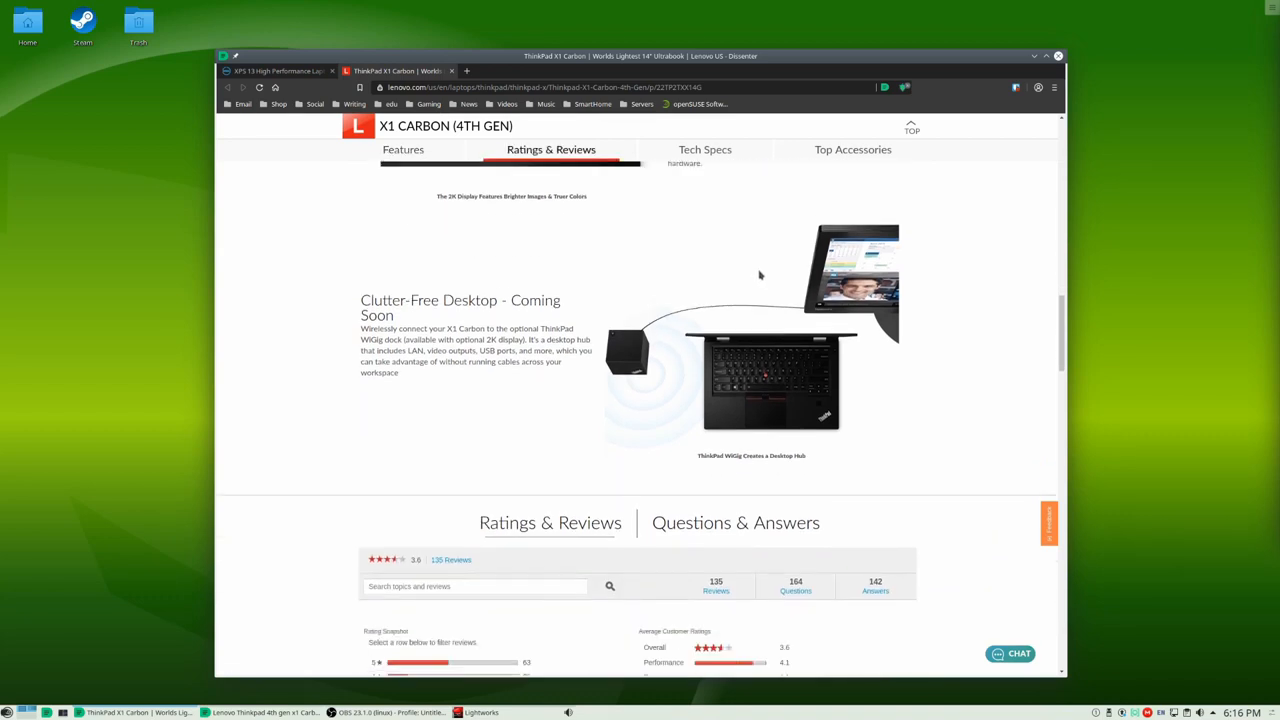
scroll("down", 3)
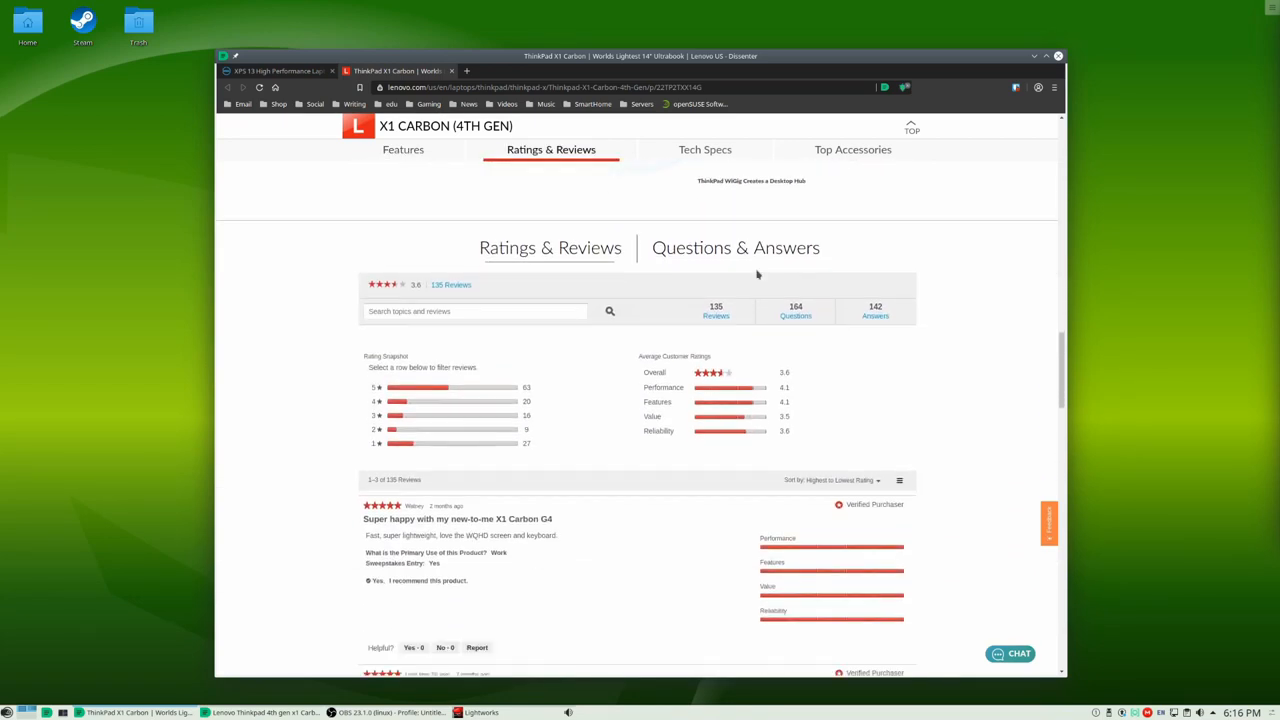
scroll("down", 3)
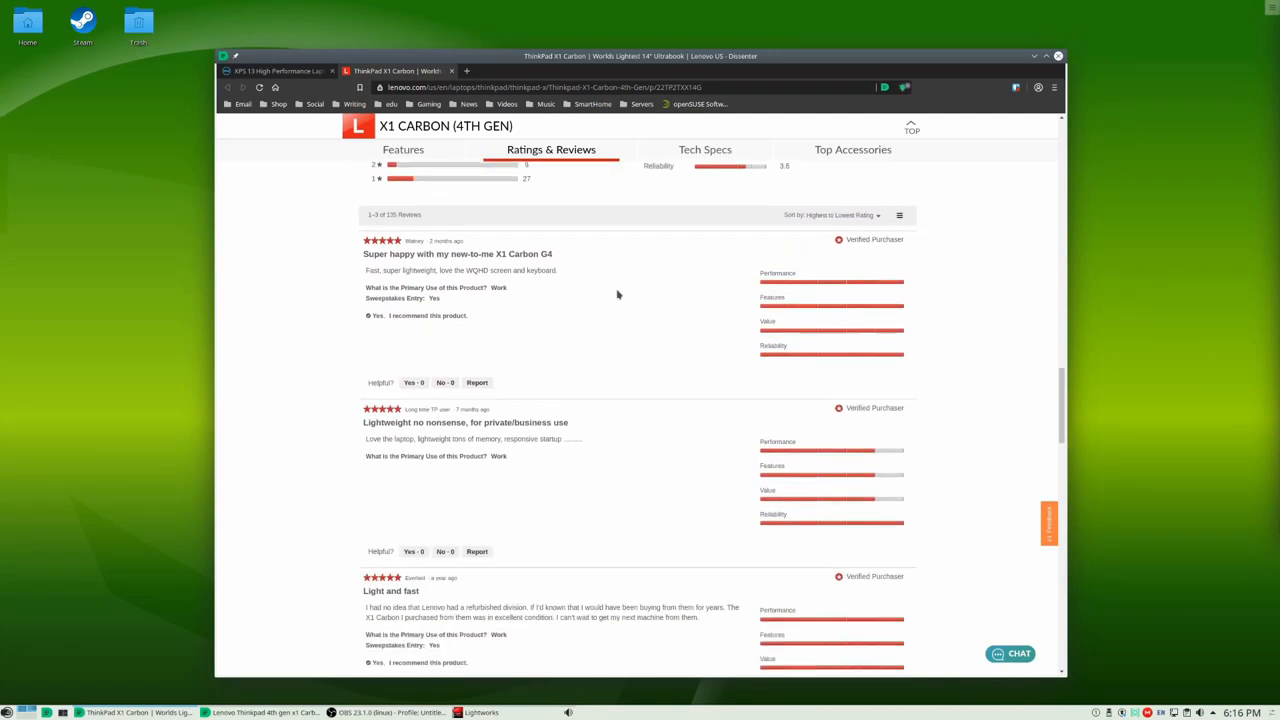
scroll("down", 3)
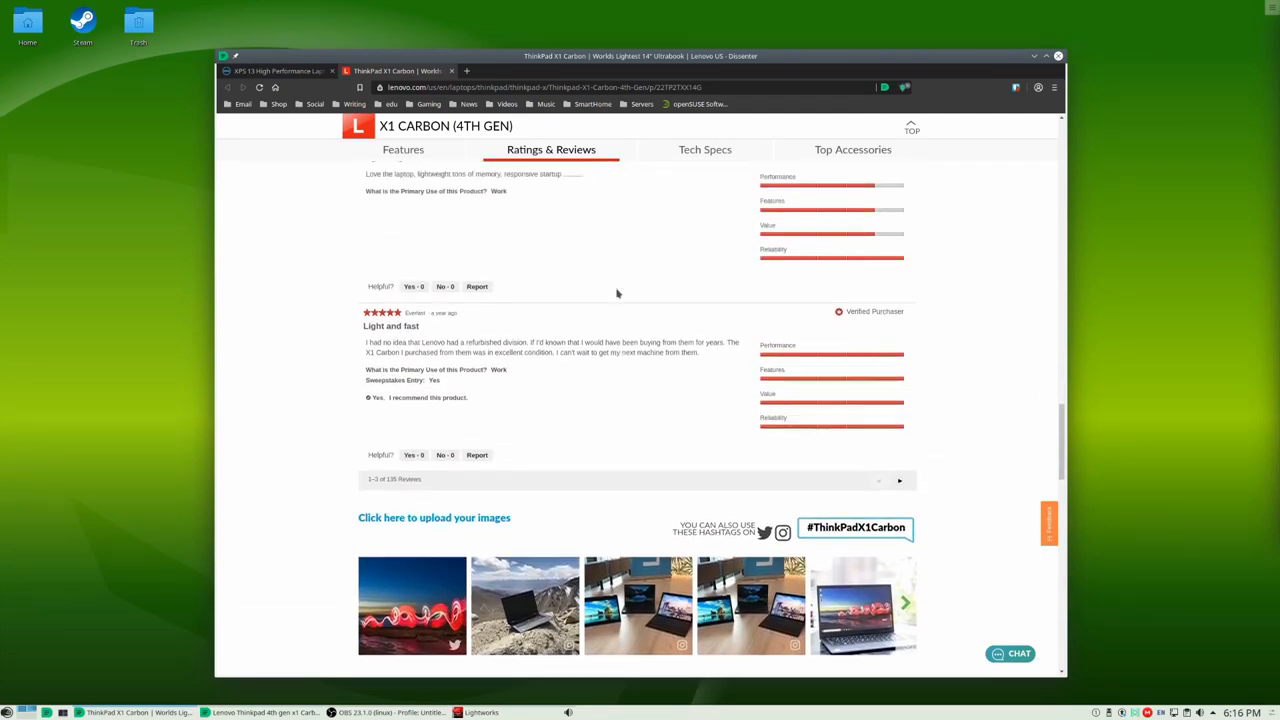
scroll("up", 3)
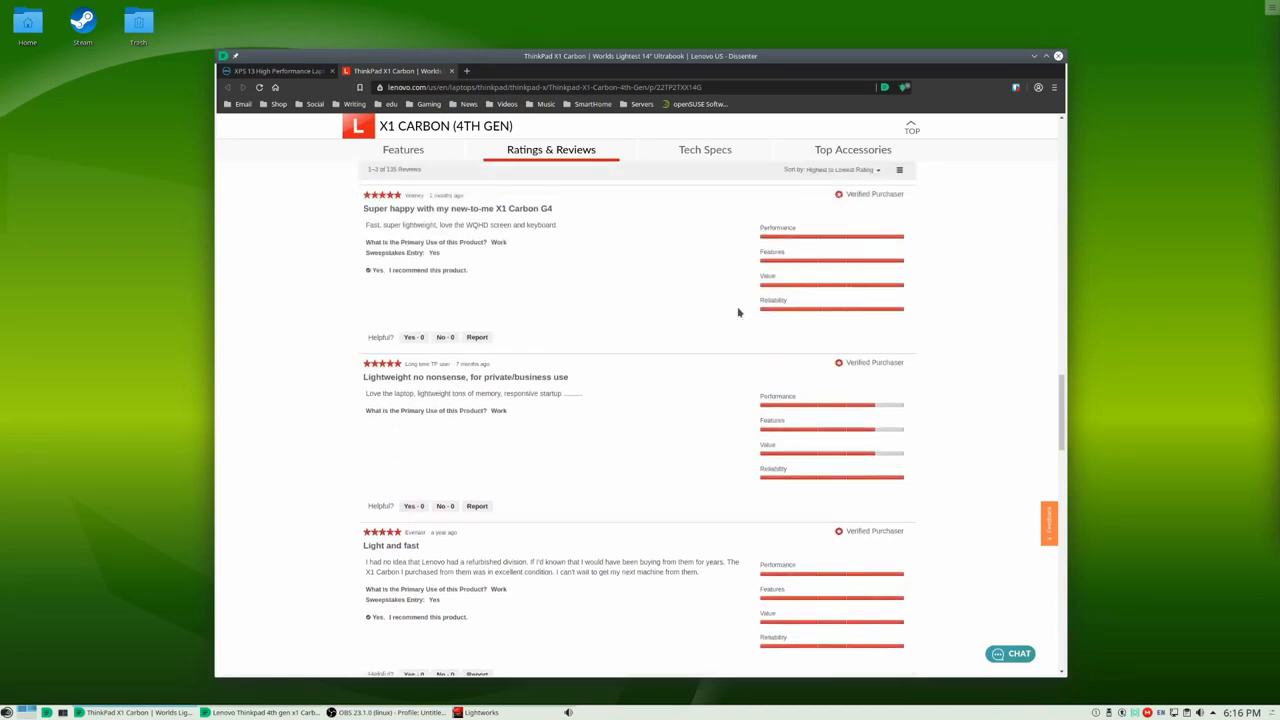
Step: Sort the ThinkPad reviews from lowest to highest rating and read through them
left_click(840, 320)
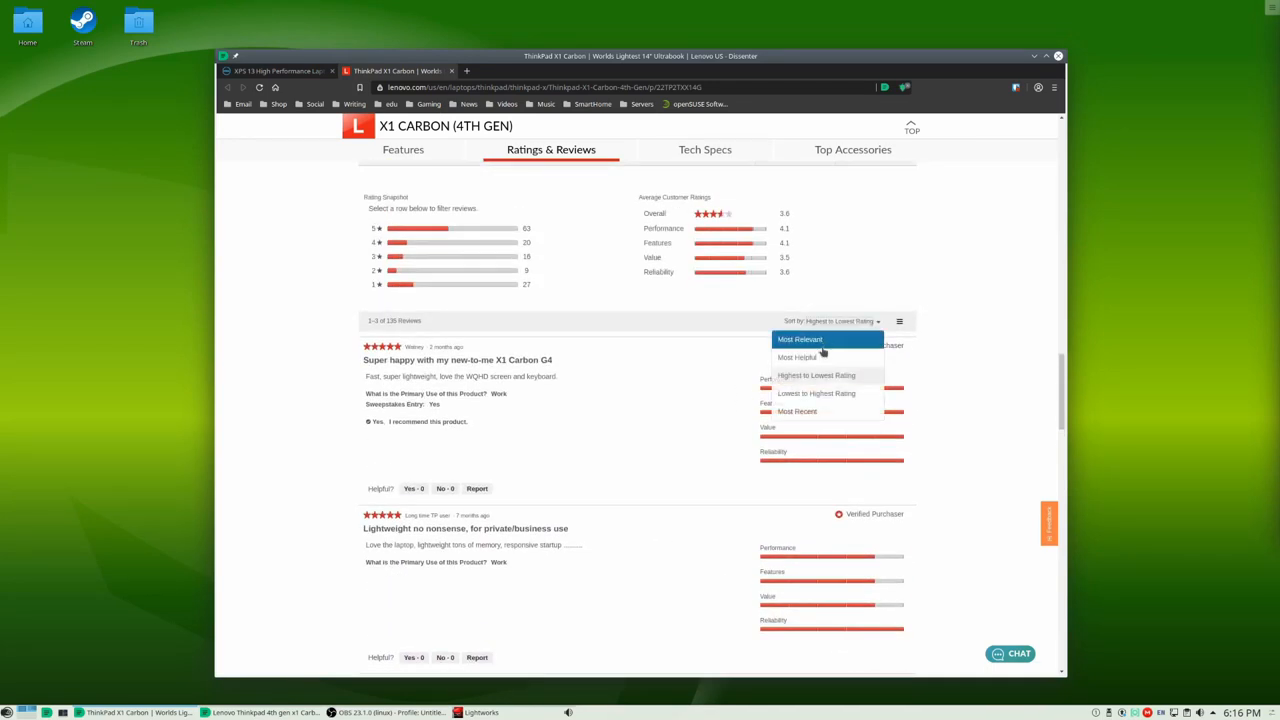
left_click(816, 392)
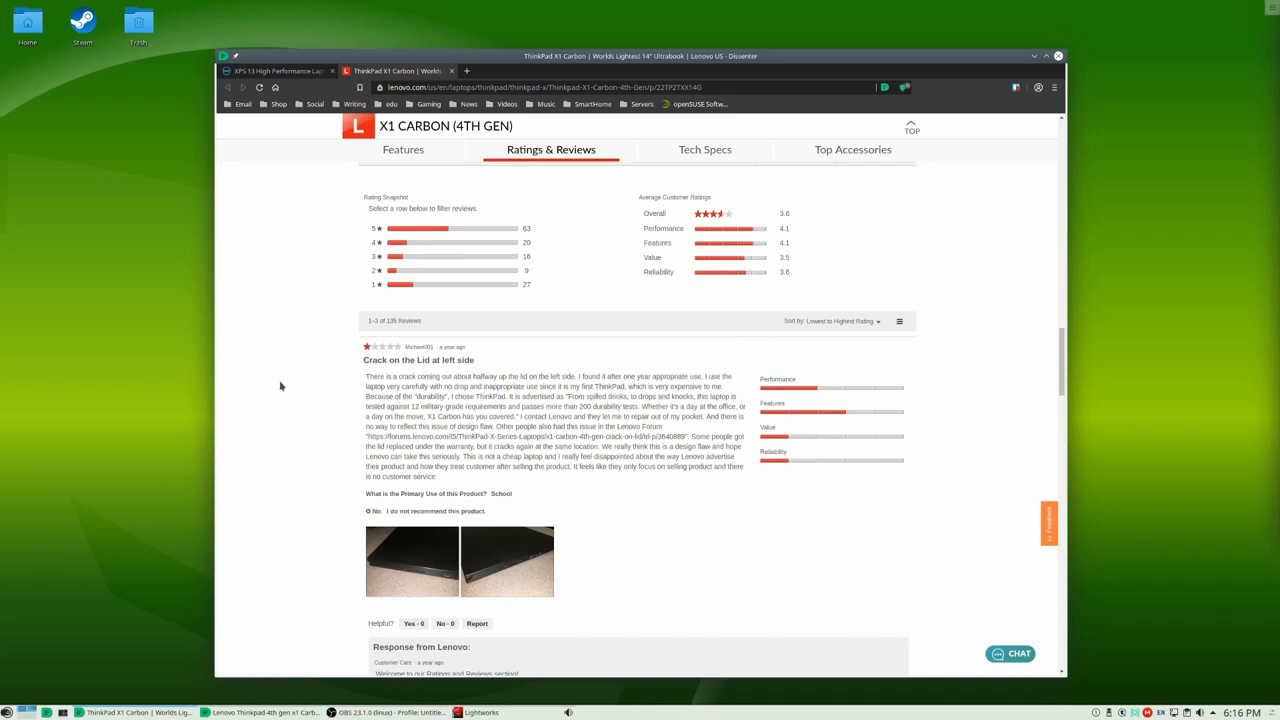
scroll("down", 3)
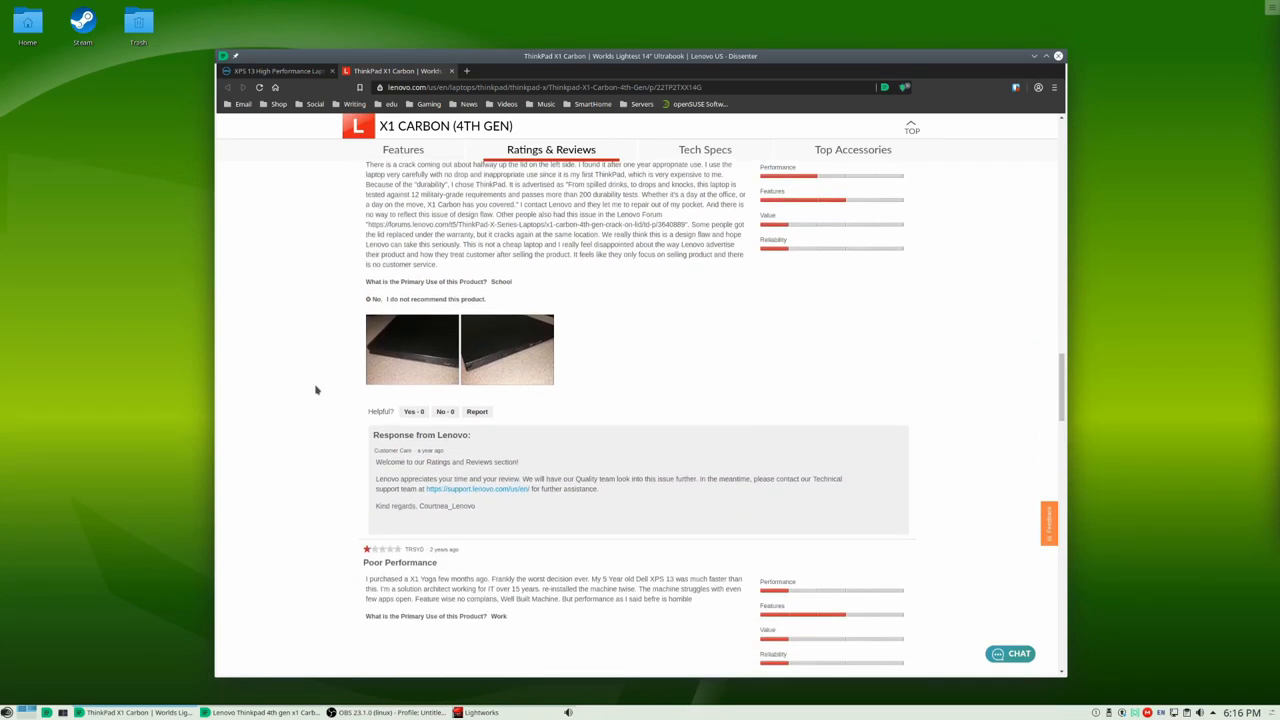
scroll("down", 3)
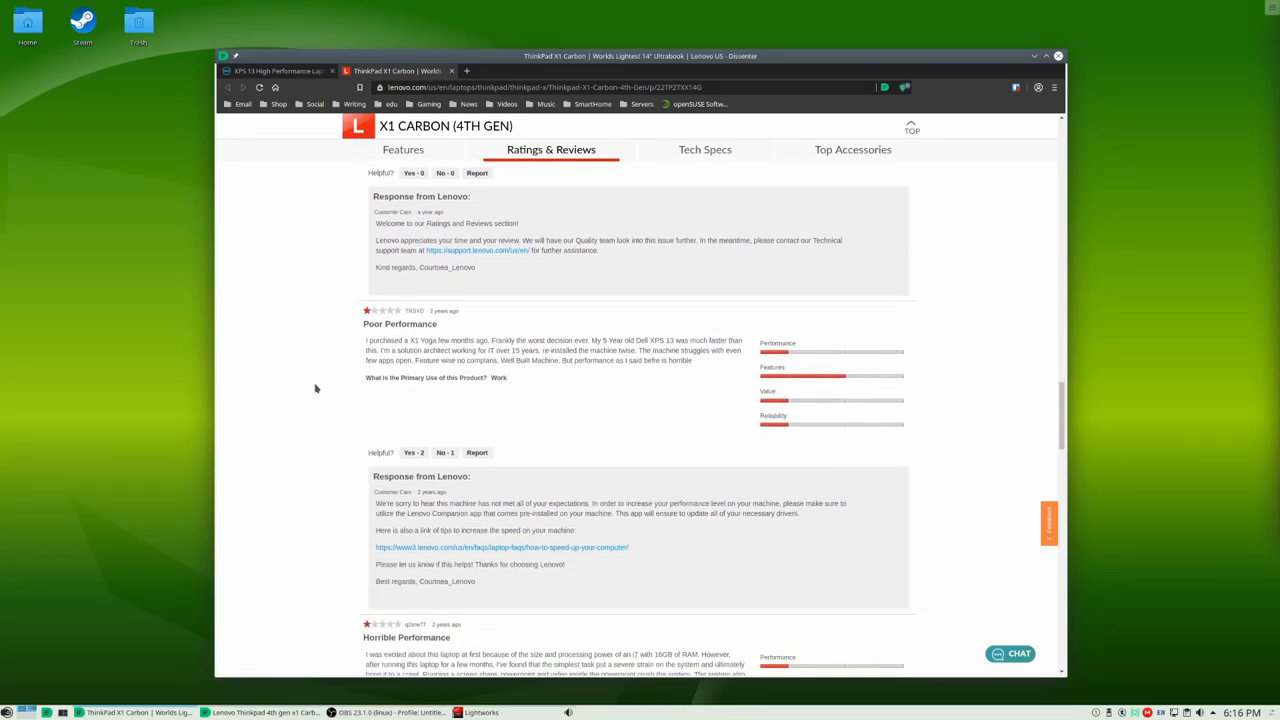
scroll("down", 3)
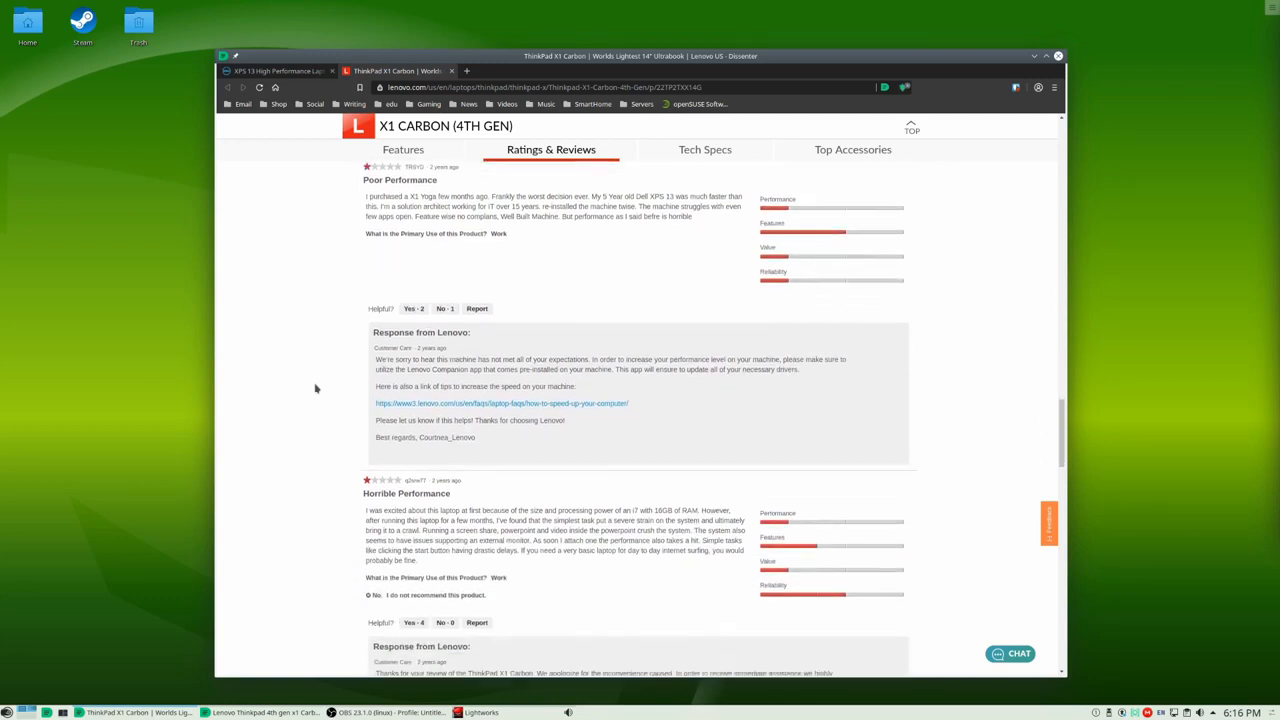
scroll("down", 3)
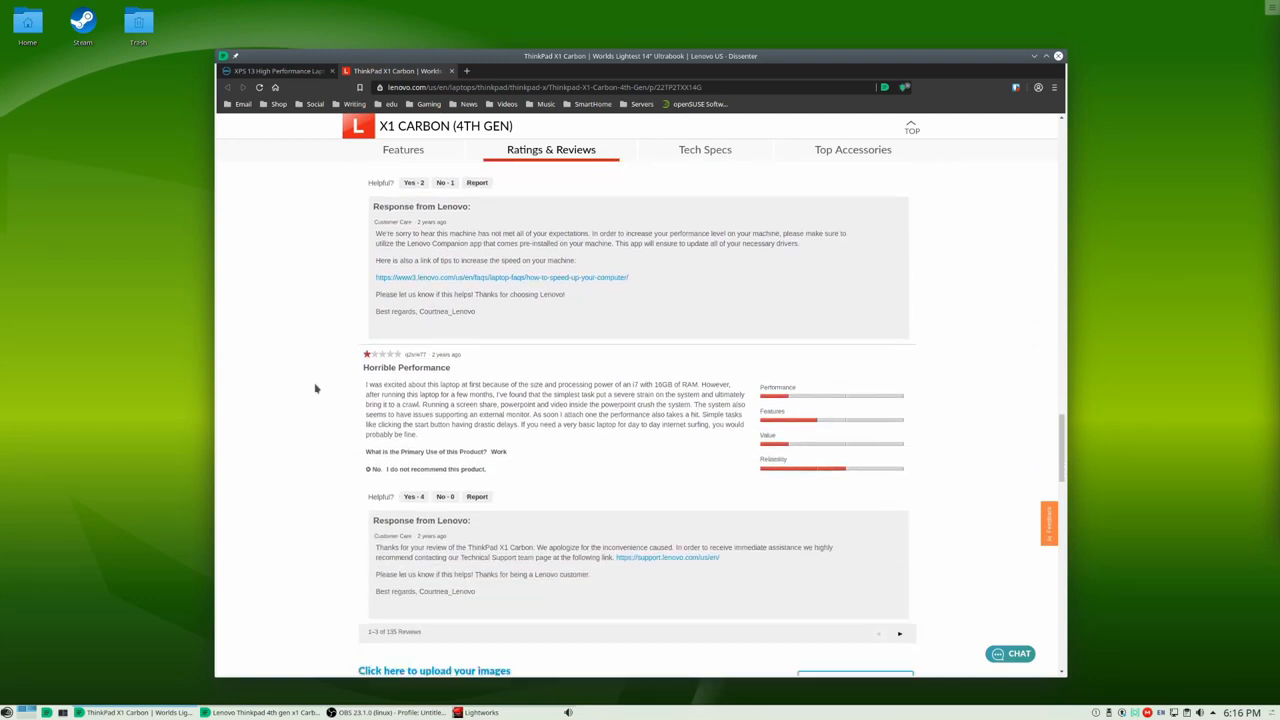
scroll("down", 3)
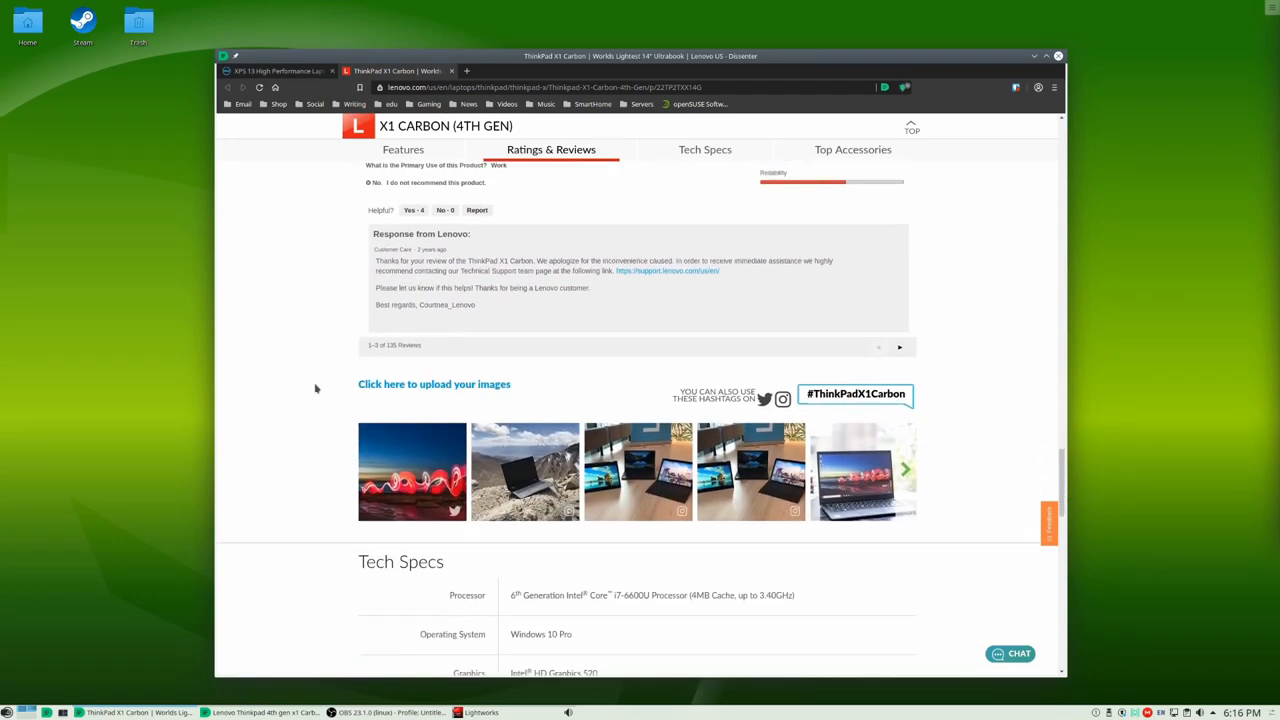
Step: Scroll back up past Reviews and Features to the top of the ThinkPad X1 Carbon overview
scroll("up", 3)
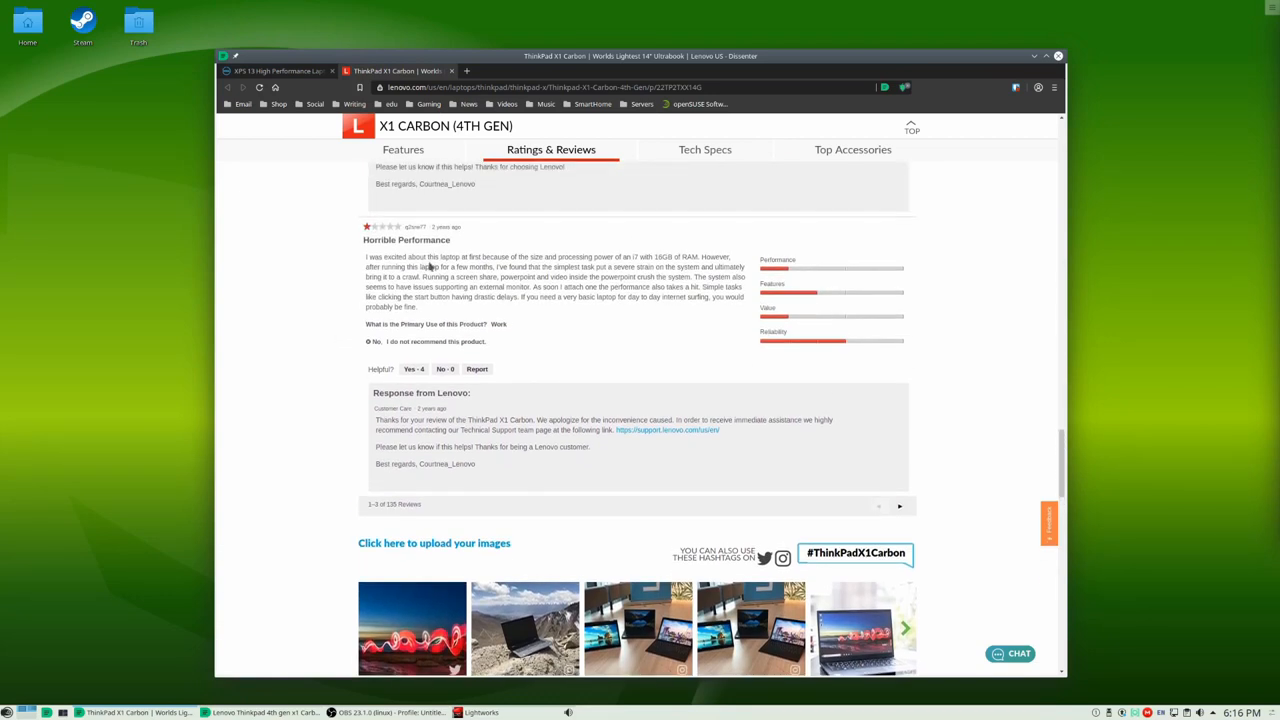
scroll("up", 3)
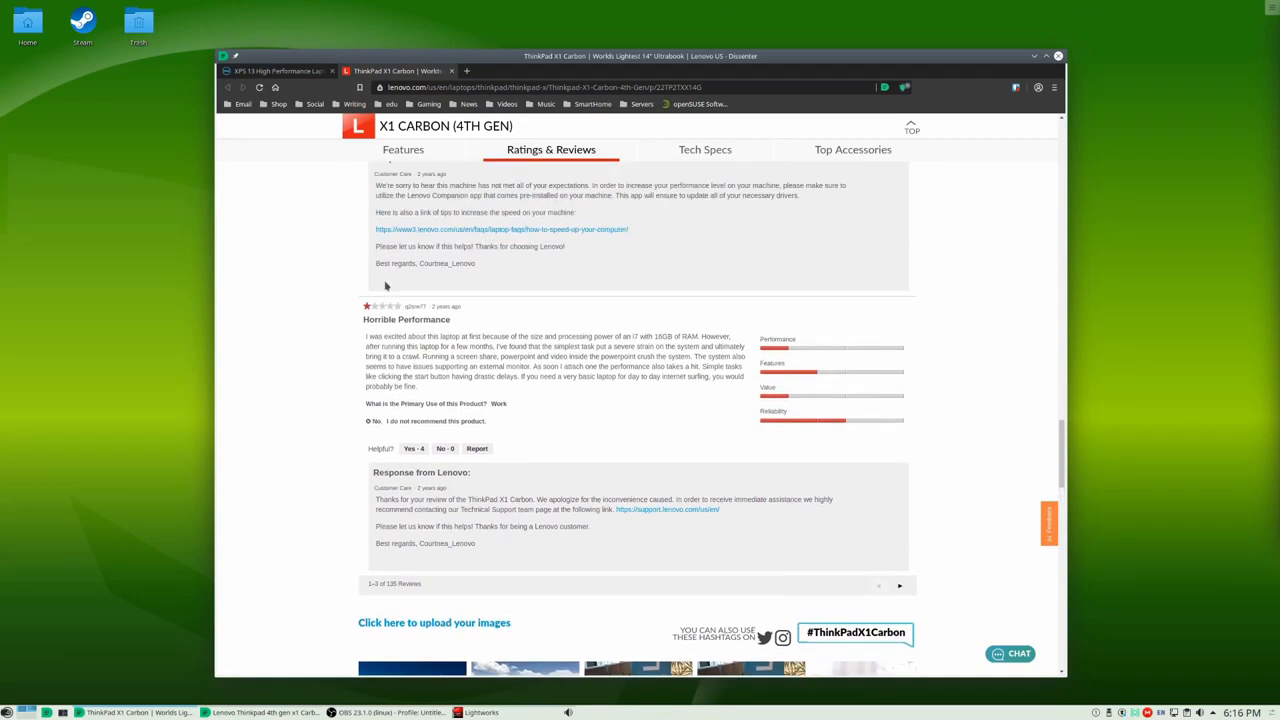
scroll("up", 3)
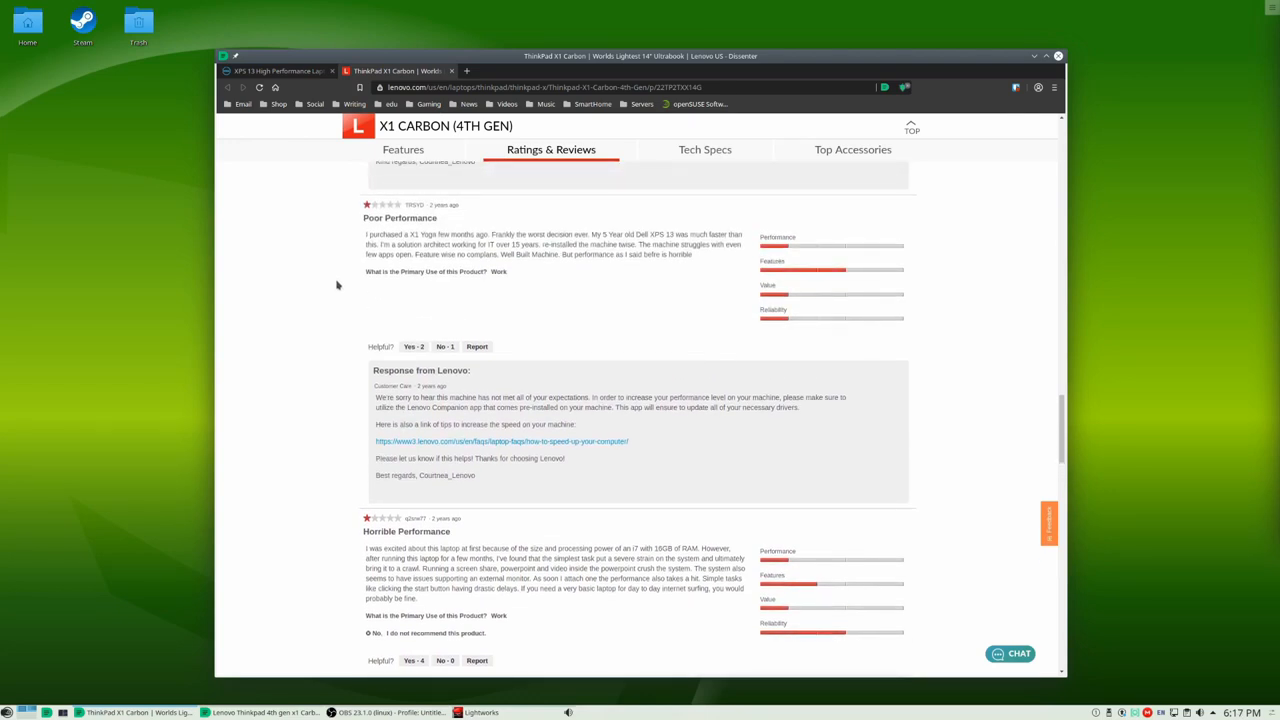
scroll("down", 3)
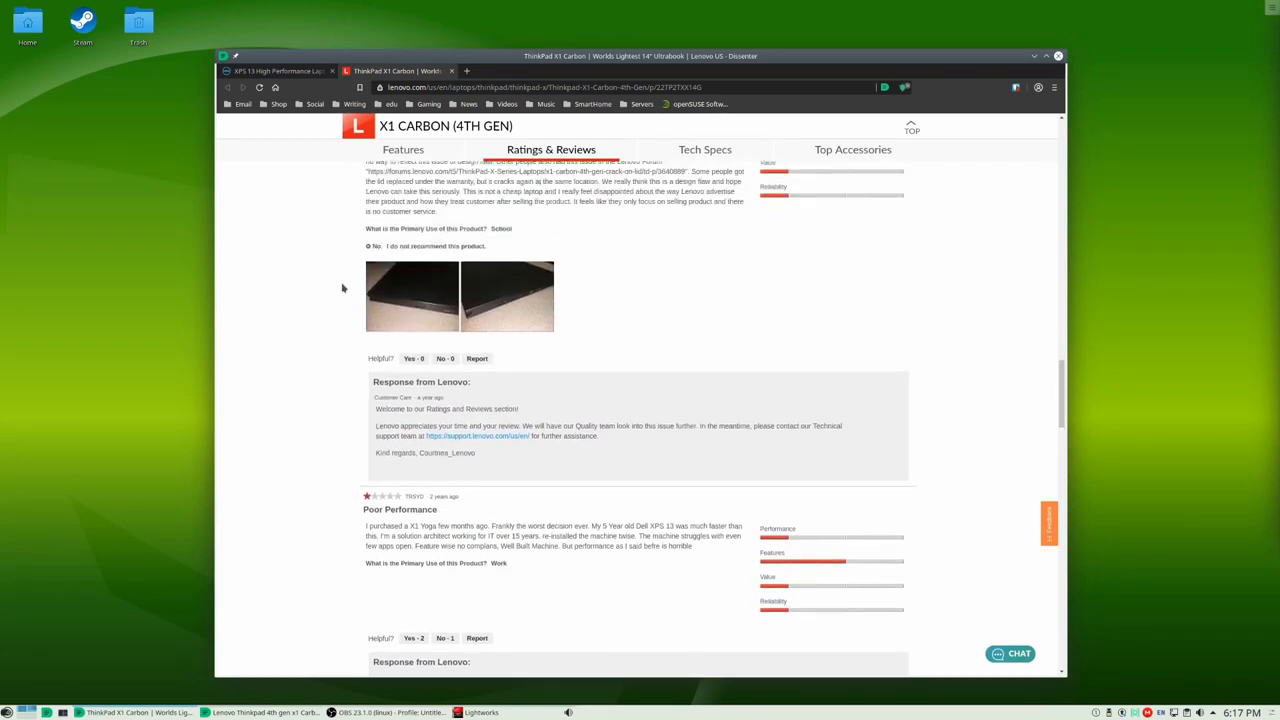
scroll("up", 3)
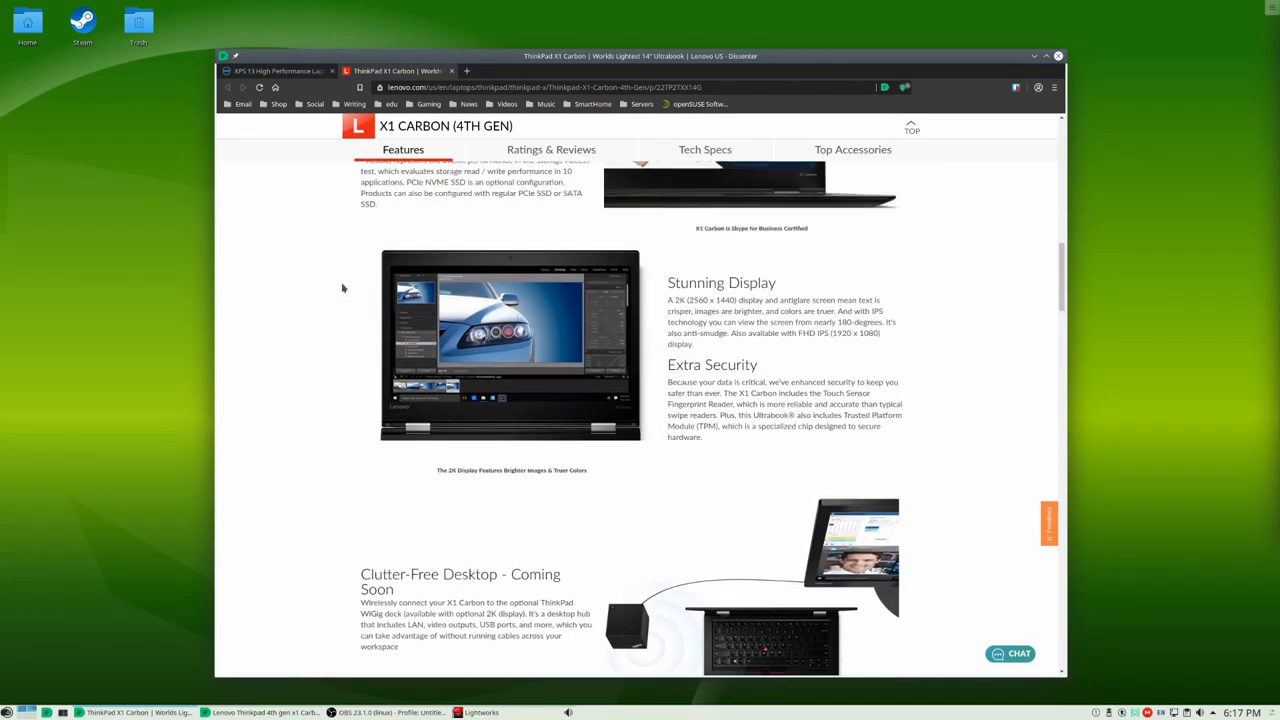
scroll("up", 3)
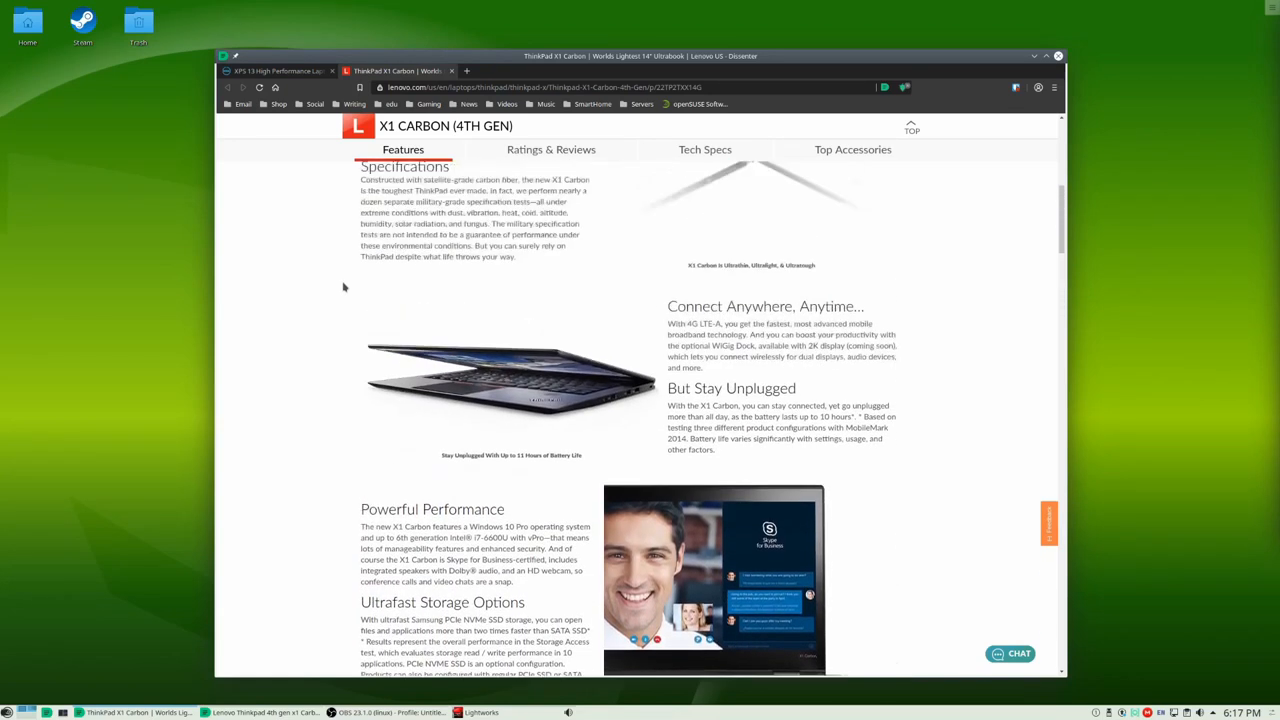
scroll("up", 3)
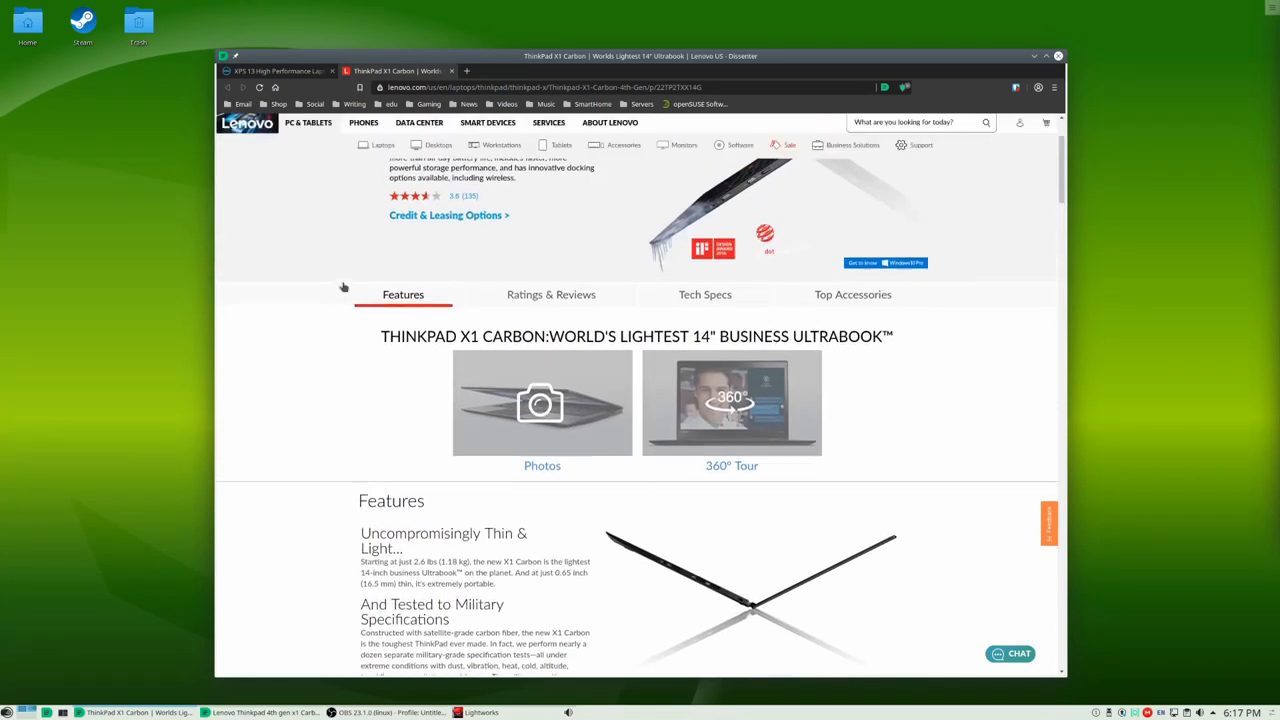
scroll("up", 3)
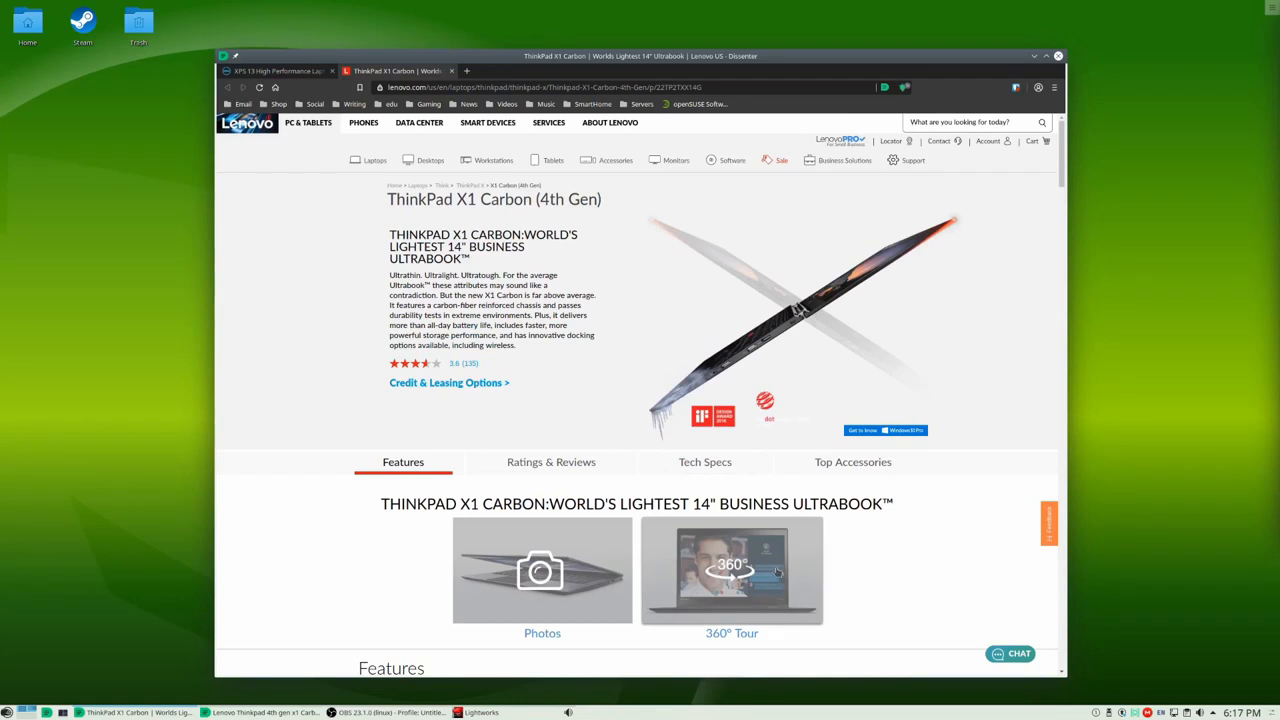
Step: Start the ThinkPad 360-degree tour, then switch to the Dell XPS 13 page and begin reading its Product Details
left_click(732, 570)
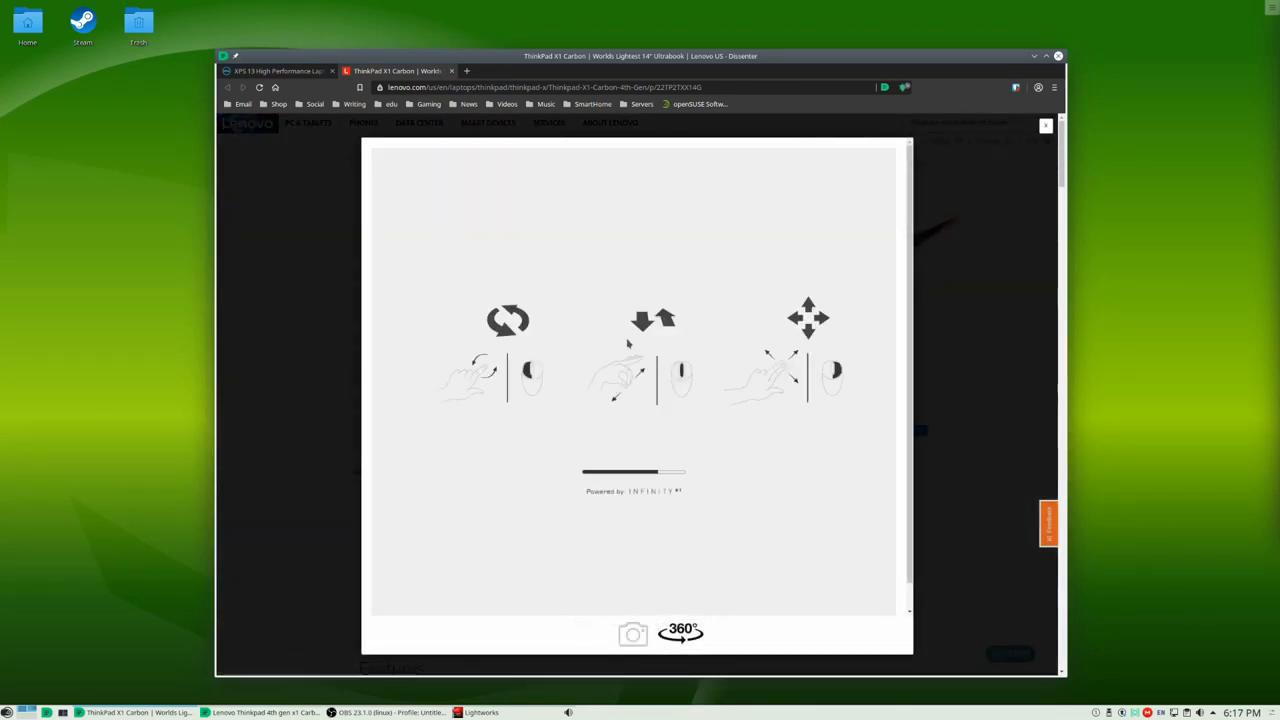
left_click(280, 70)
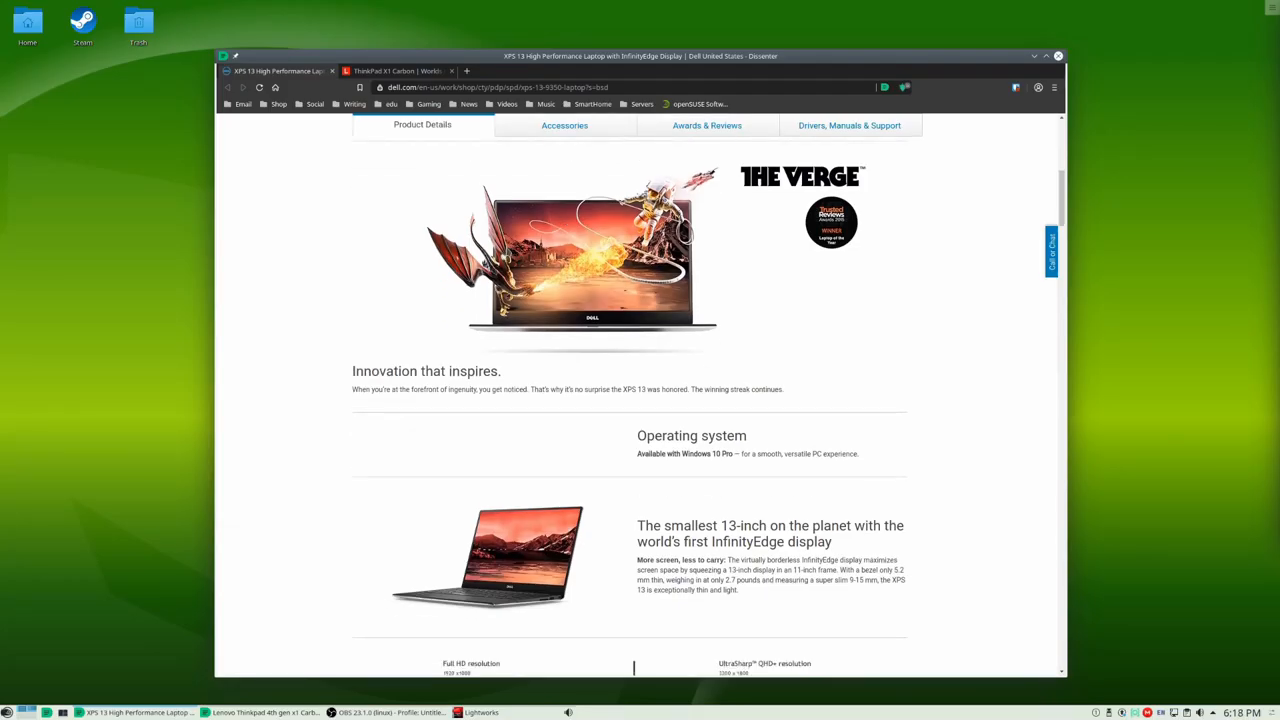
scroll("down", 3)
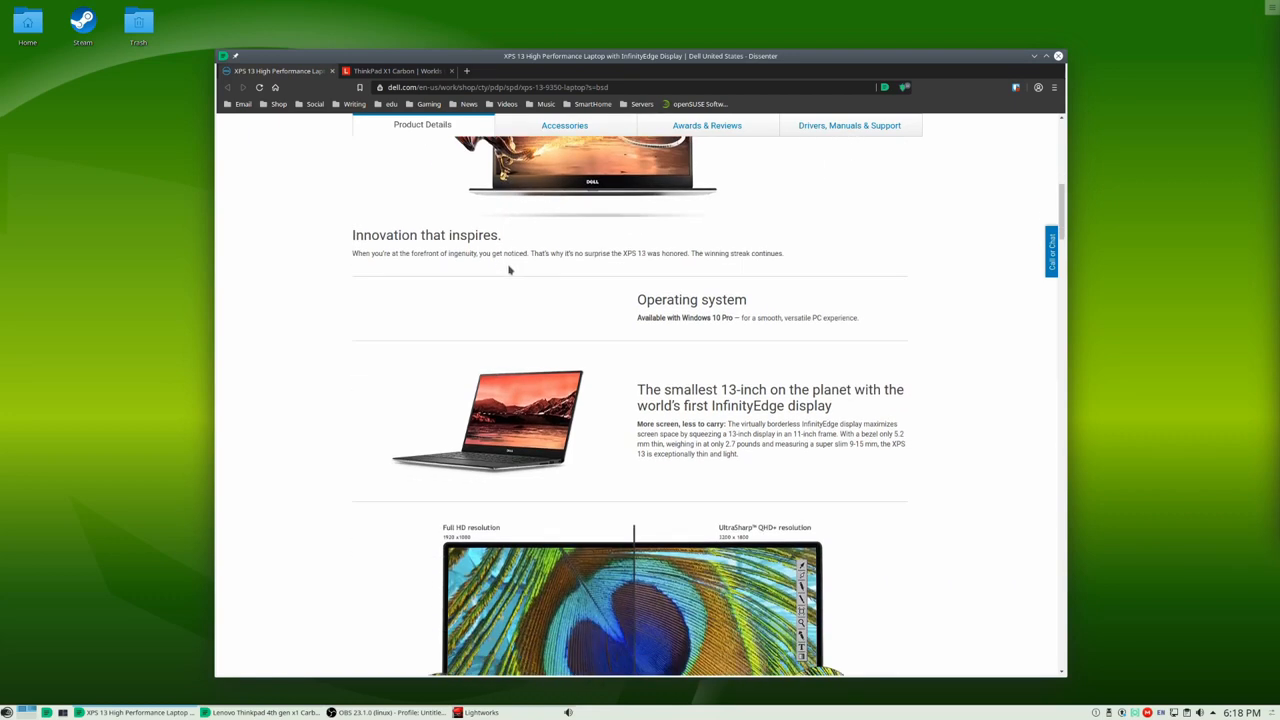
scroll("down", 3)
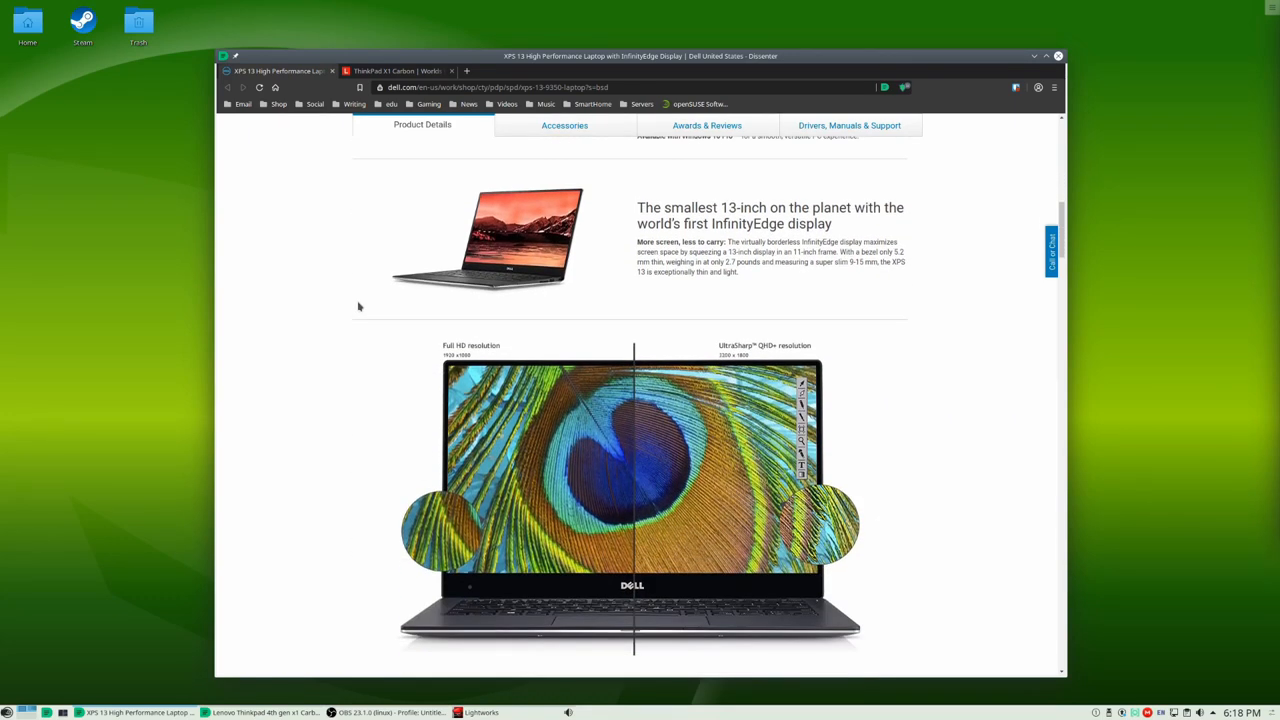
scroll("down", 3)
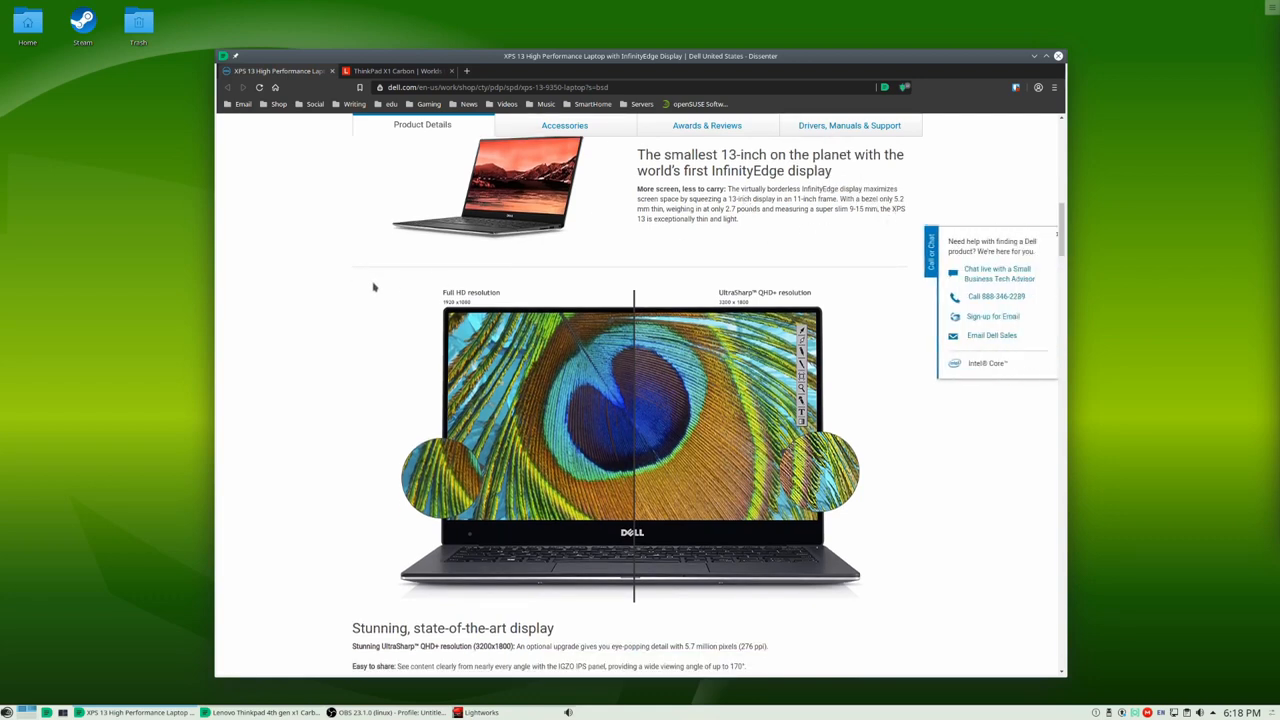
scroll("down", 3)
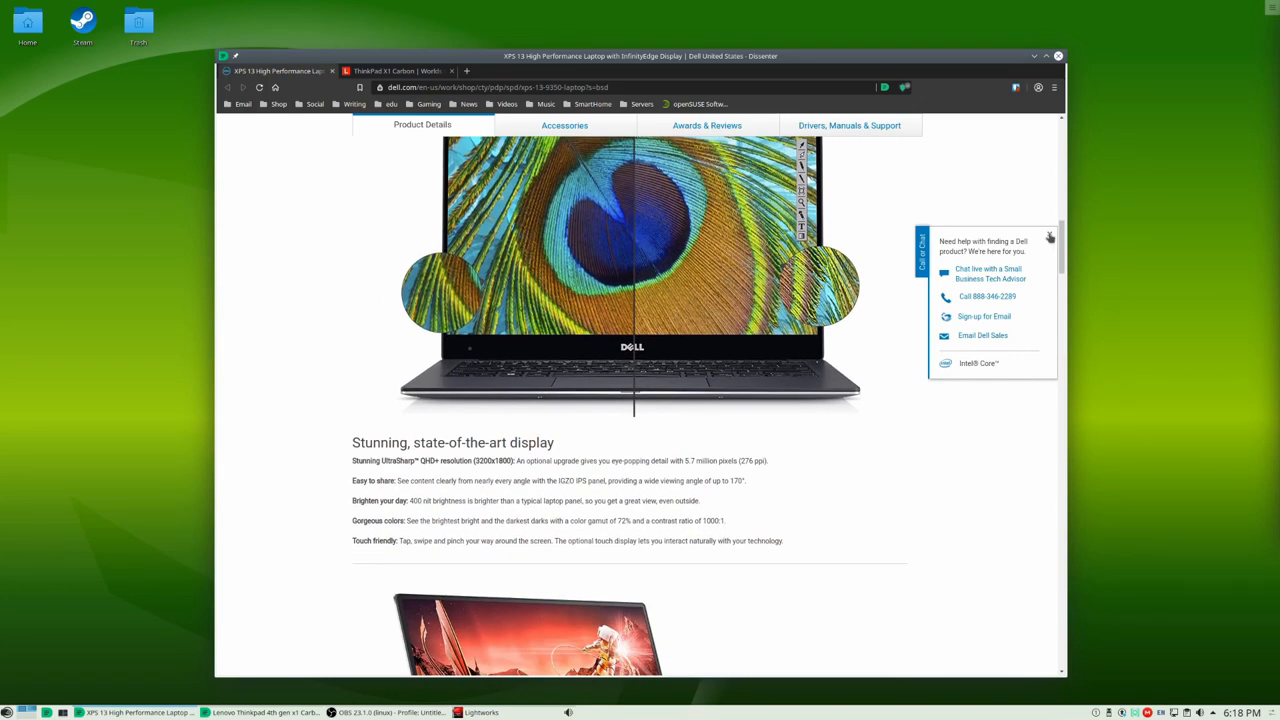
scroll("down", 3)
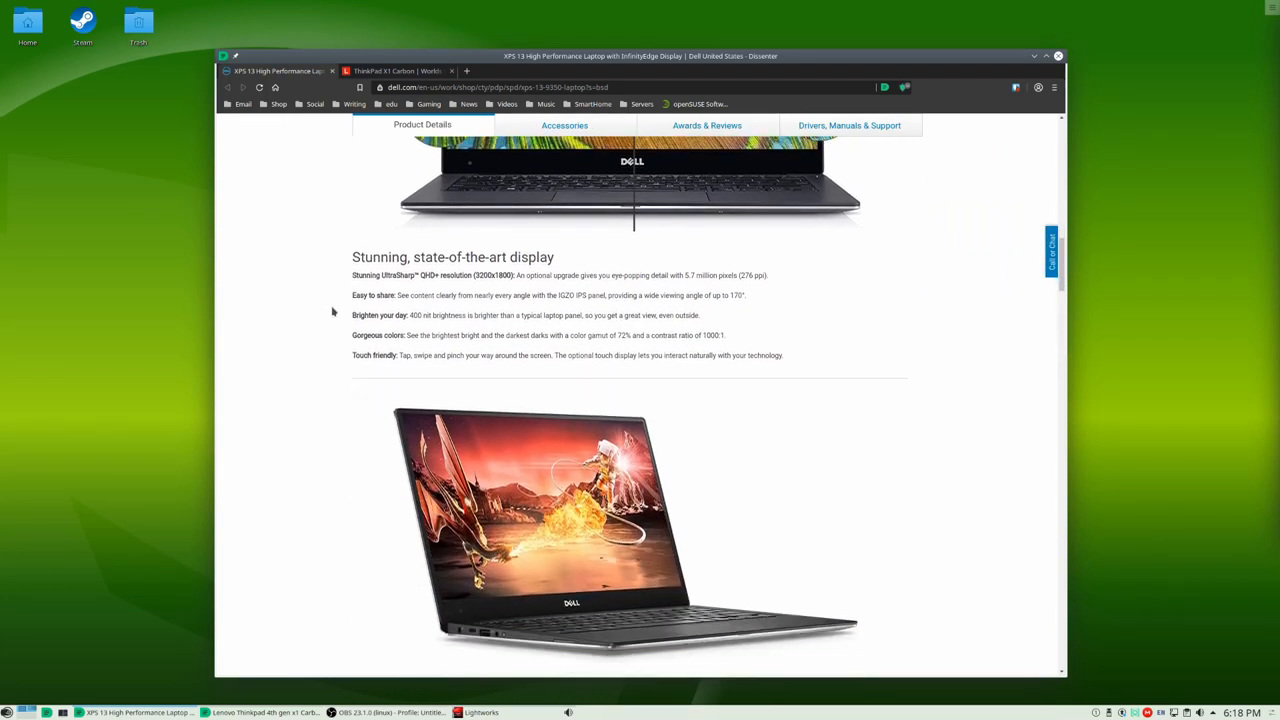
scroll("down", 3)
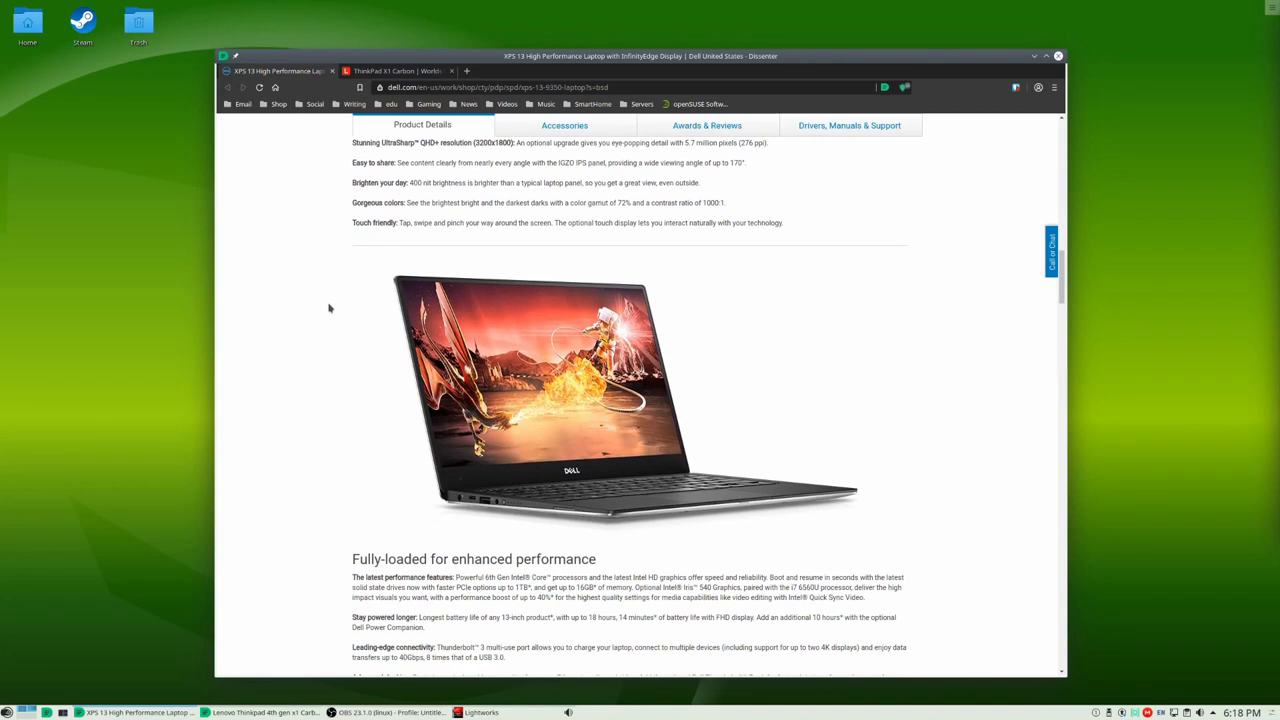
mouse_move(408, 220)
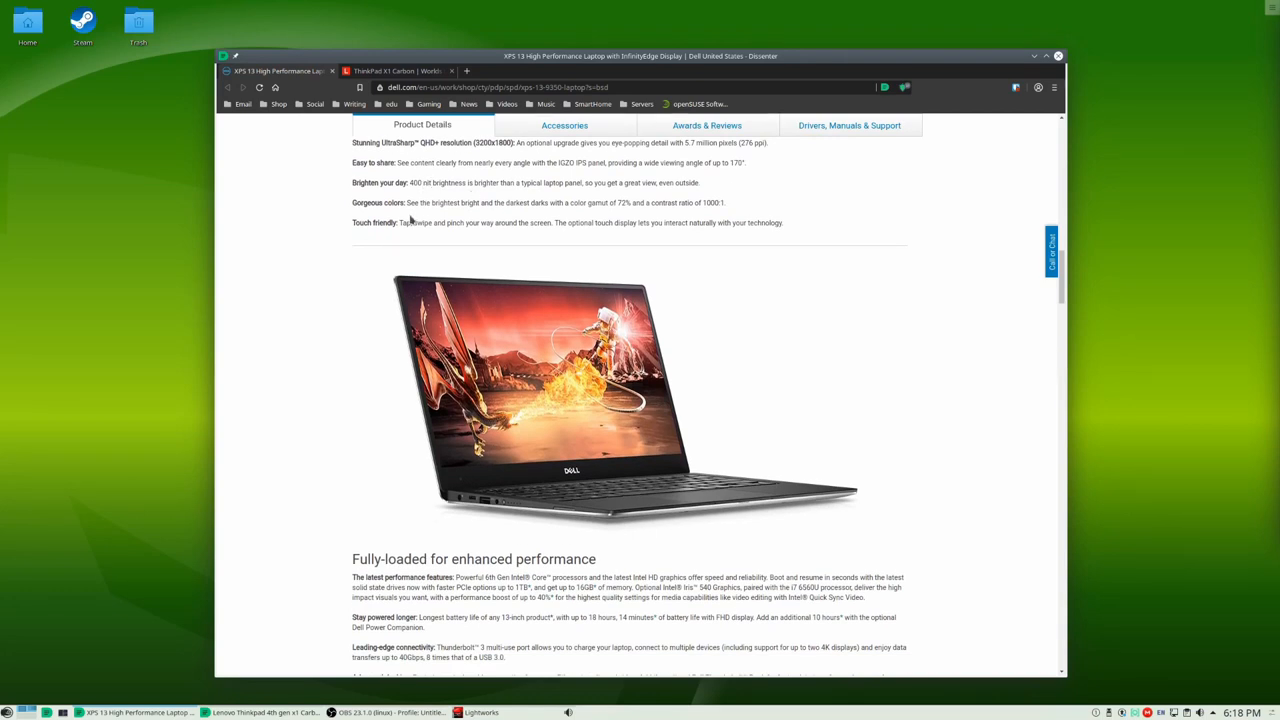
mouse_move(356, 244)
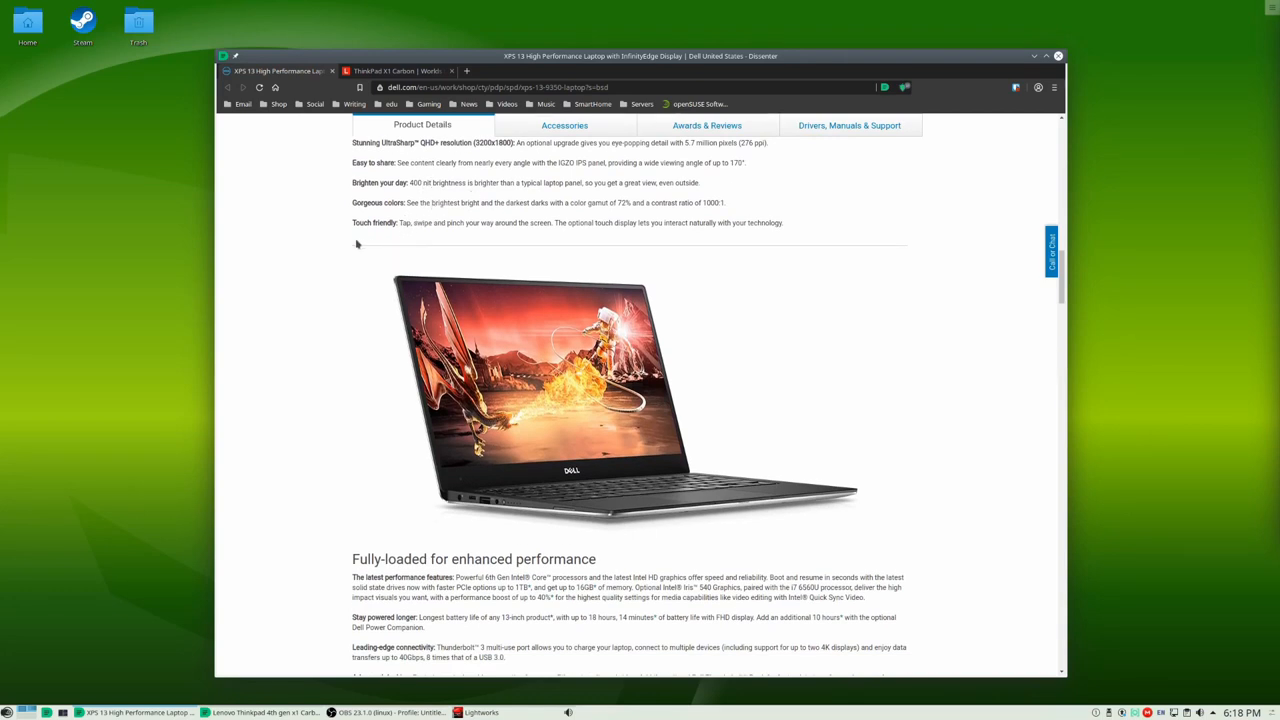
mouse_move(352, 270)
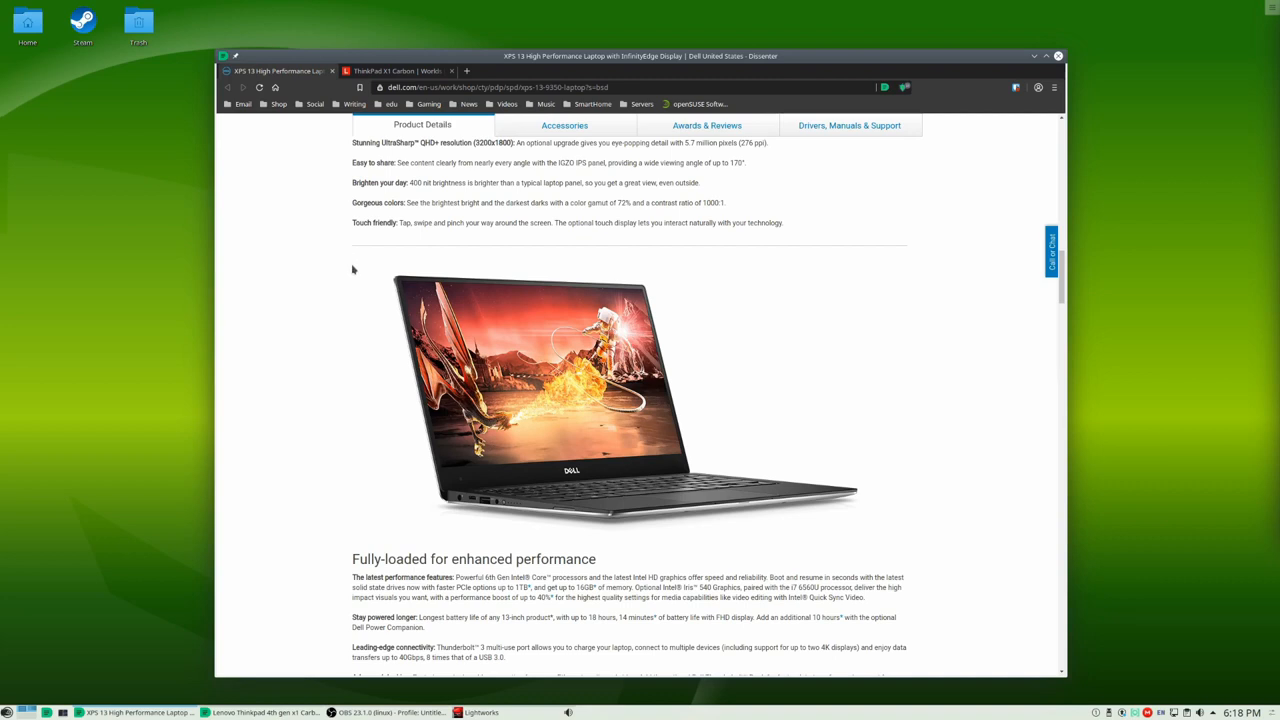
Step: Scroll down the XPS 13 details until the Ports & Slots section and dimensions diagrams are in view
scroll("down", 3)
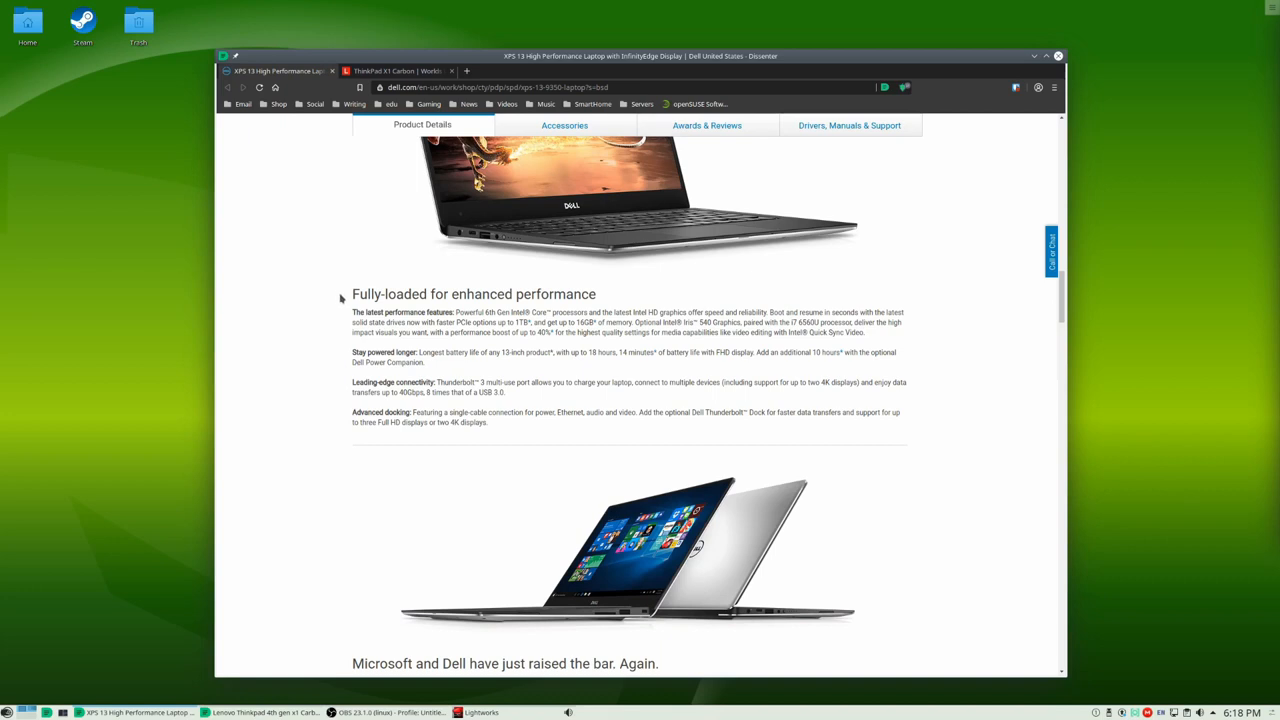
scroll("down", 3)
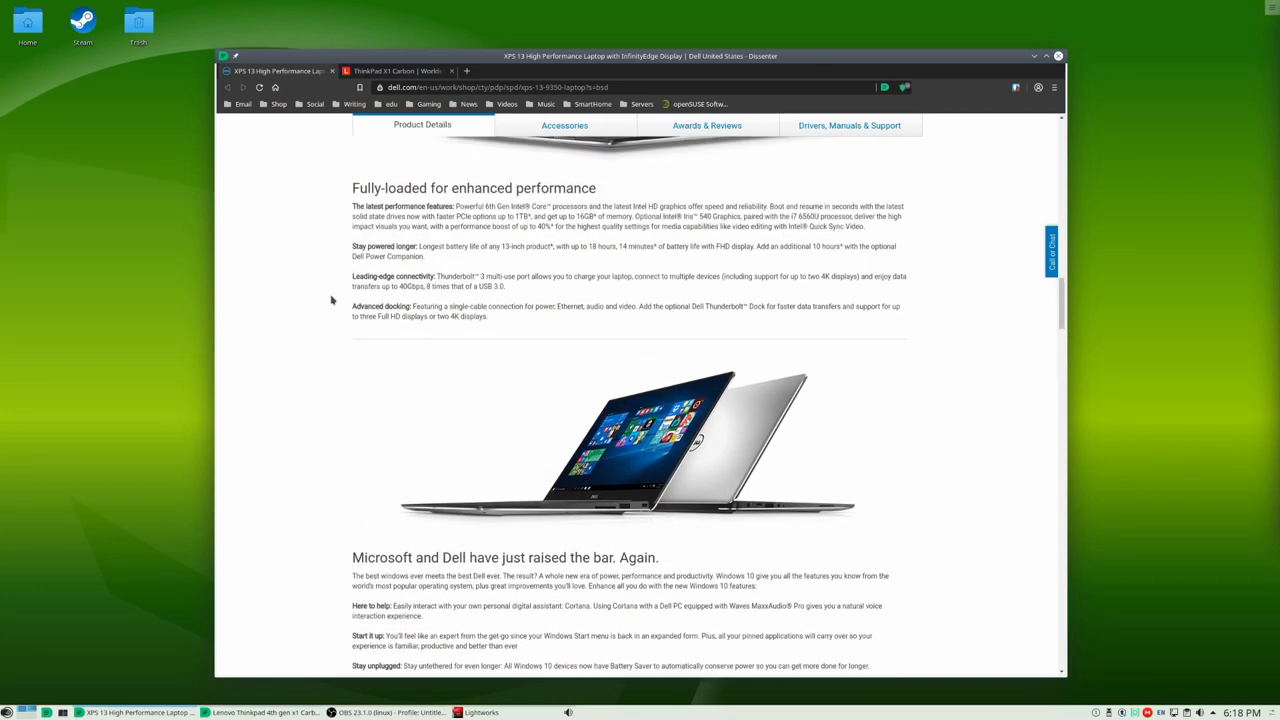
scroll("up", 3)
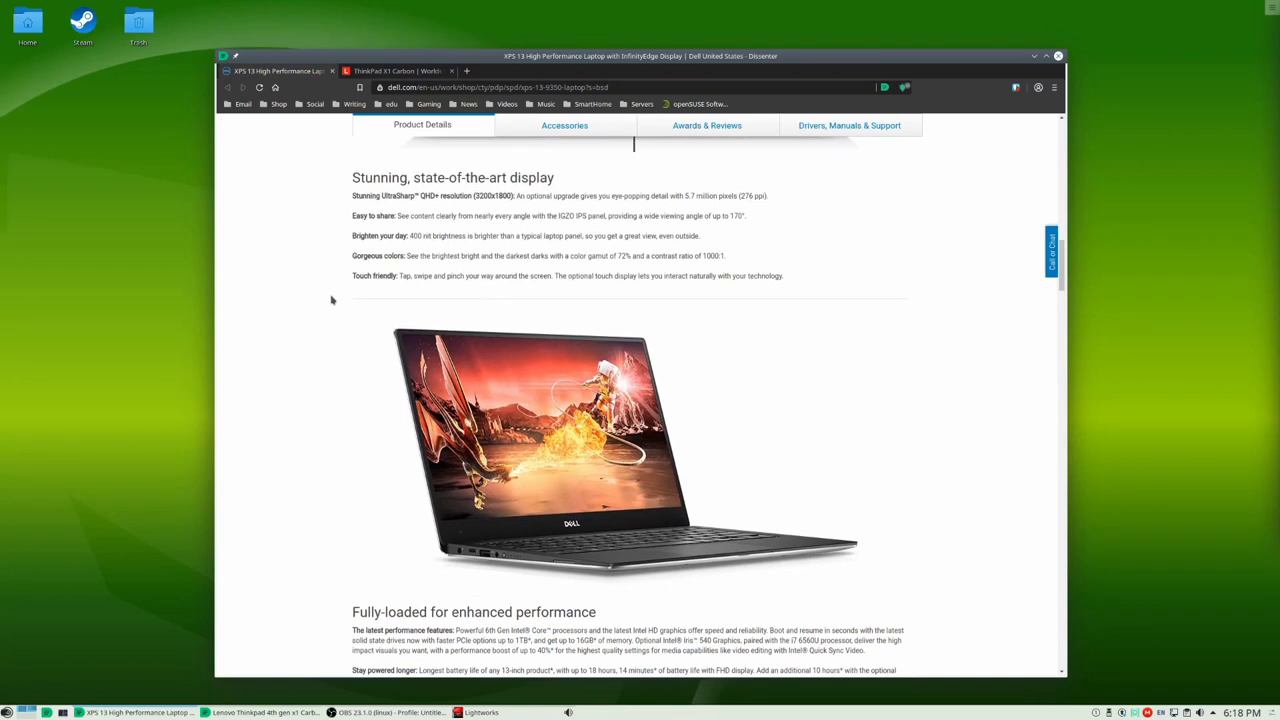
scroll("down", 3)
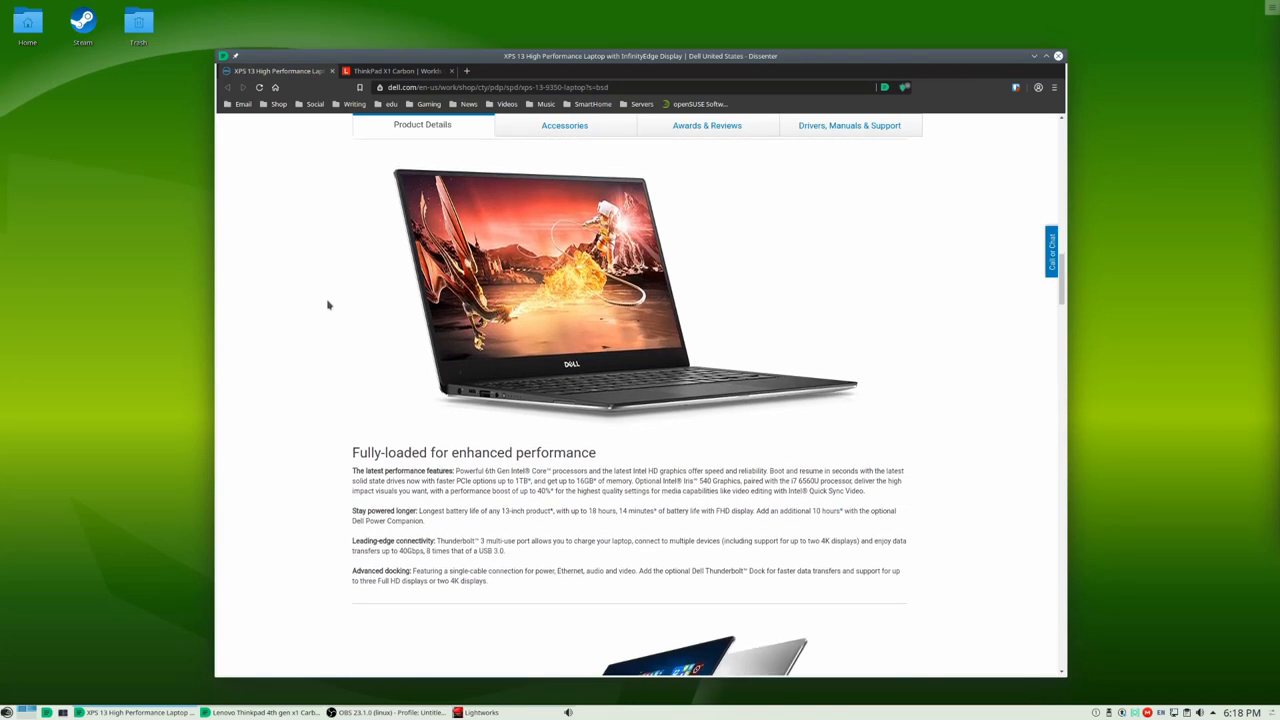
scroll("down", 3)
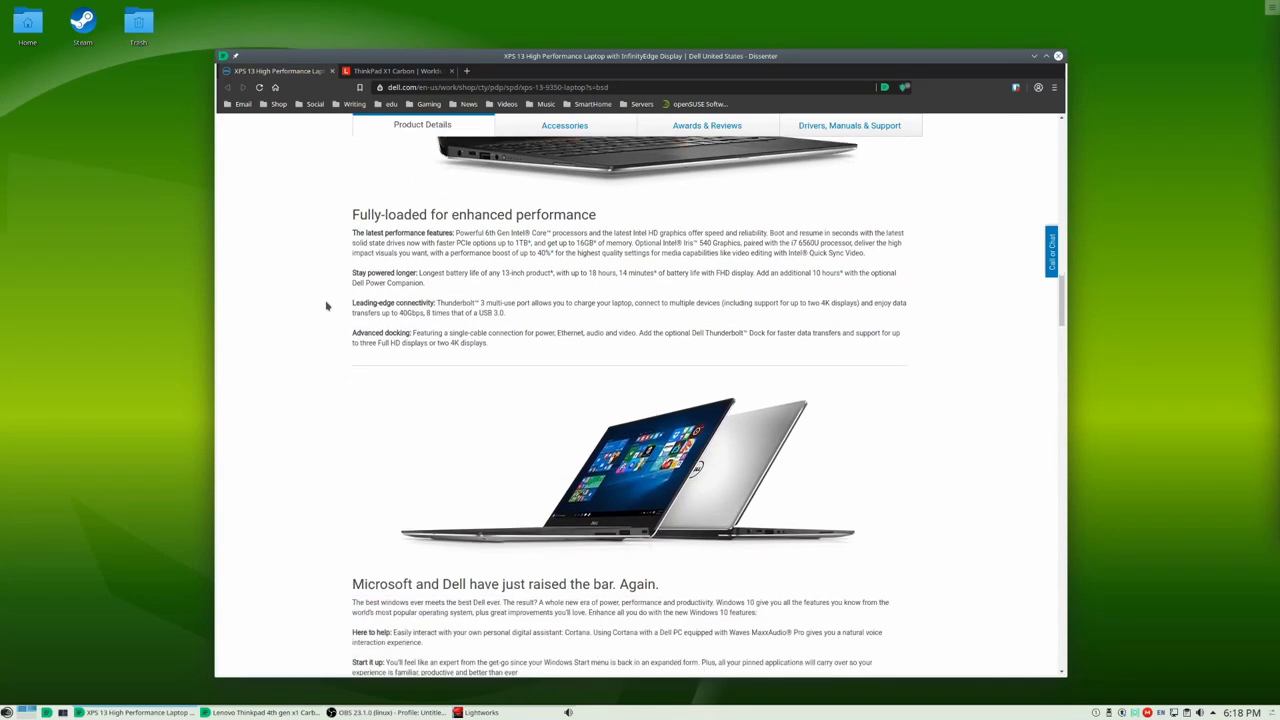
scroll("down", 3)
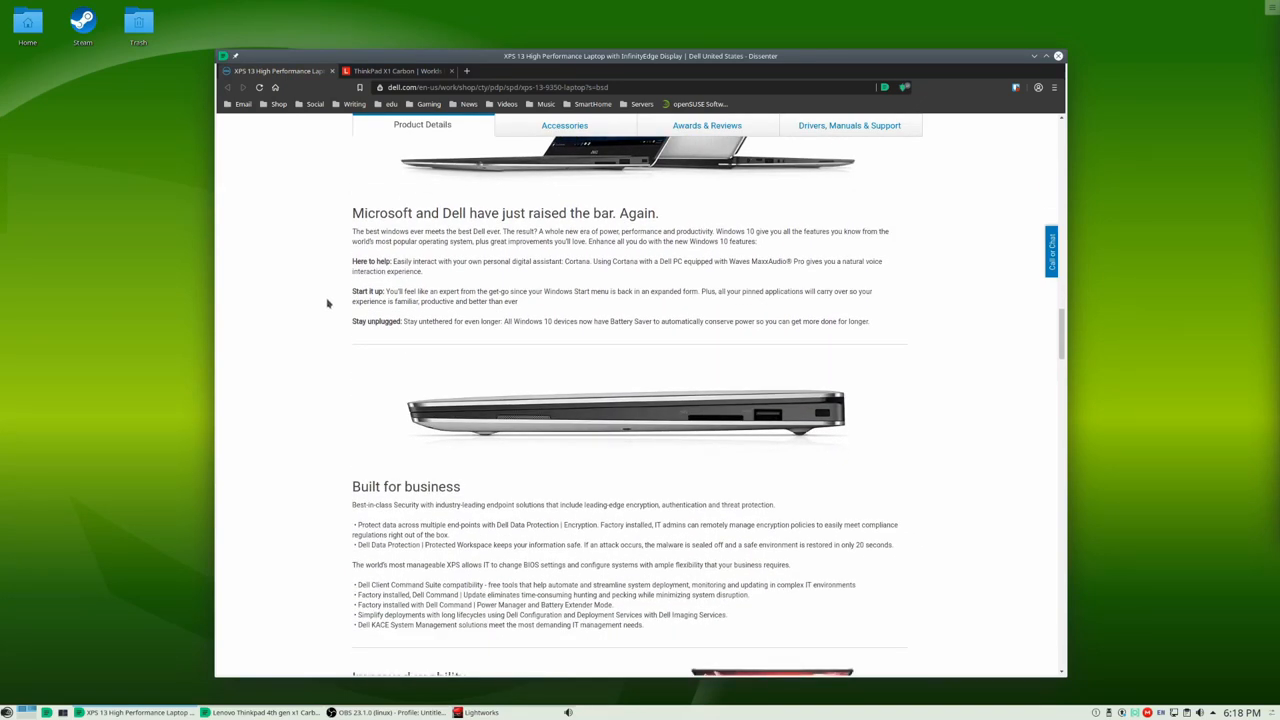
scroll("down", 3)
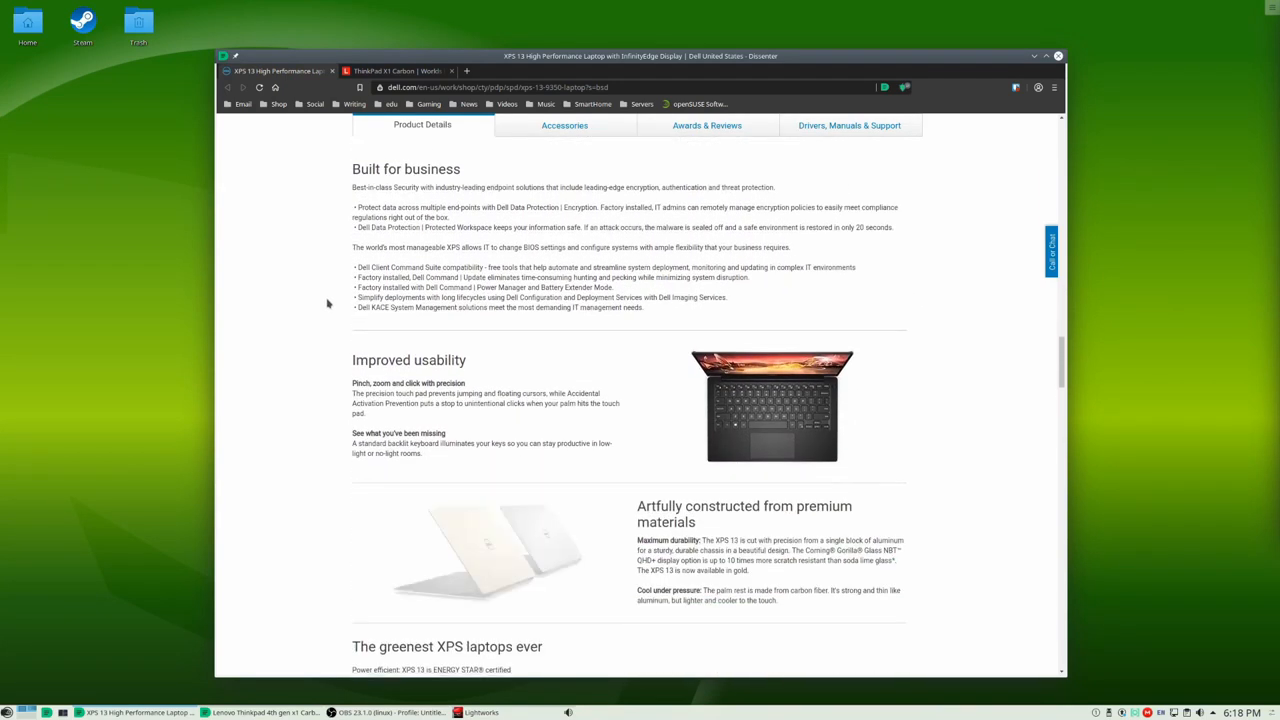
scroll("down", 3)
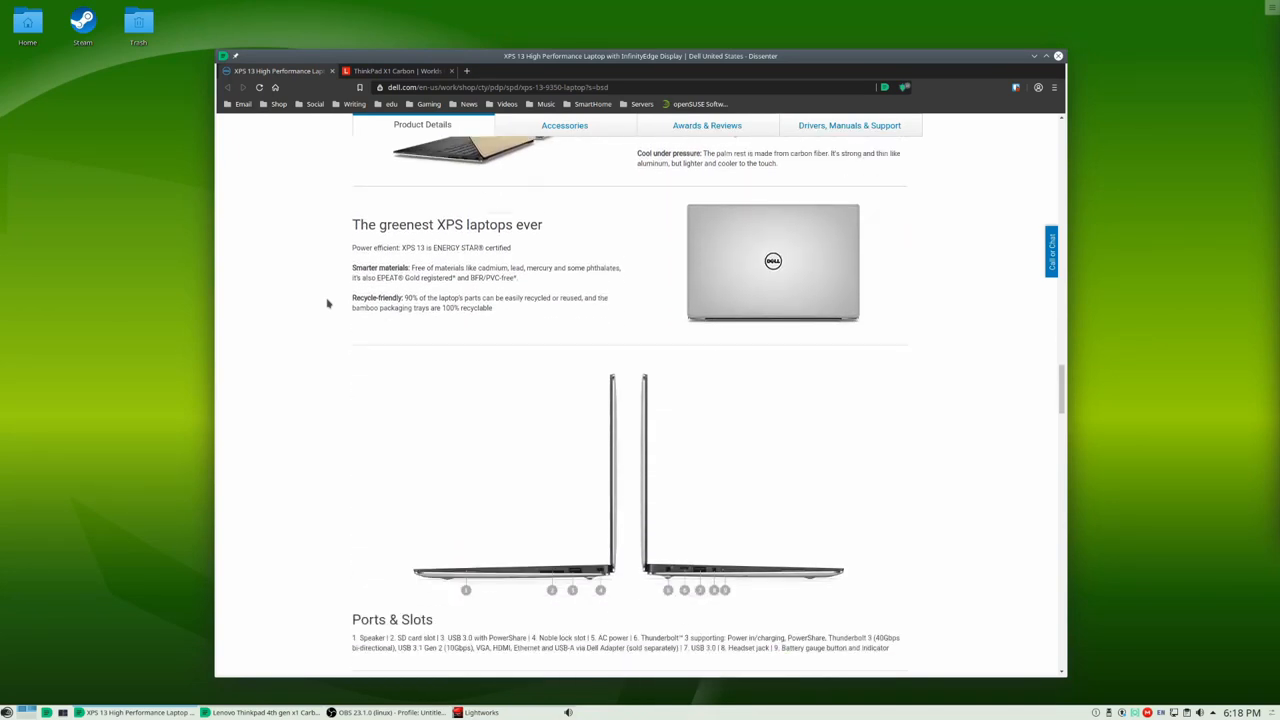
scroll("down", 3)
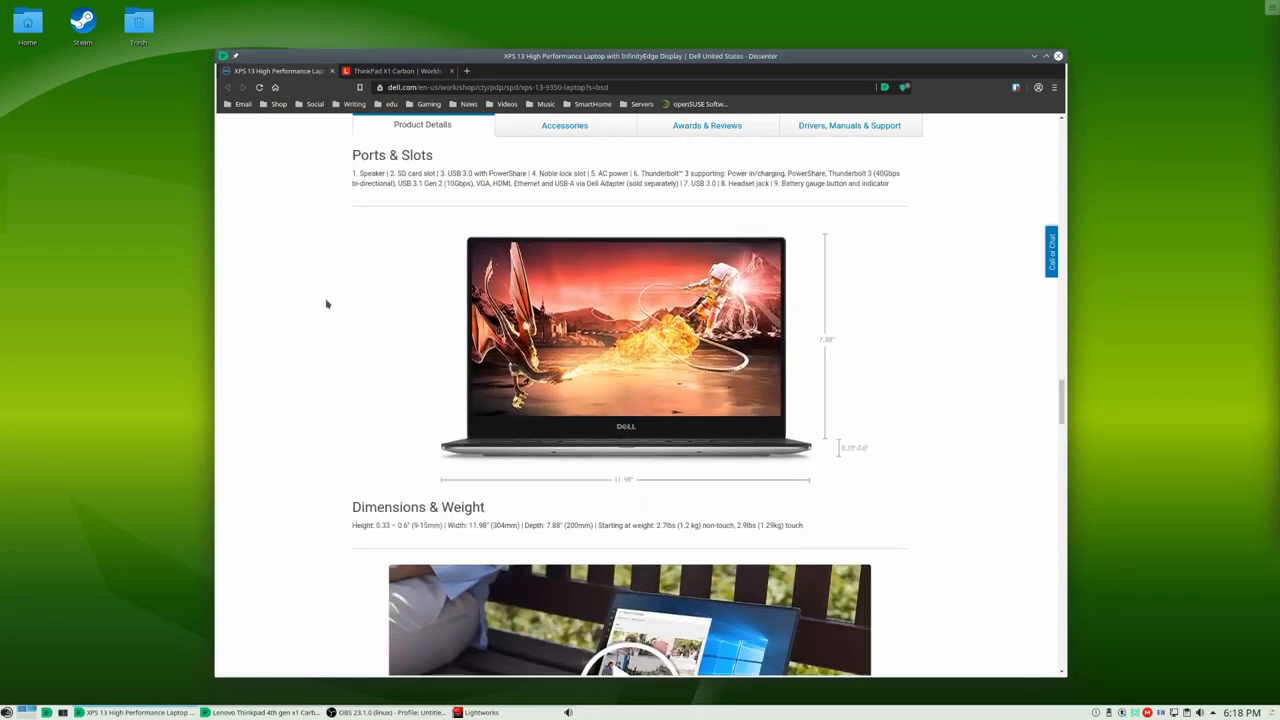
scroll("down", 3)
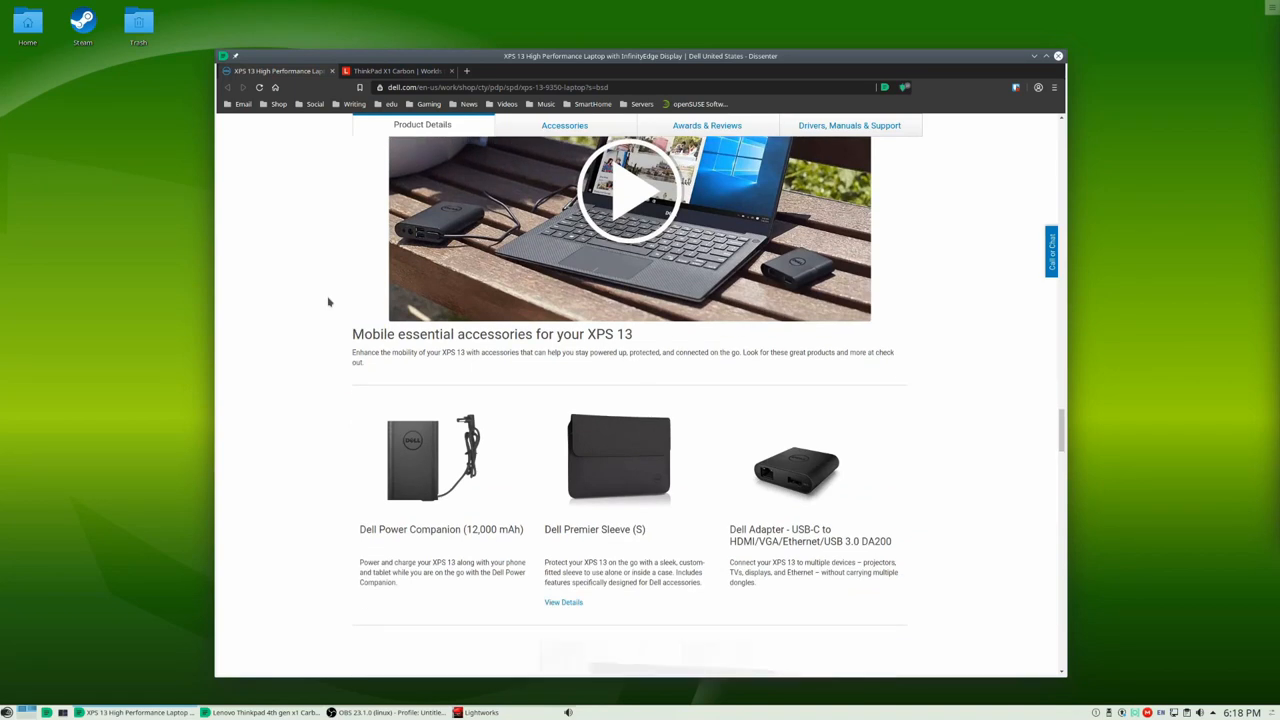
scroll("down", 3)
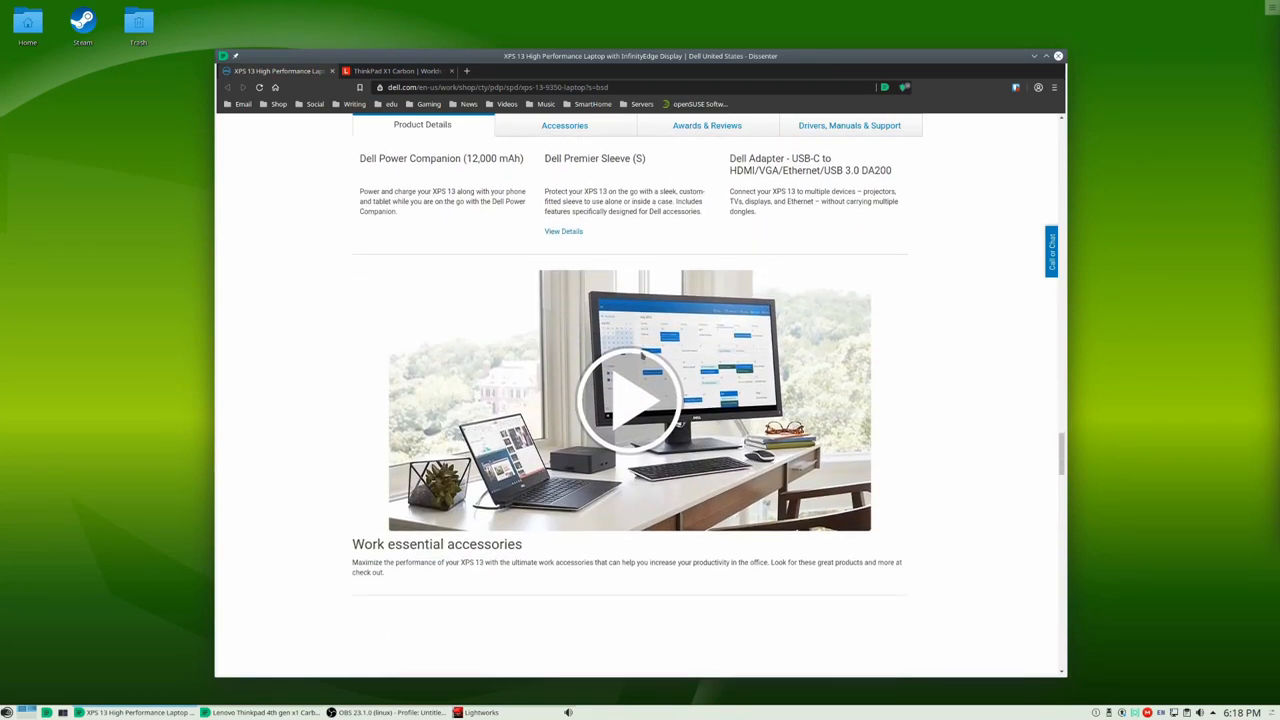
scroll("down", 3)
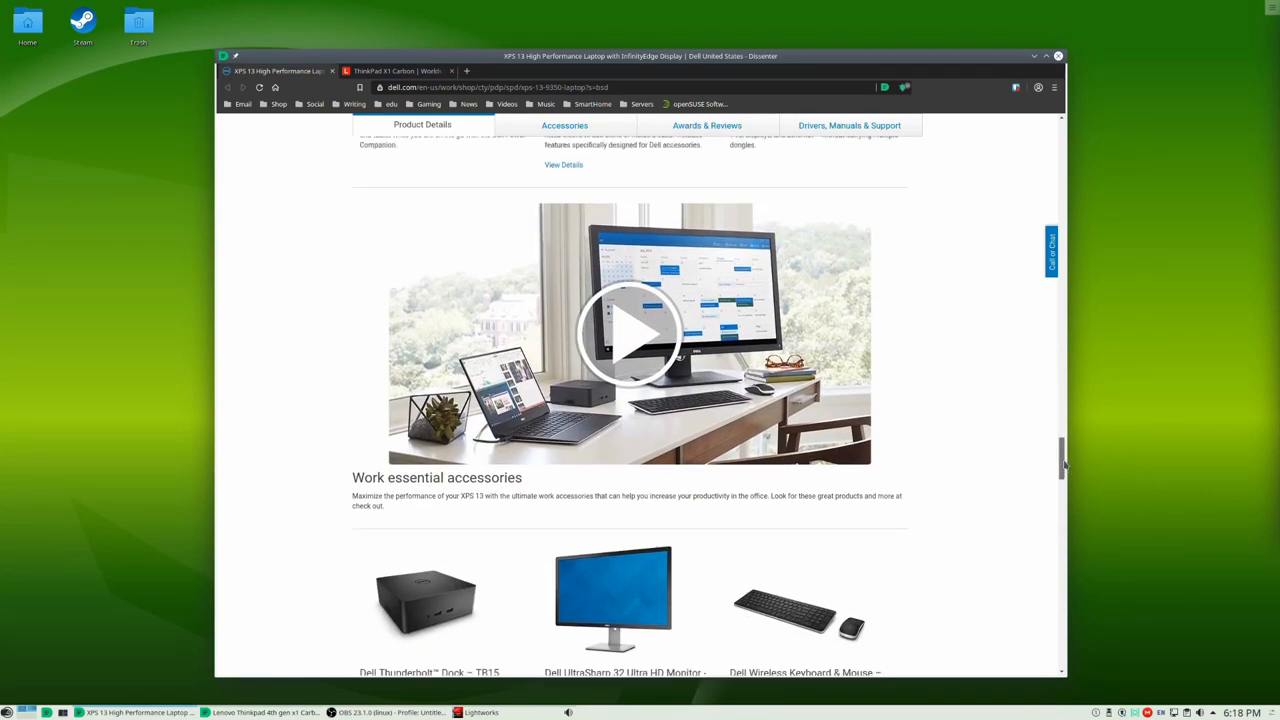
scroll("up", 3)
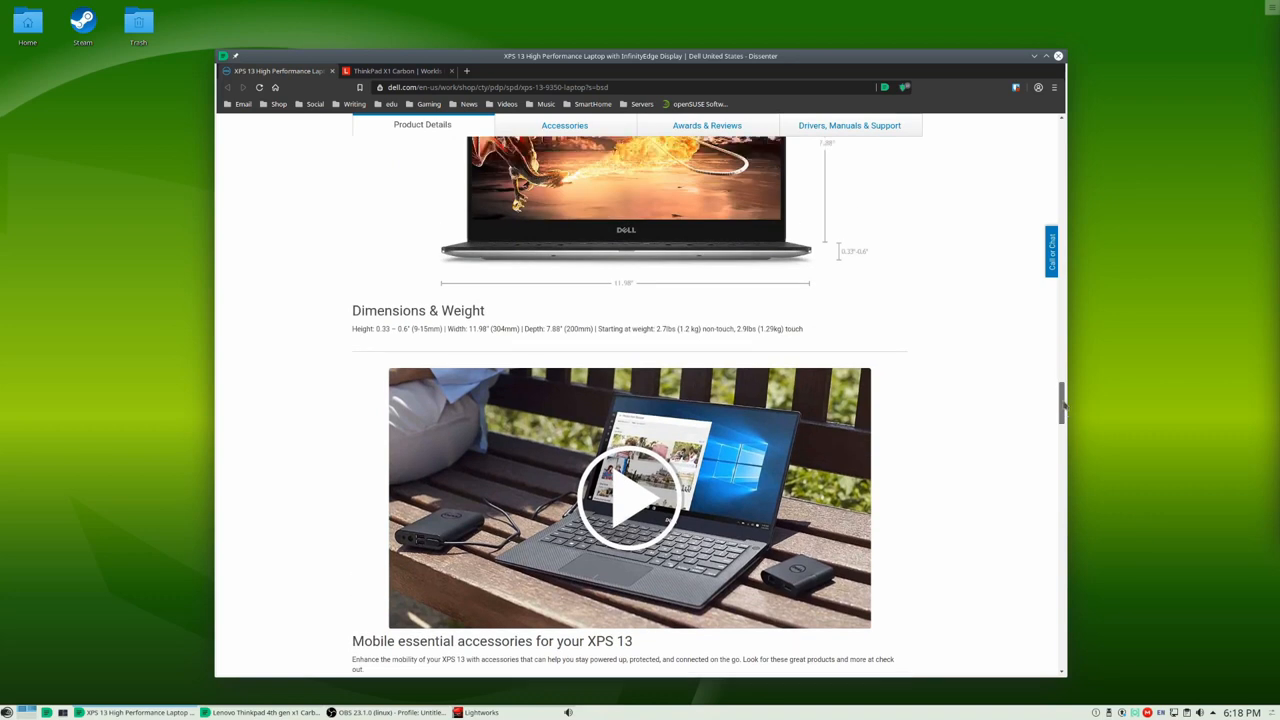
scroll("up", 3)
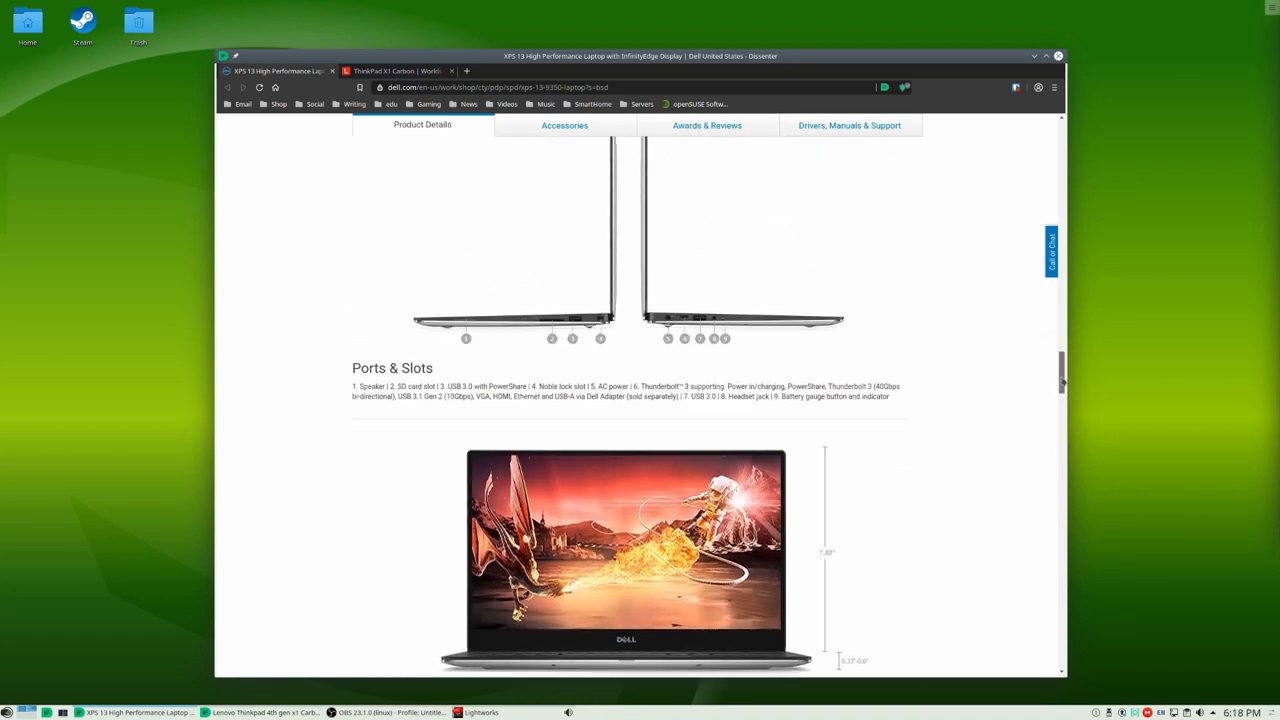
Step: Read the XPS 13 Ports & Slots and Dimensions & Weight sections down to the Mobile essential accessories listing
scroll("down", 3)
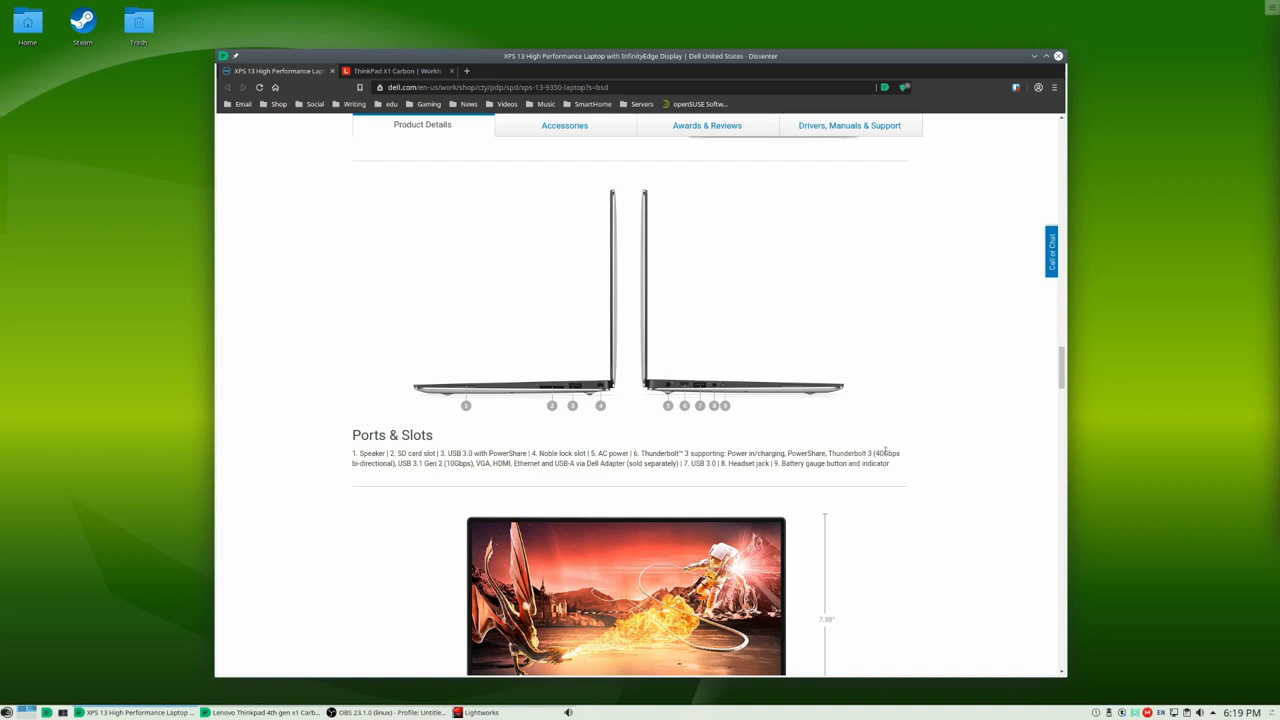
mouse_move(752, 470)
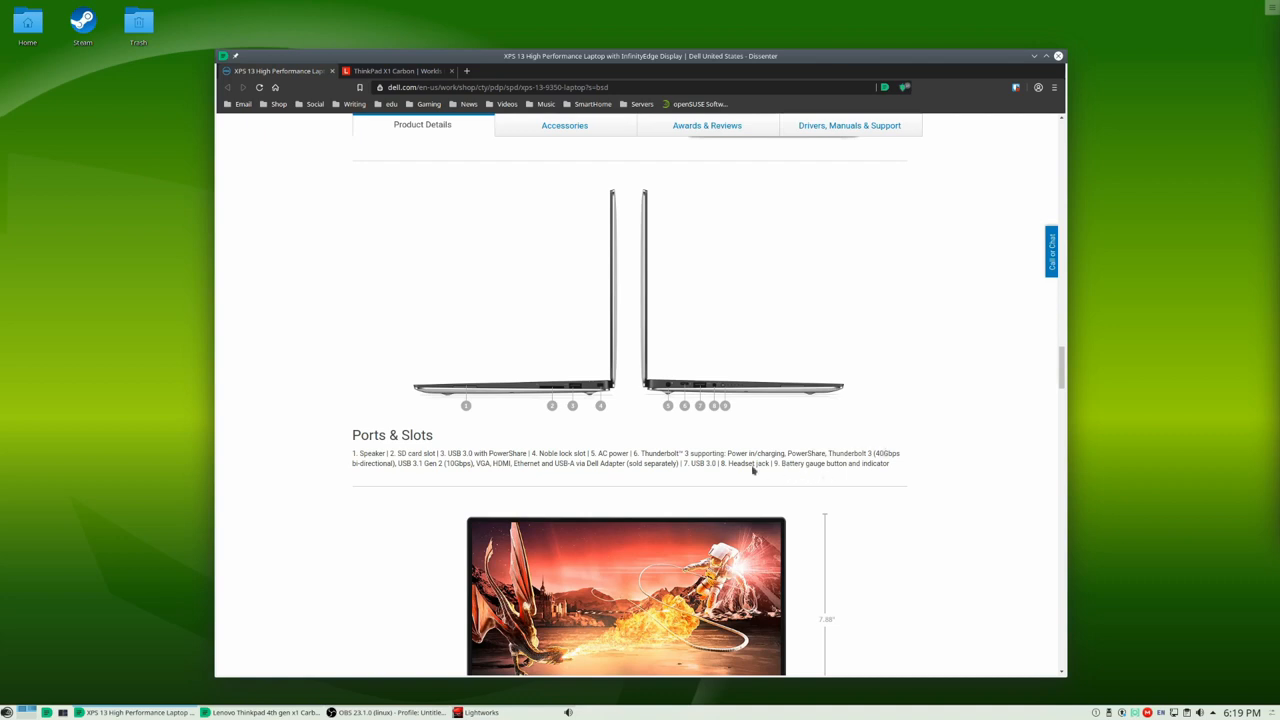
scroll("up", 3)
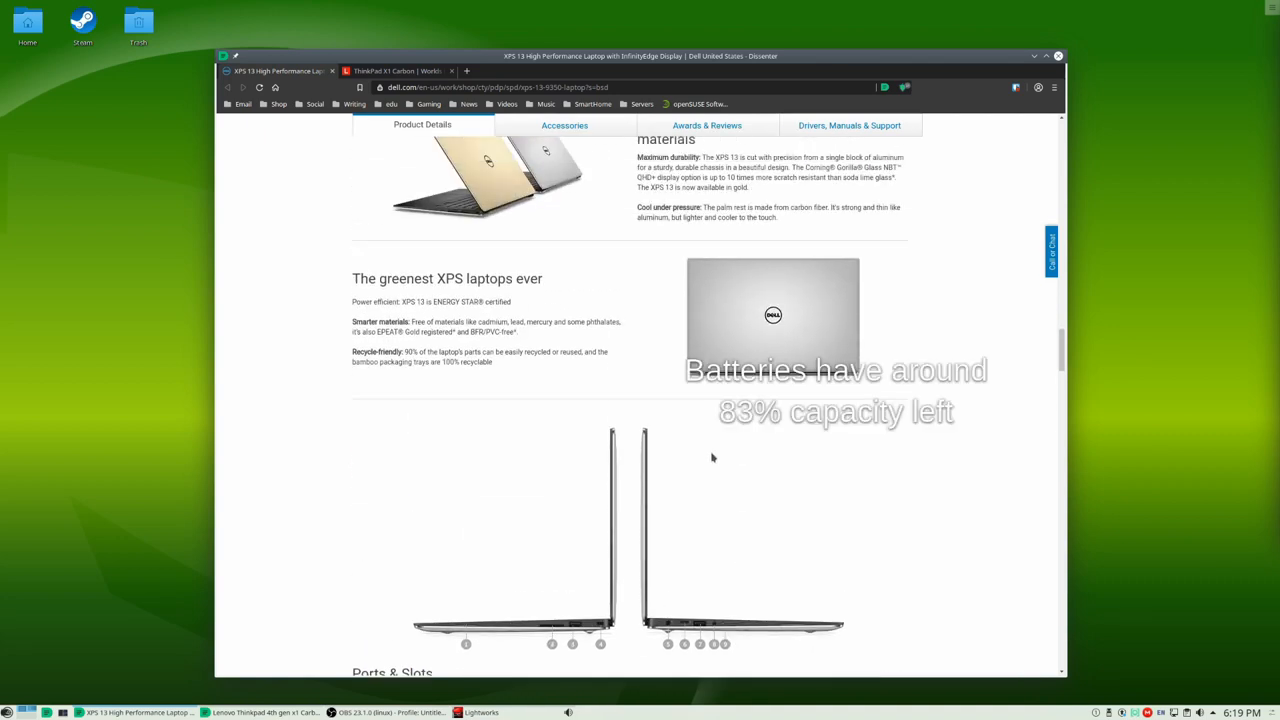
scroll("down", 3)
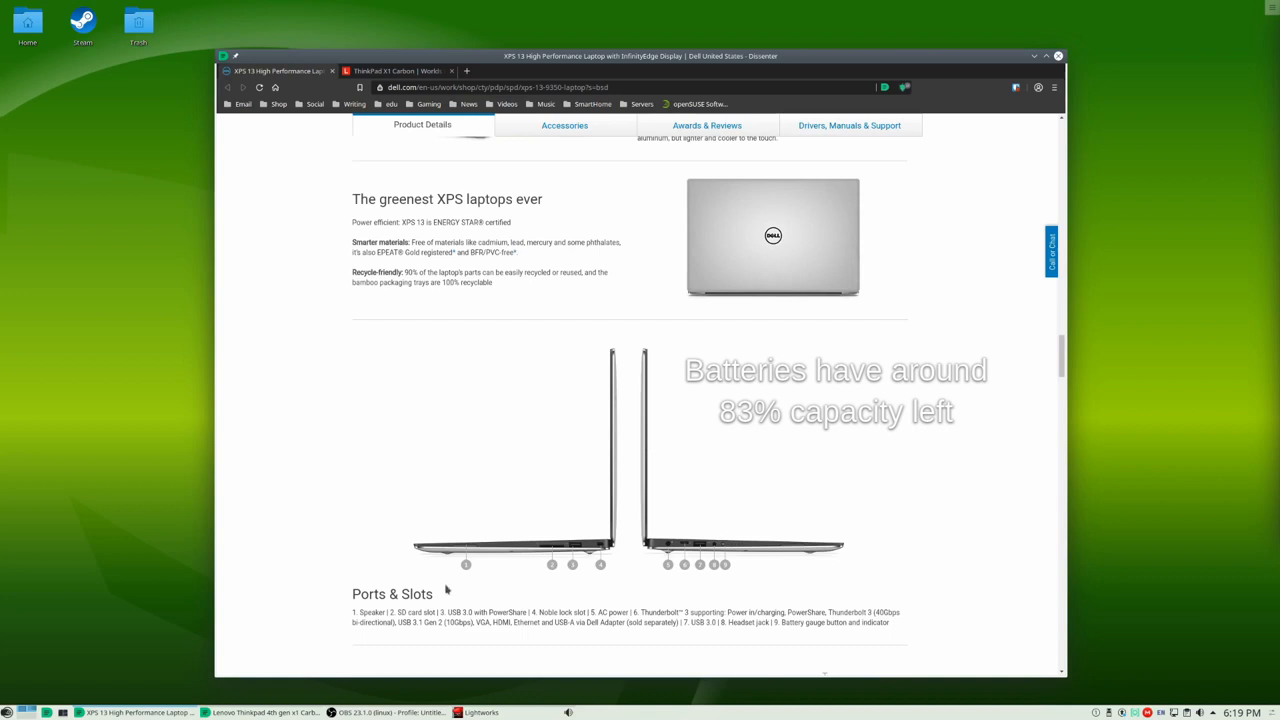
mouse_move(452, 586)
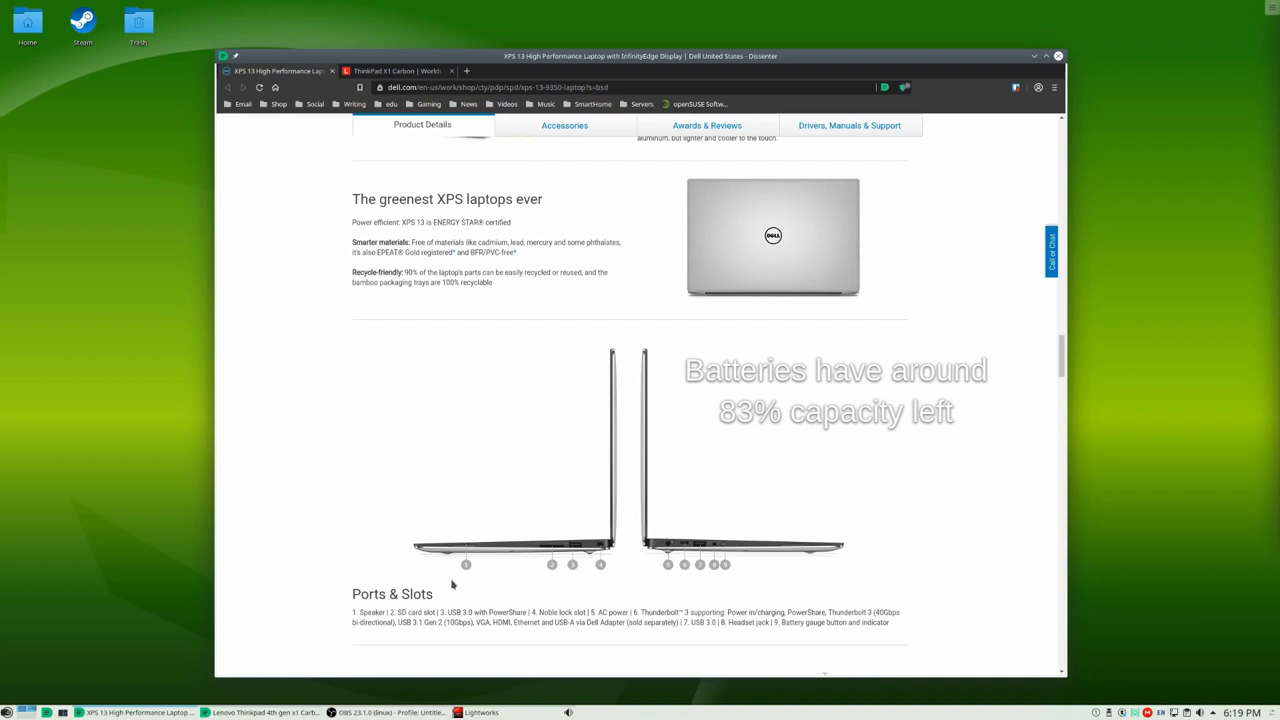
mouse_move(896, 628)
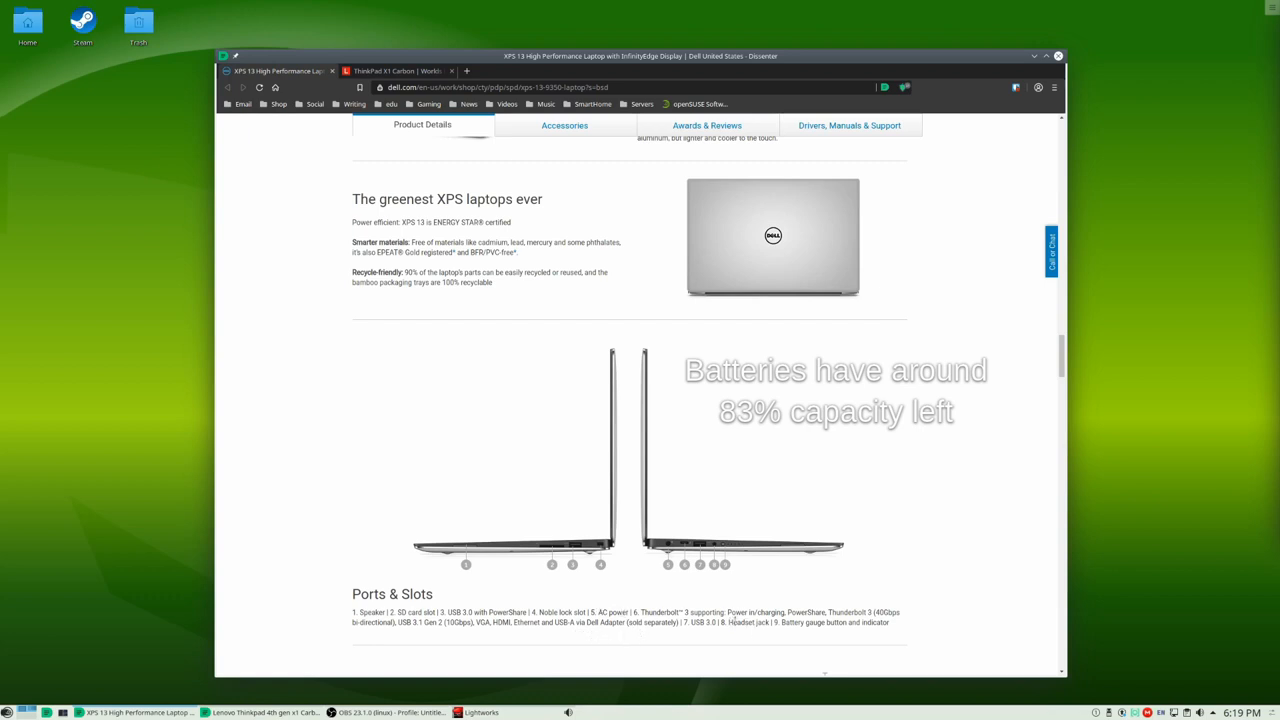
double_click(748, 622)
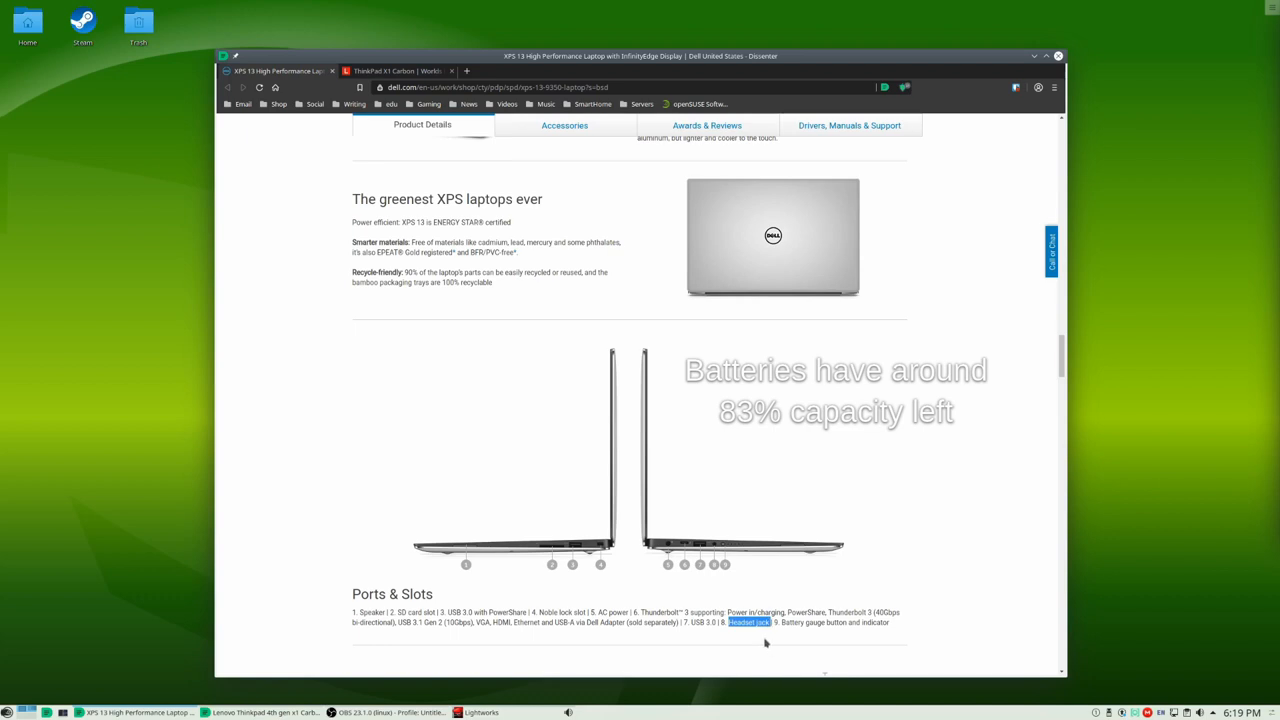
mouse_move(764, 640)
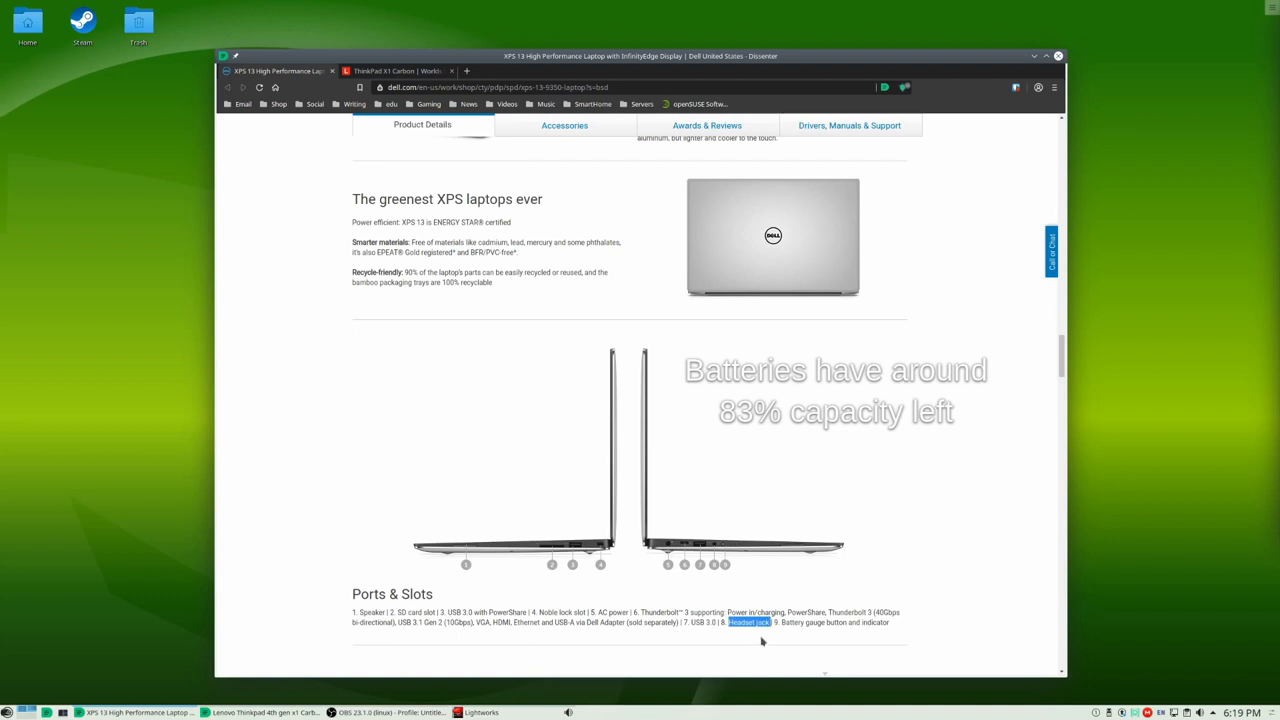
mouse_move(772, 568)
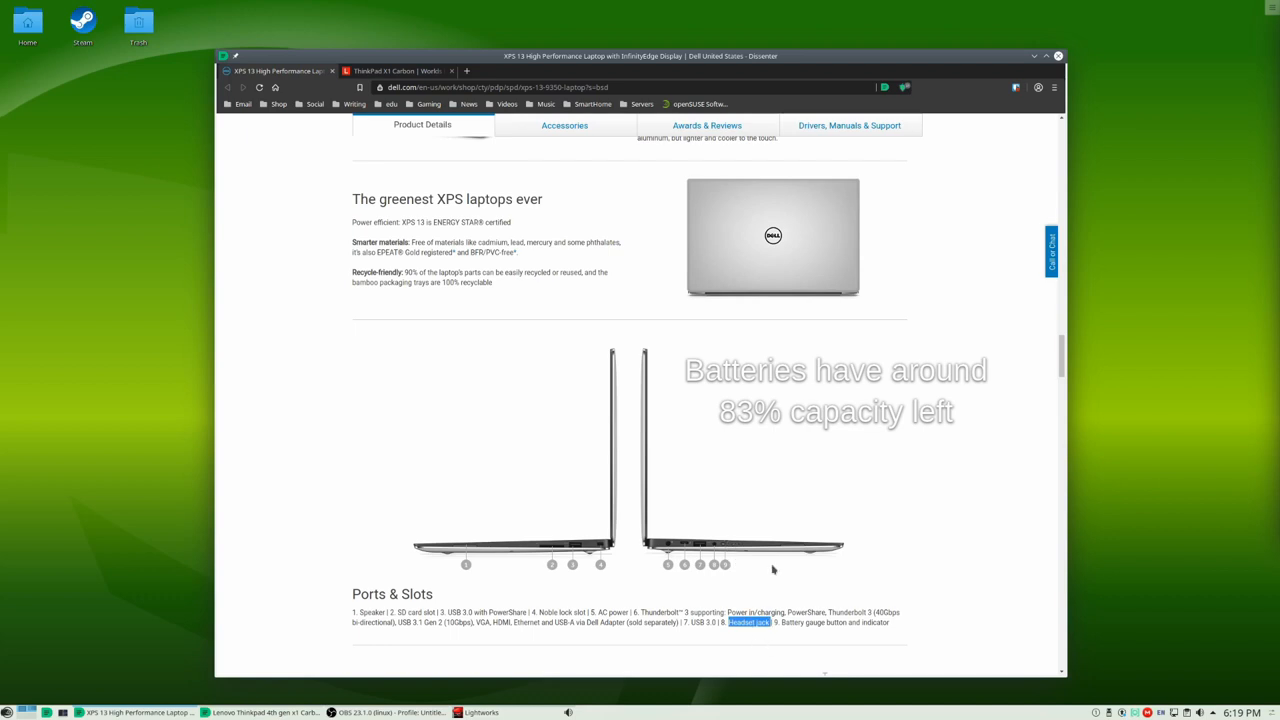
scroll("down", 3)
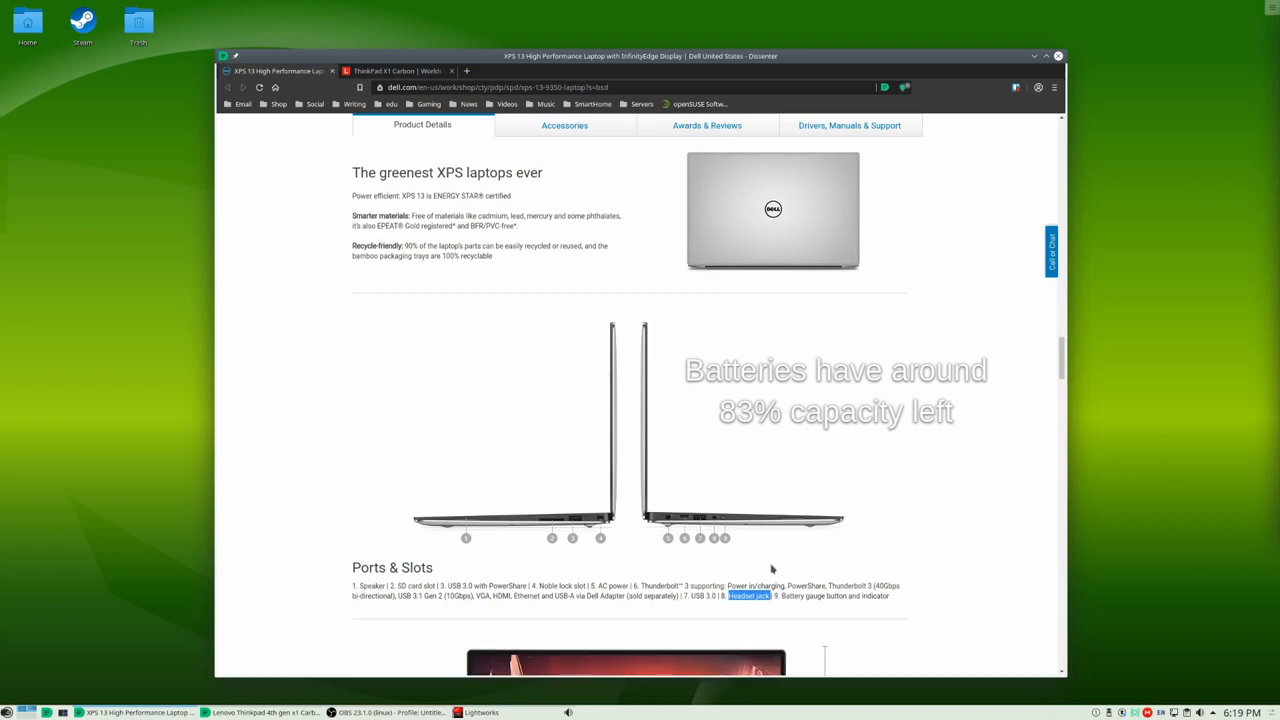
scroll("down", 3)
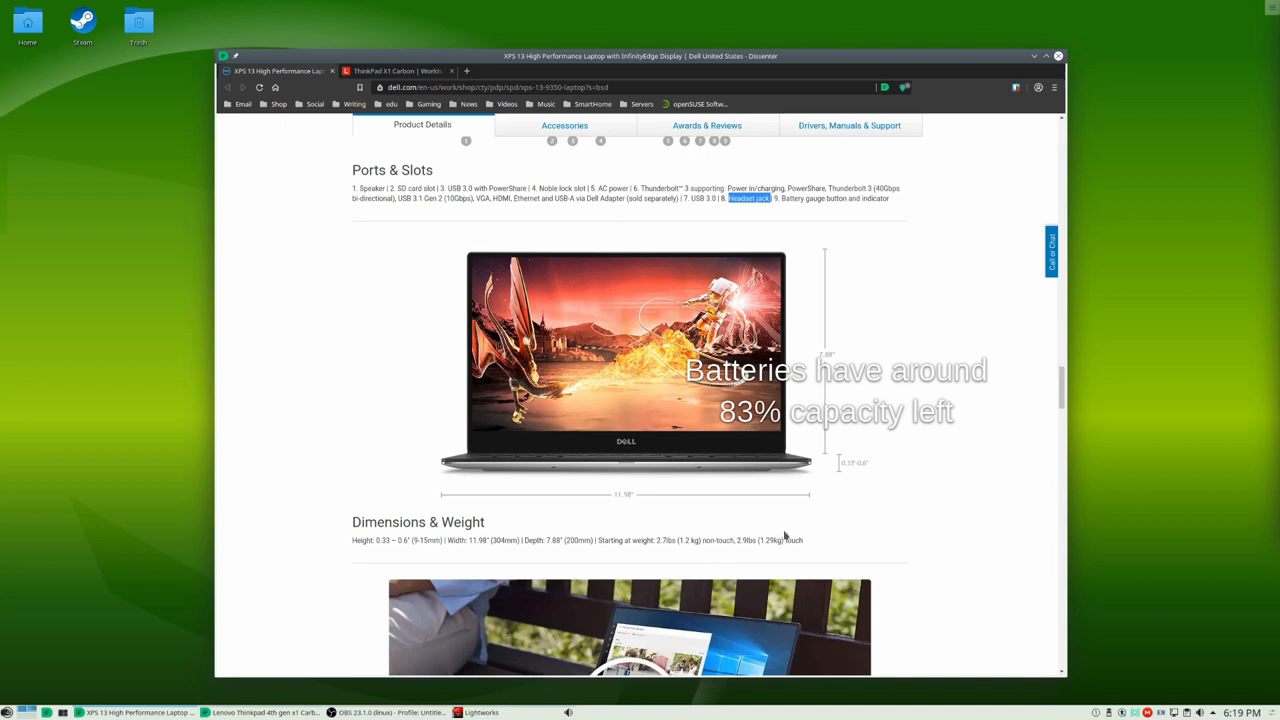
scroll("down", 3)
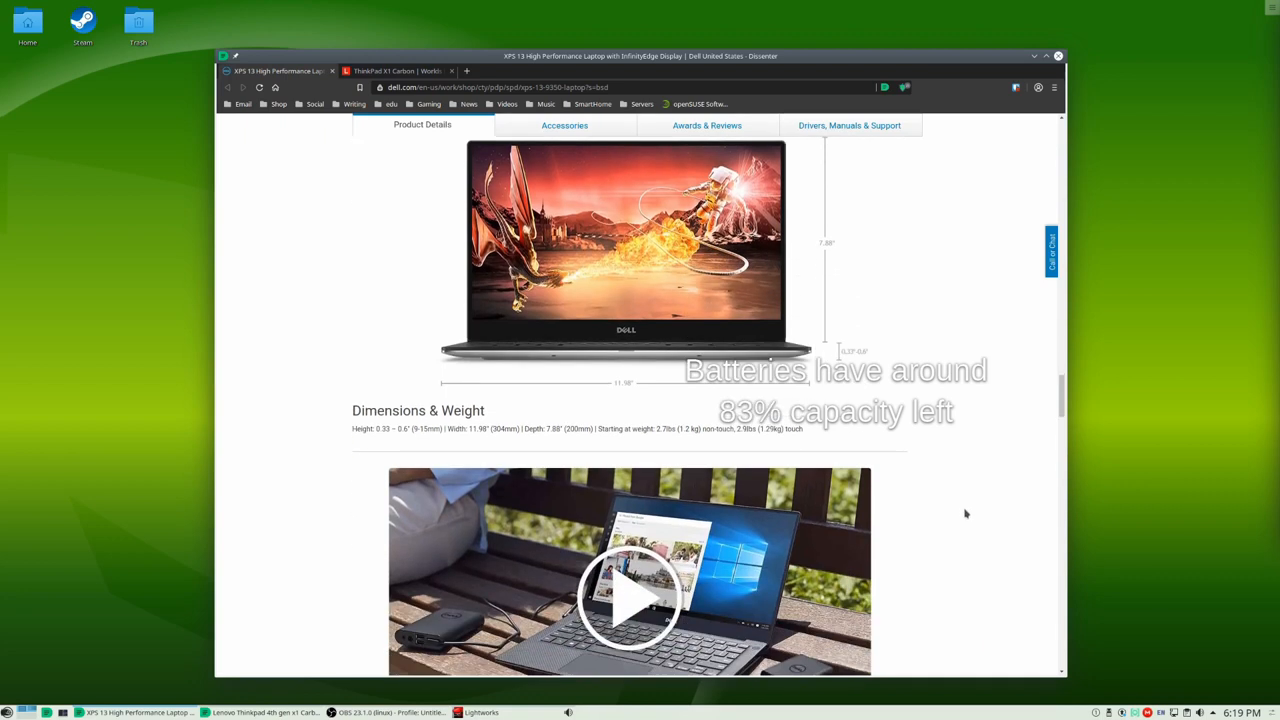
scroll("down", 3)
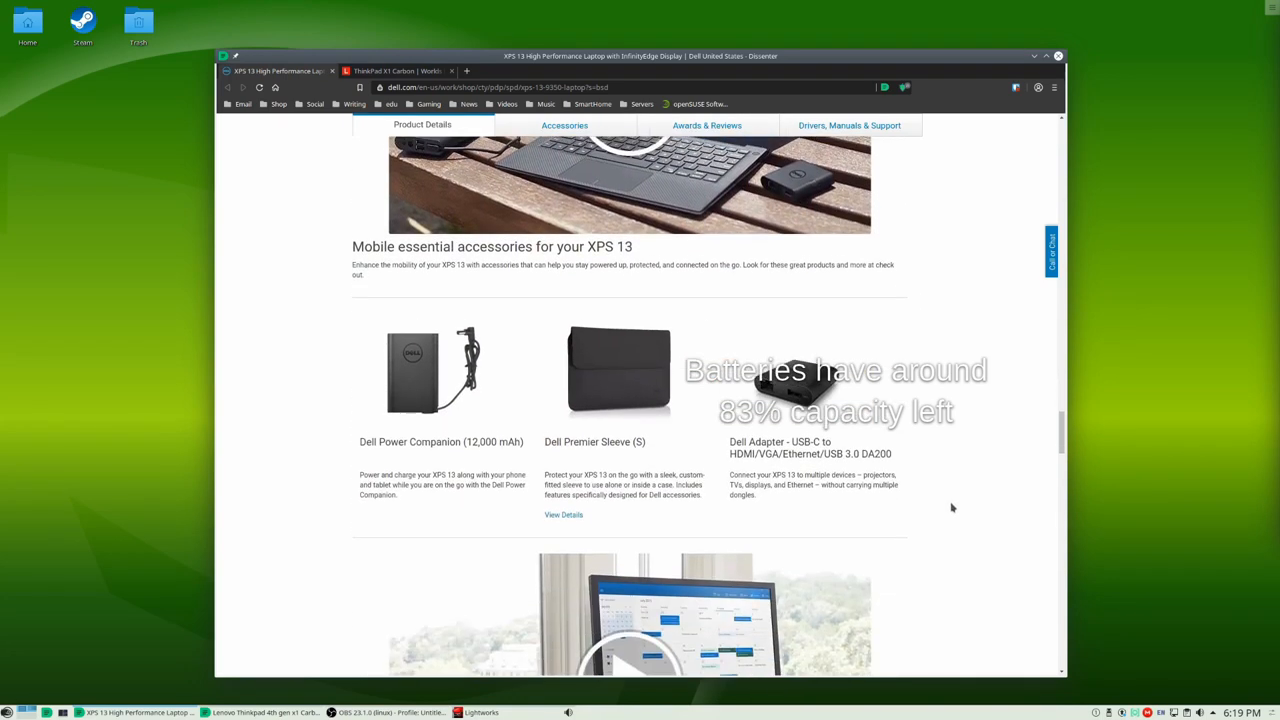
scroll("down", 3)
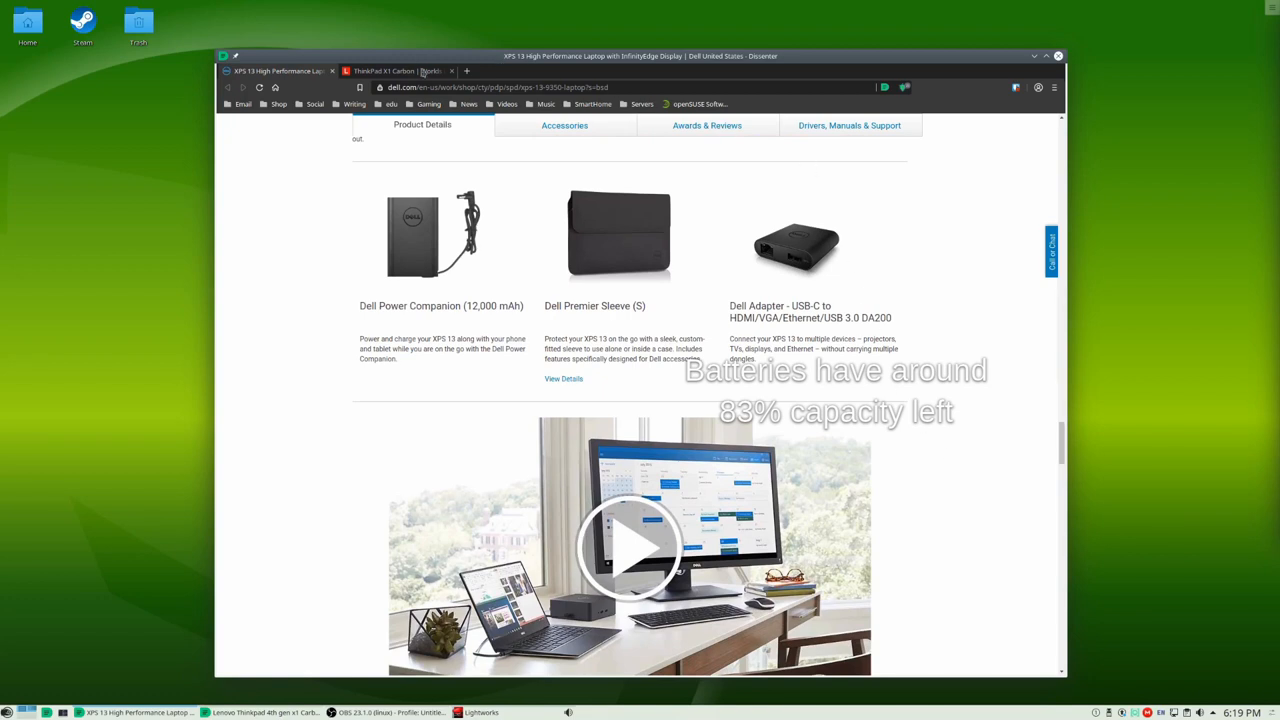
Step: Return to the ThinkPad X1 Carbon page and review the I/O Ports row in its Tech Specs
left_click(390, 70)
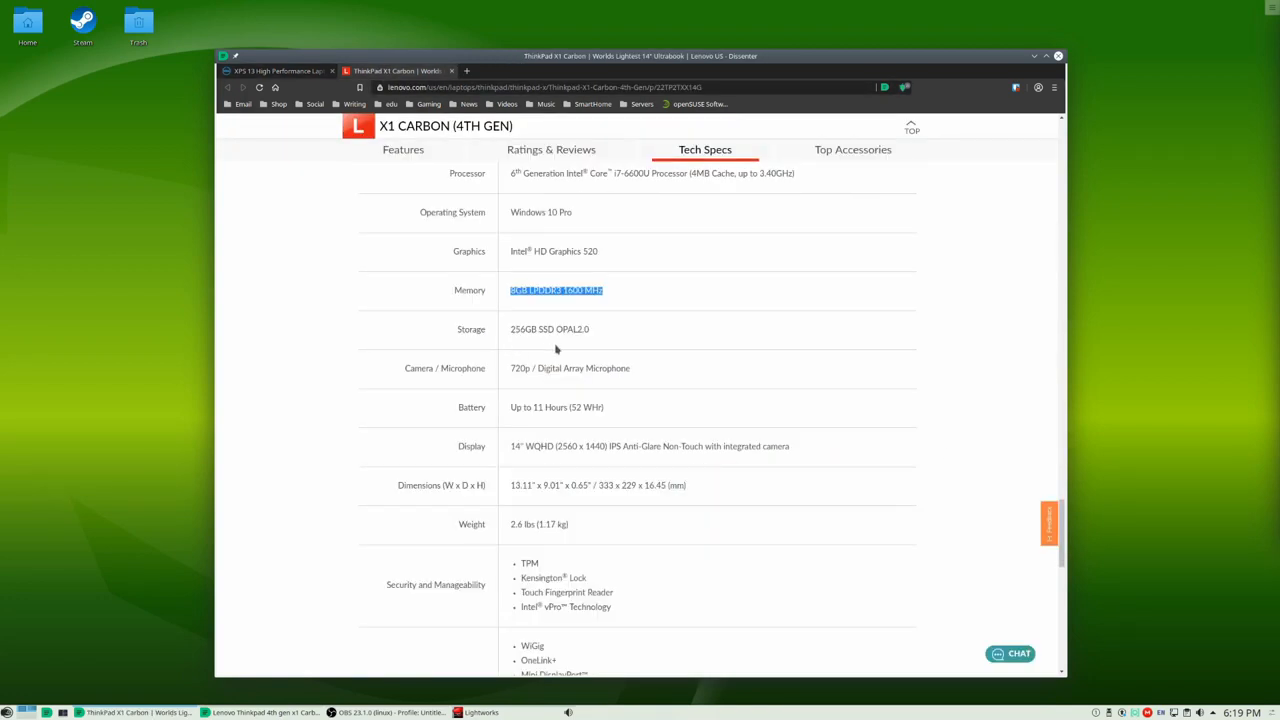
scroll("down", 3)
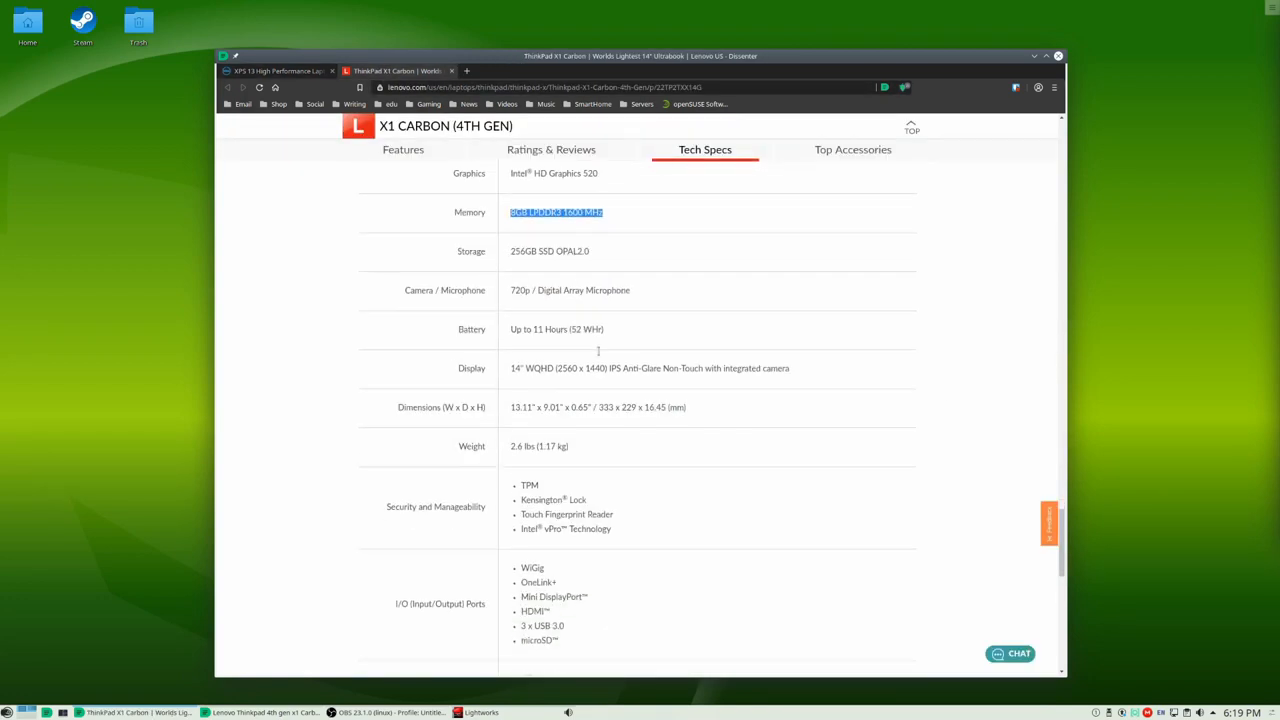
scroll("down", 3)
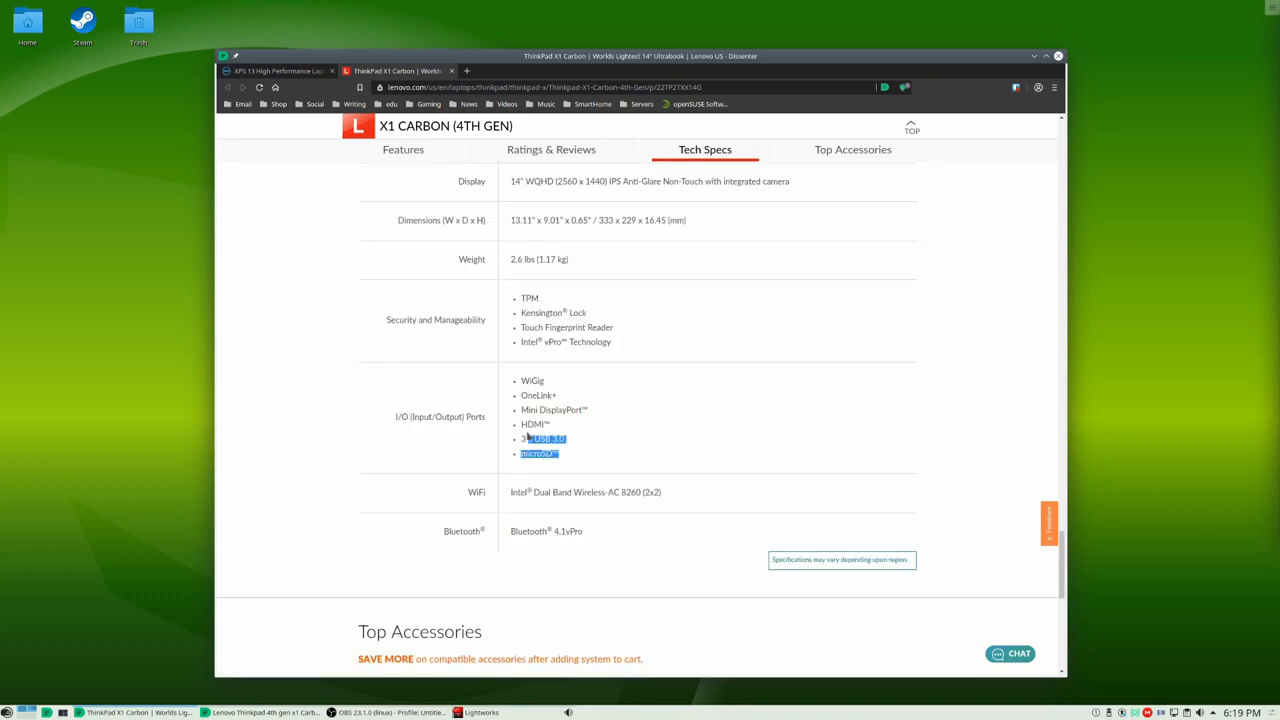
left_click(676, 420)
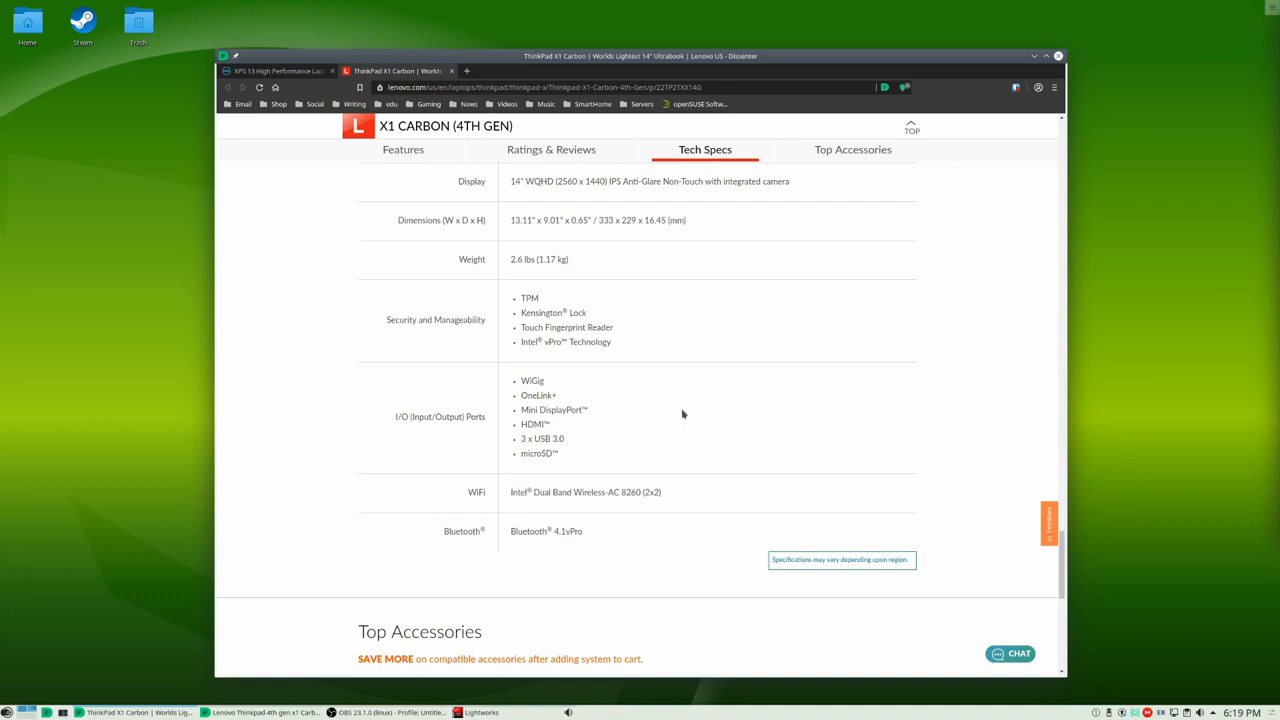
scroll("down", 3)
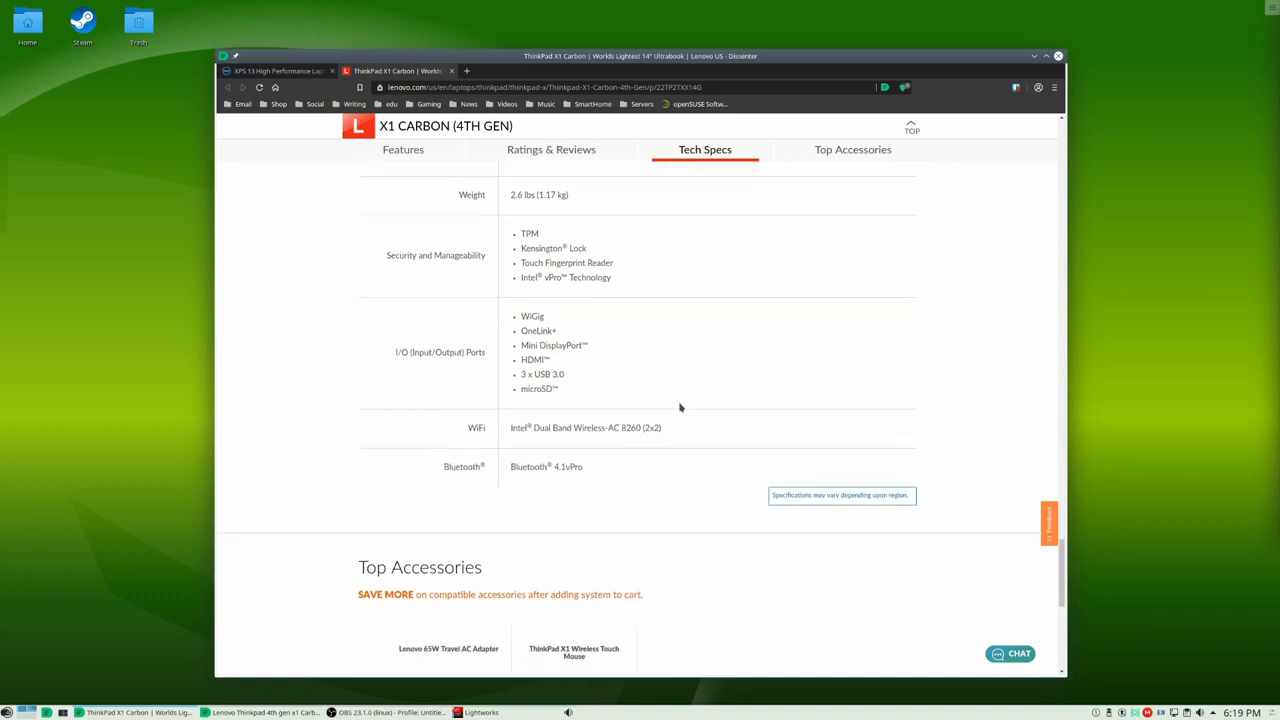
scroll("down", 3)
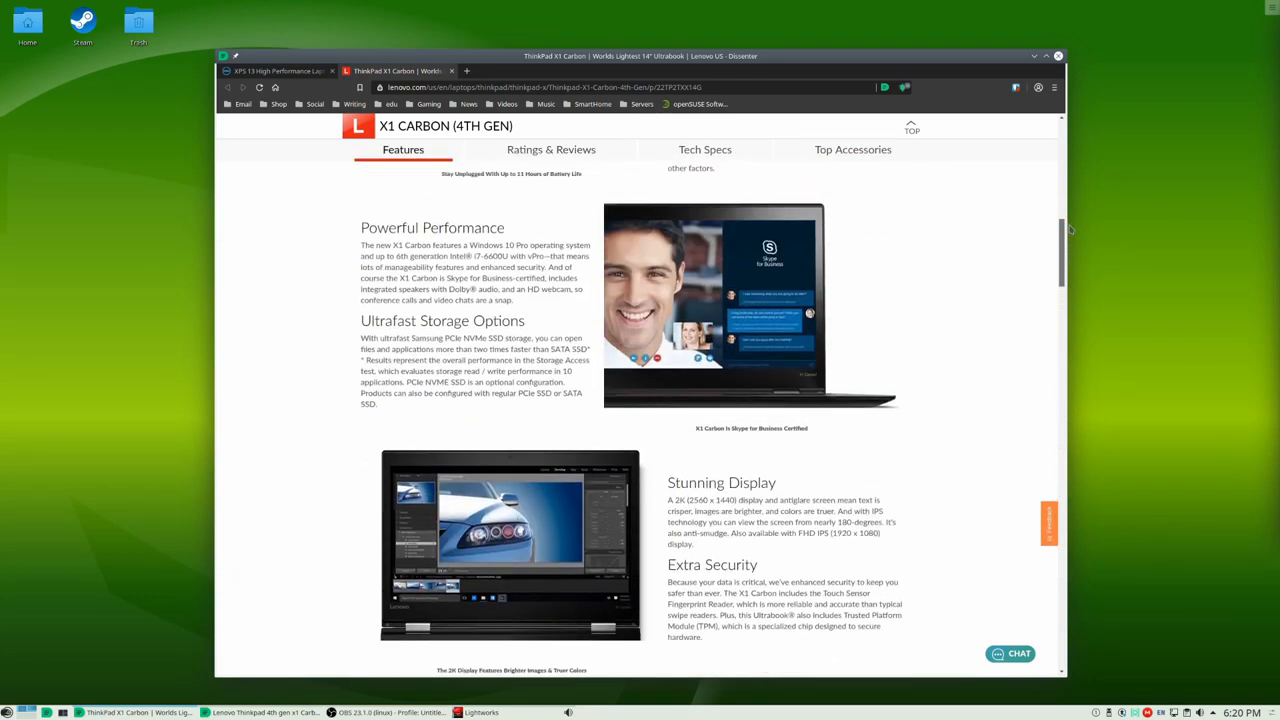
Step: Scroll back up toward the ThinkPad page header, then switch to the Dell XPS 13 page
scroll("up", 3)
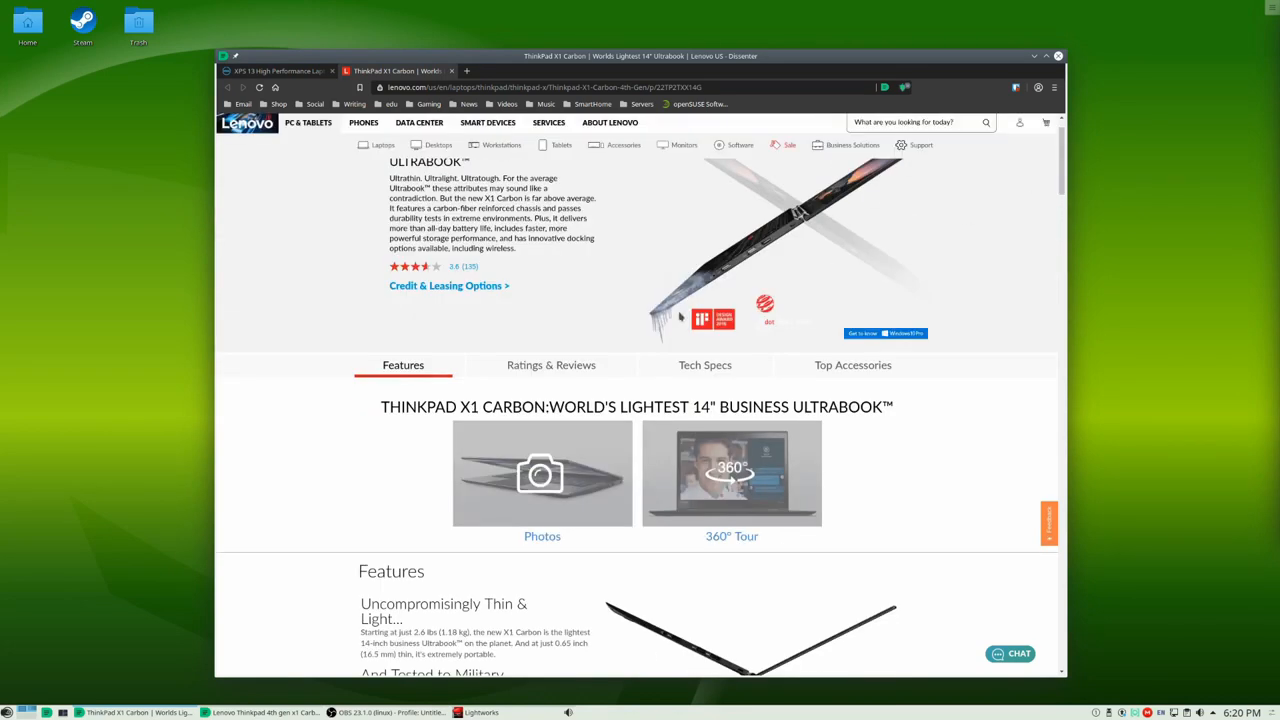
scroll("up", 3)
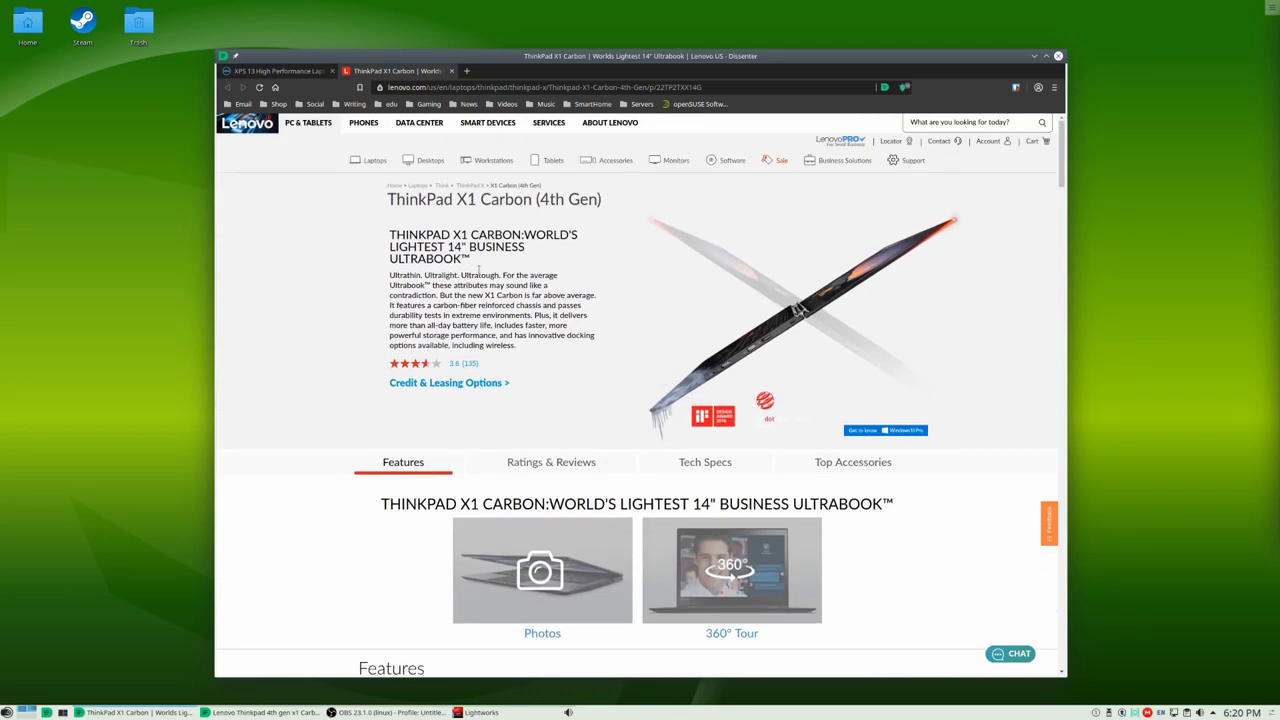
left_click(280, 70)
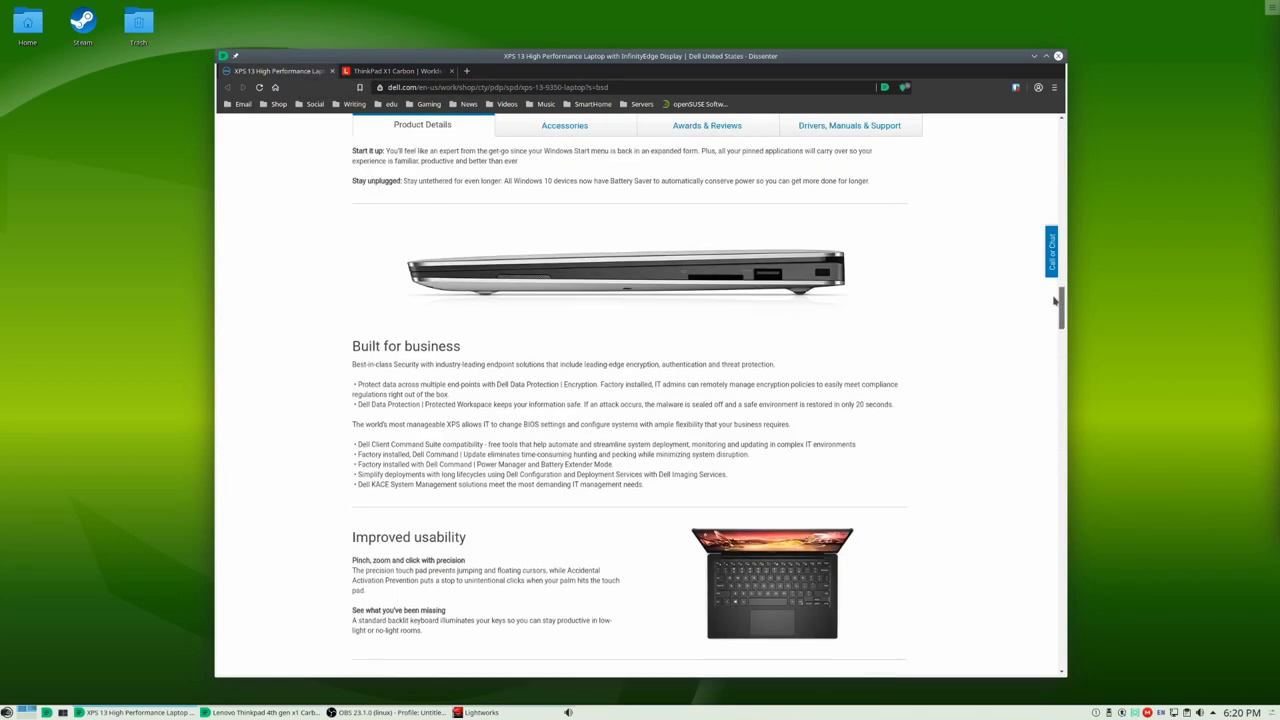
Step: Scroll through the Dell XPS 13 Awards & Reviews section
scroll("up", 3)
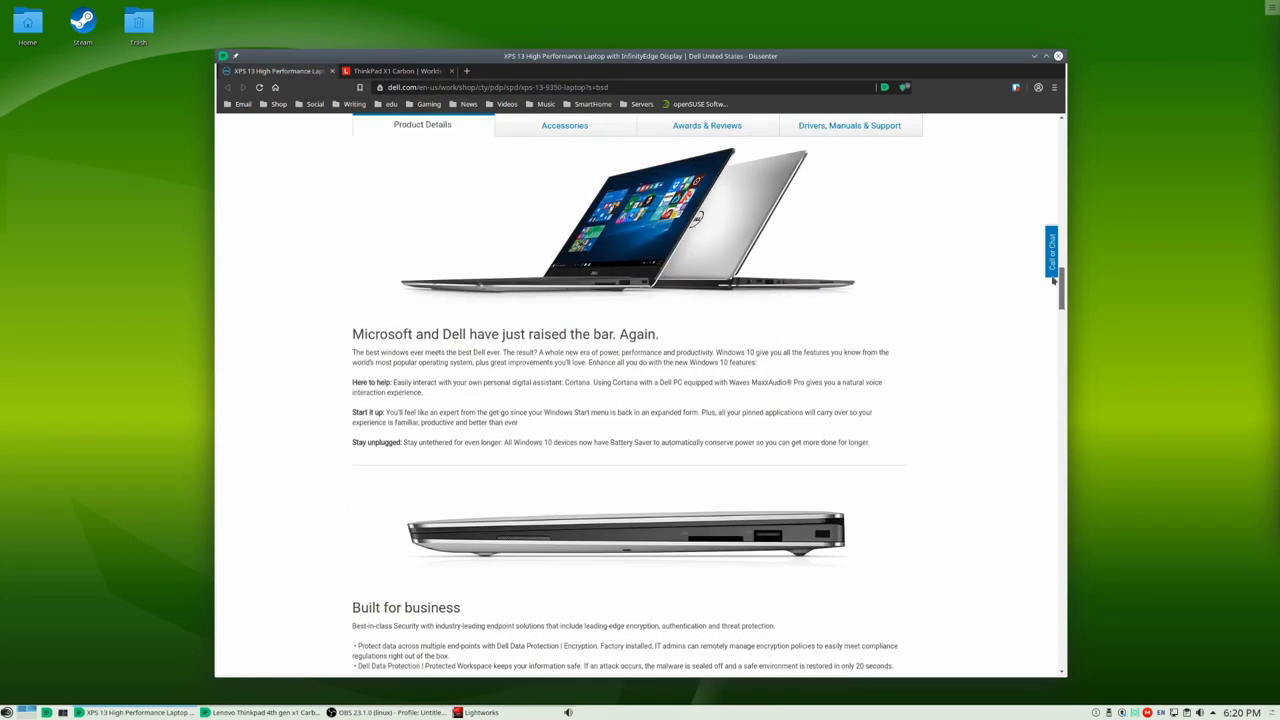
scroll("up", 3)
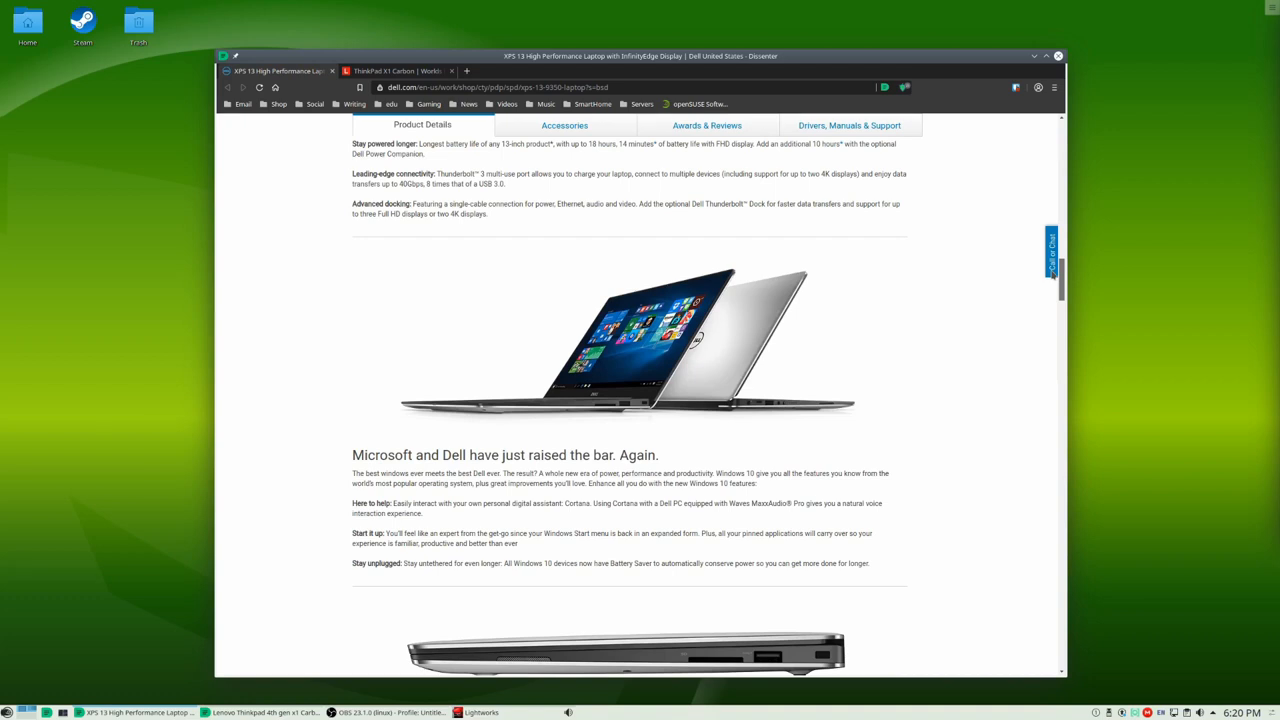
scroll("down", 3)
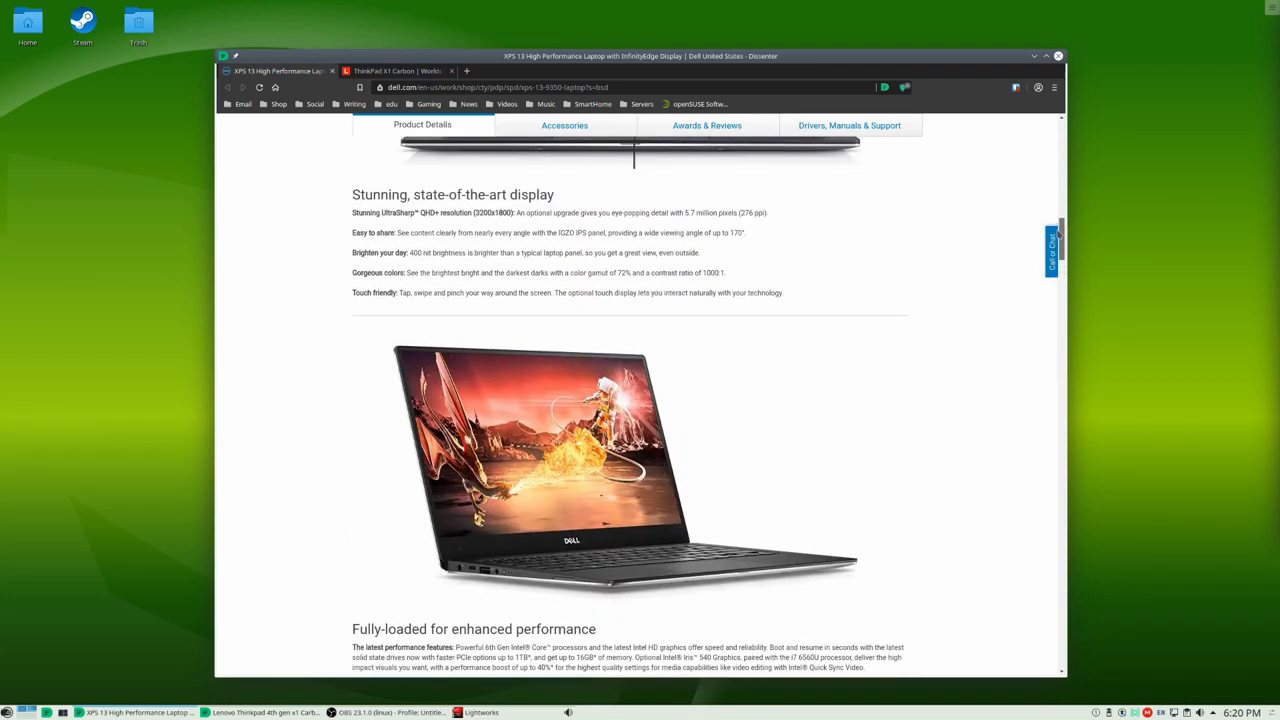
scroll("down", 3)
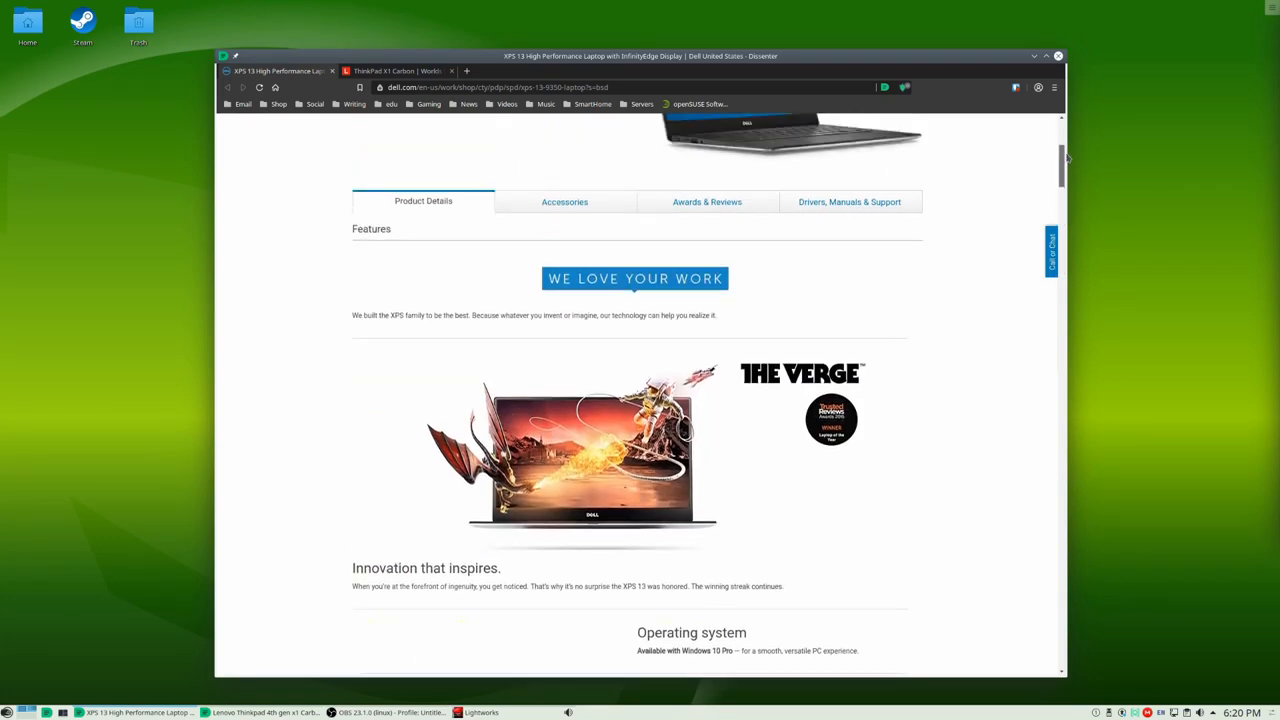
scroll("up", 3)
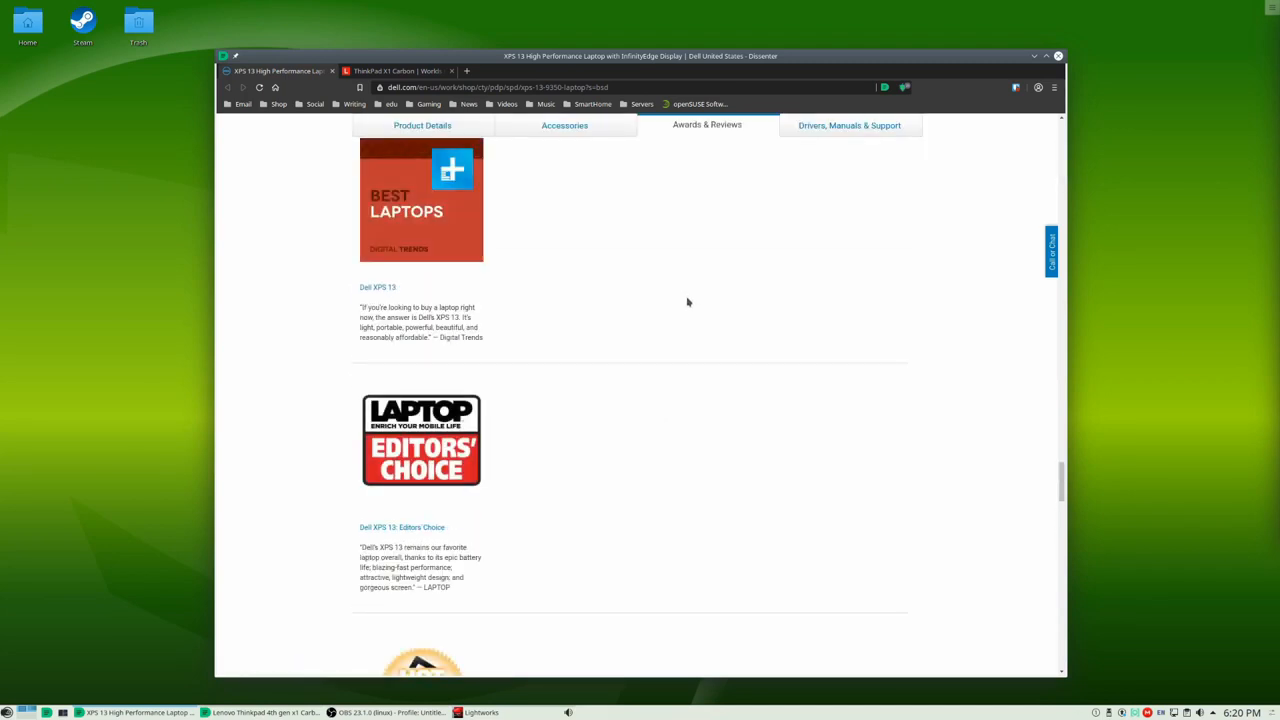
scroll("down", 3)
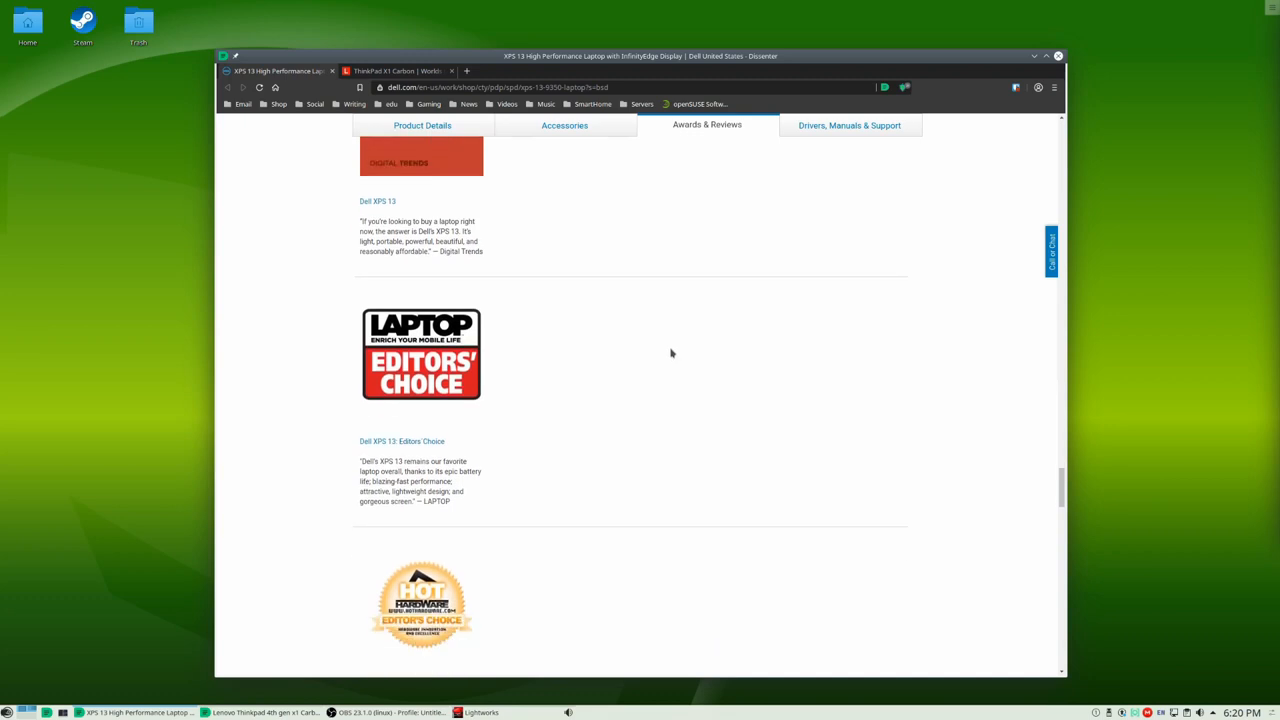
scroll("down", 3)
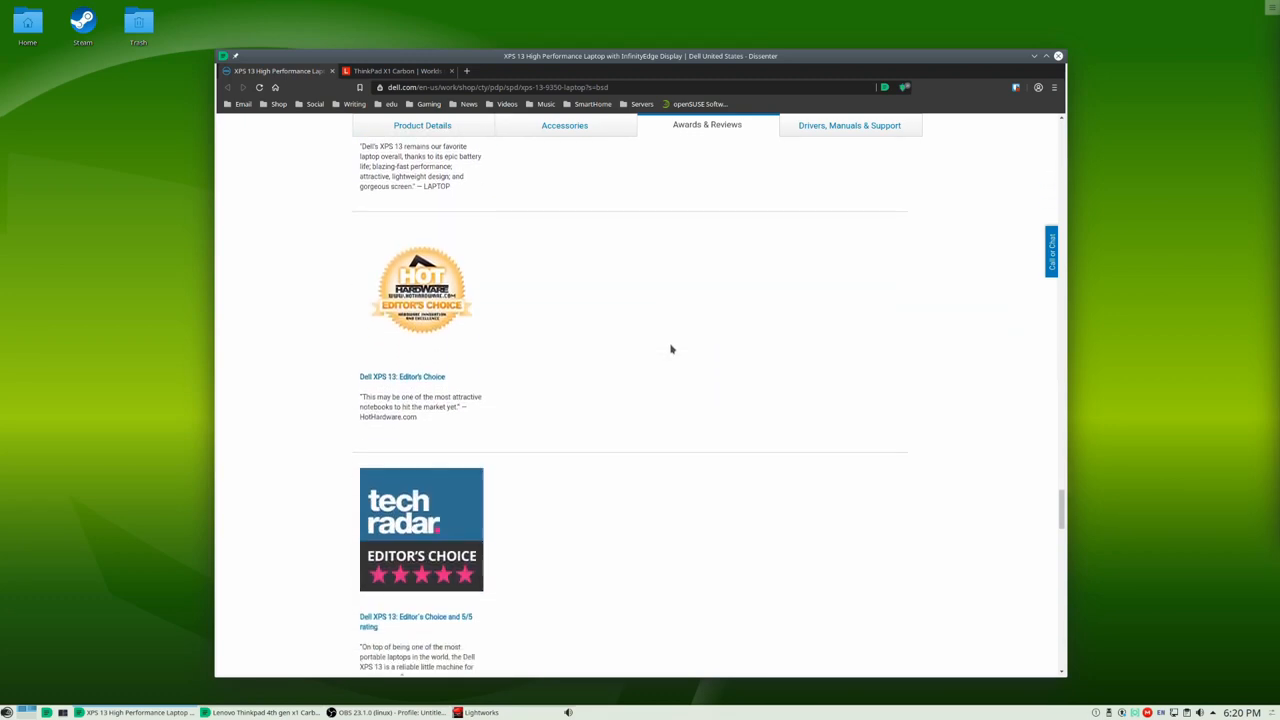
scroll("down", 3)
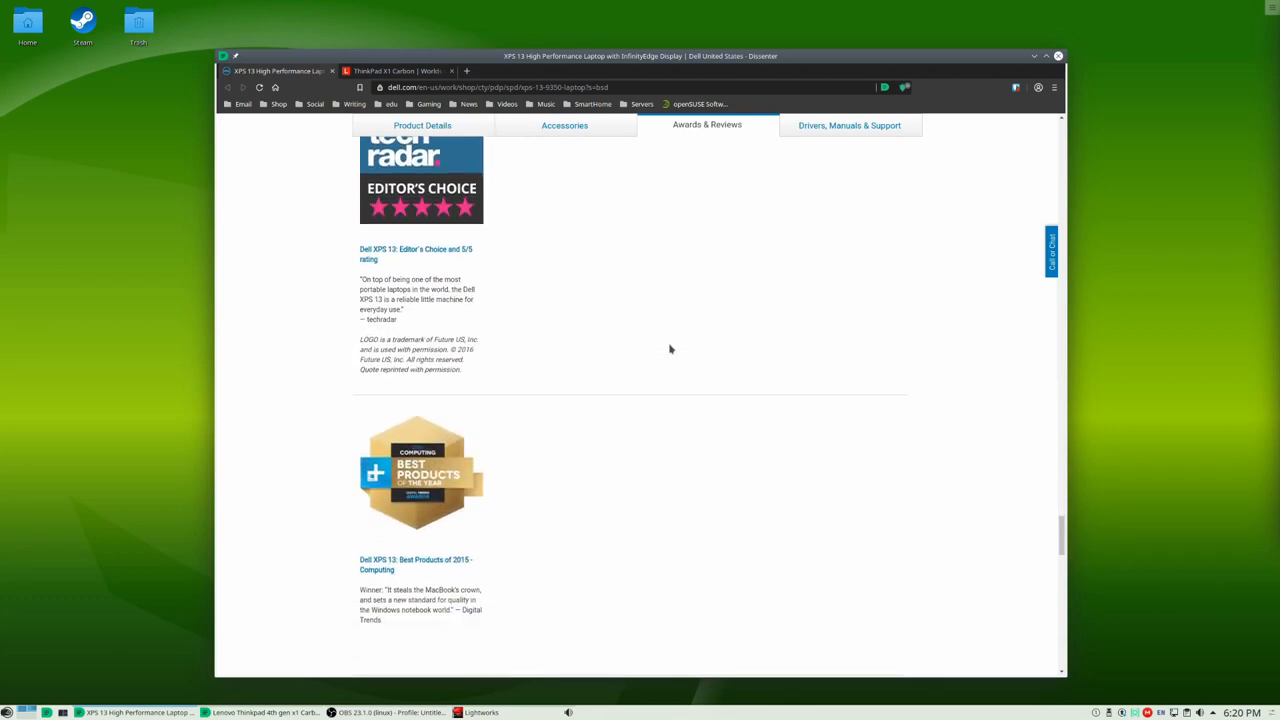
scroll("down", 3)
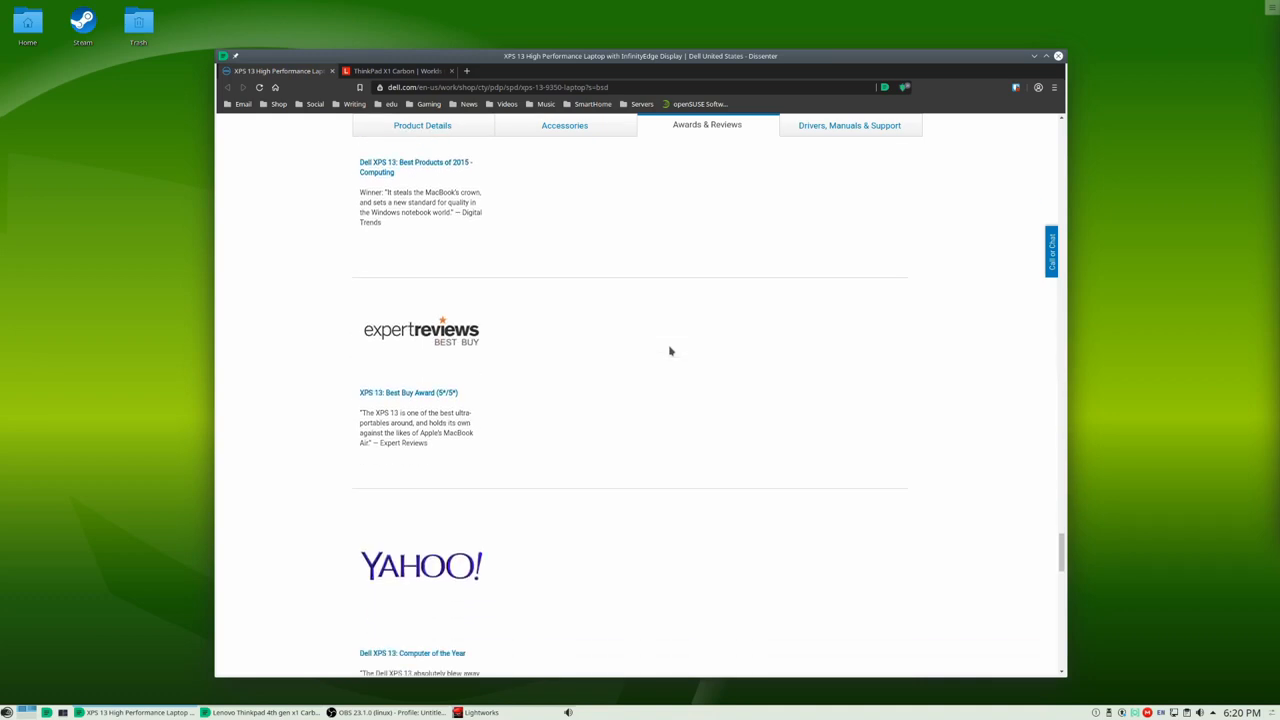
scroll("down", 3)
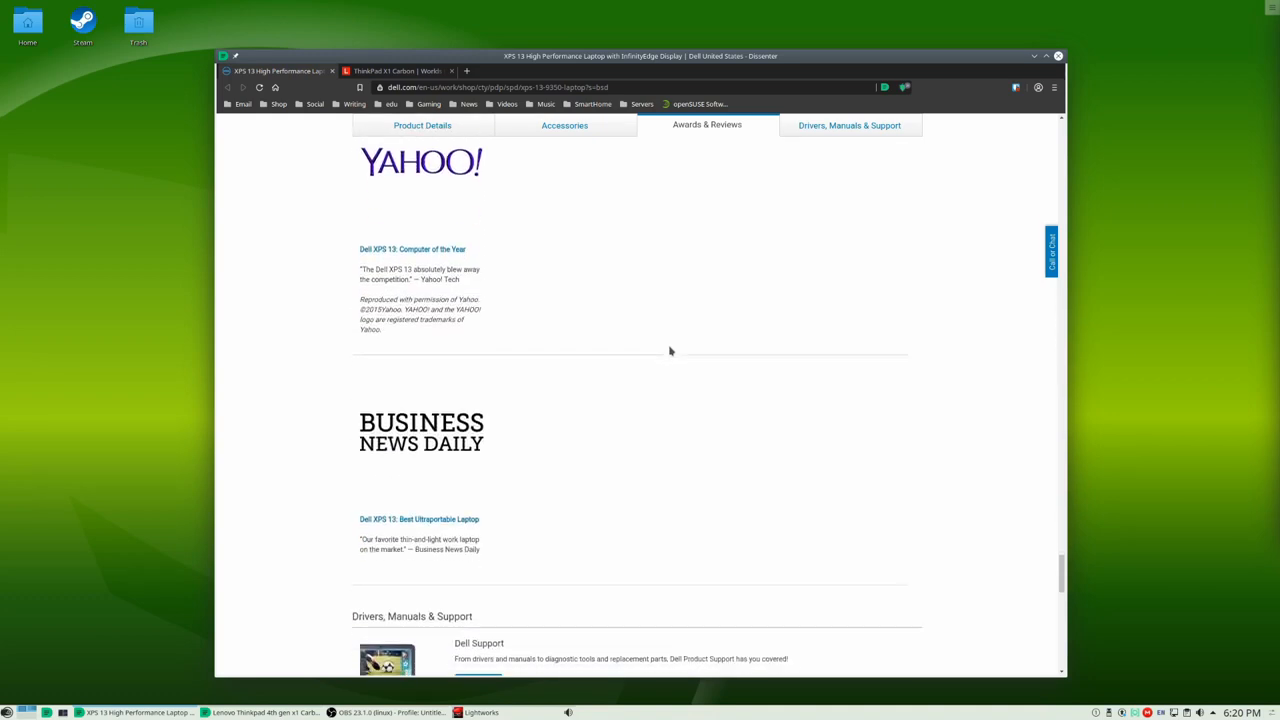
scroll("down", 3)
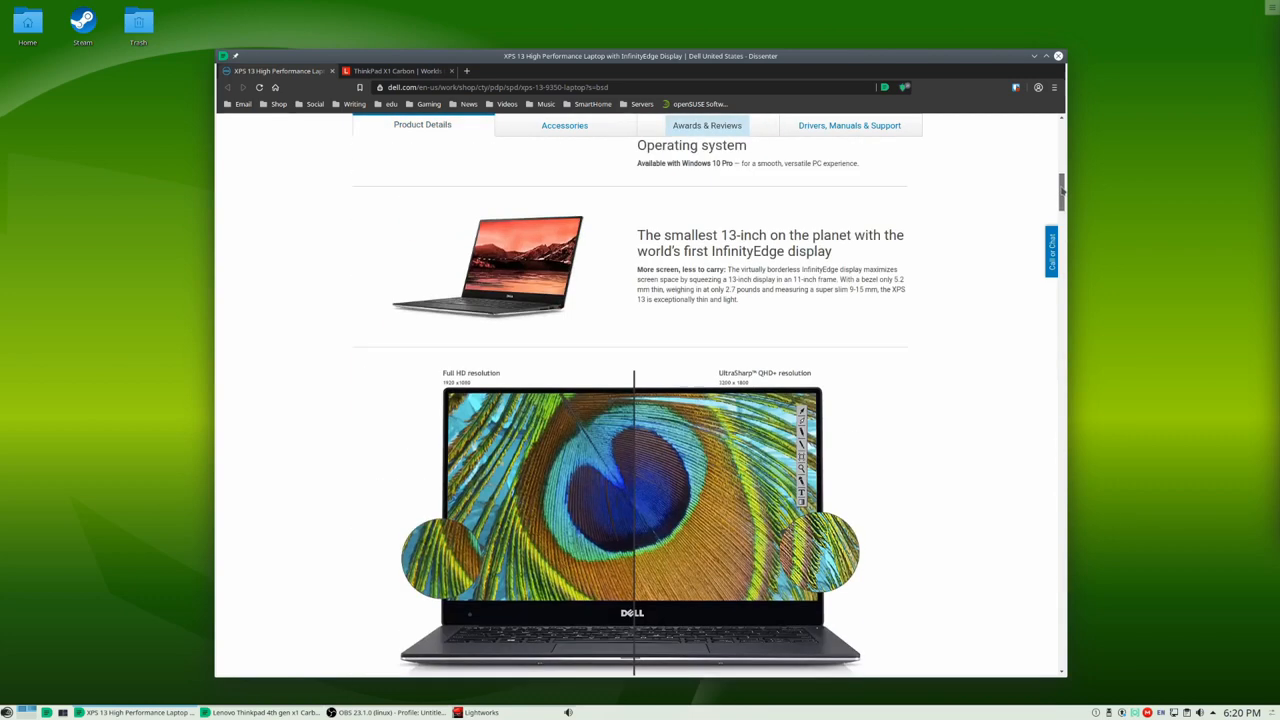
Step: Scroll the XPS 13 page back toward its top and switch to the ThinkPad X1 Carbon page
scroll("up", 3)
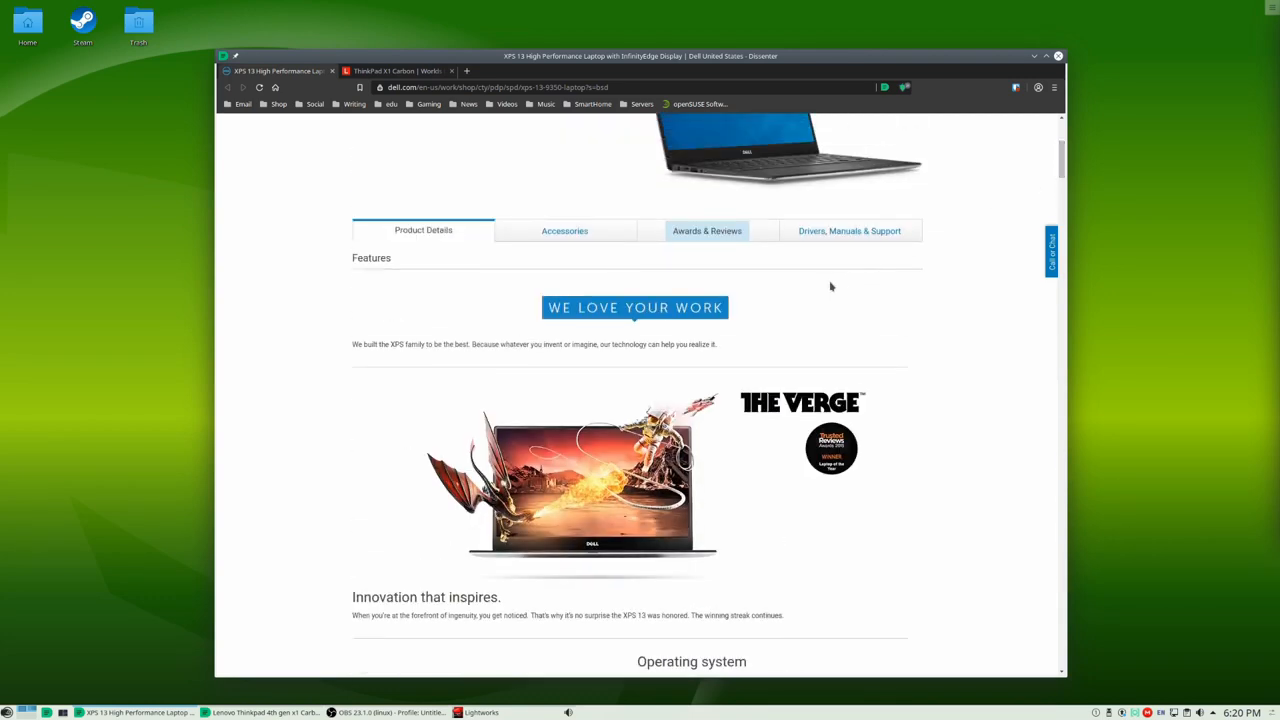
mouse_move(744, 310)
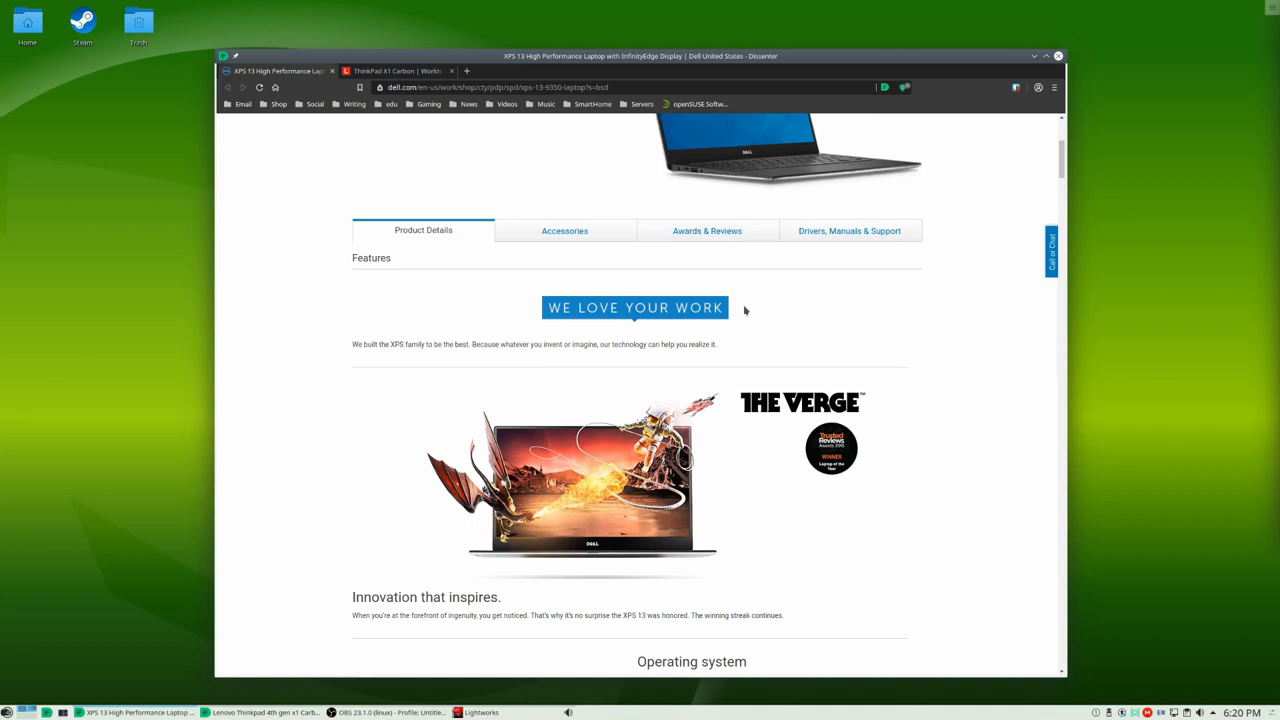
scroll("up", 3)
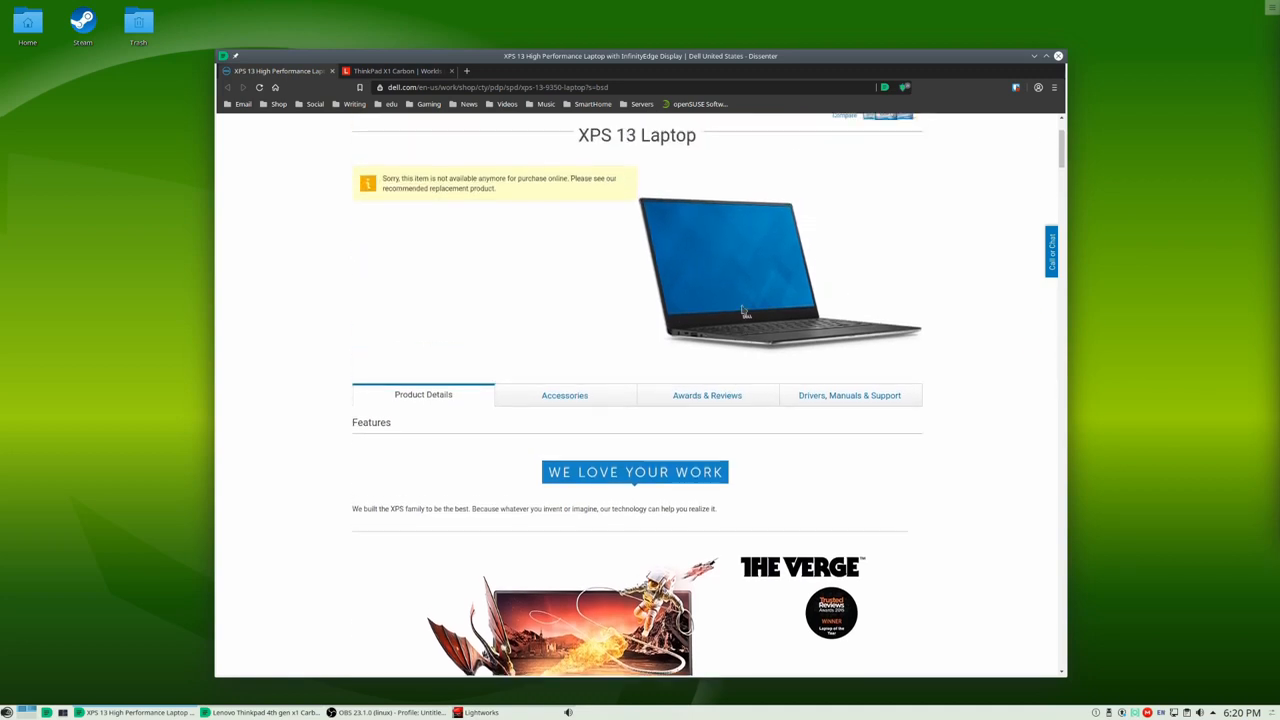
scroll("up", 3)
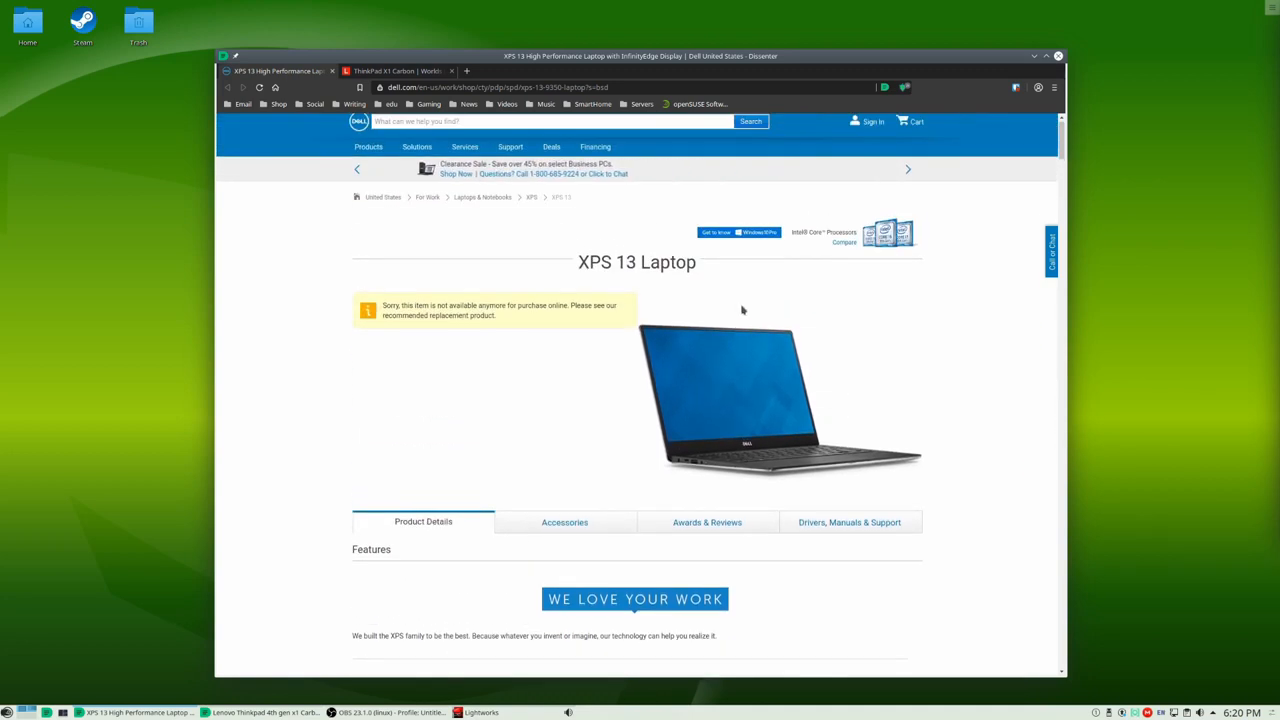
scroll("down", 3)
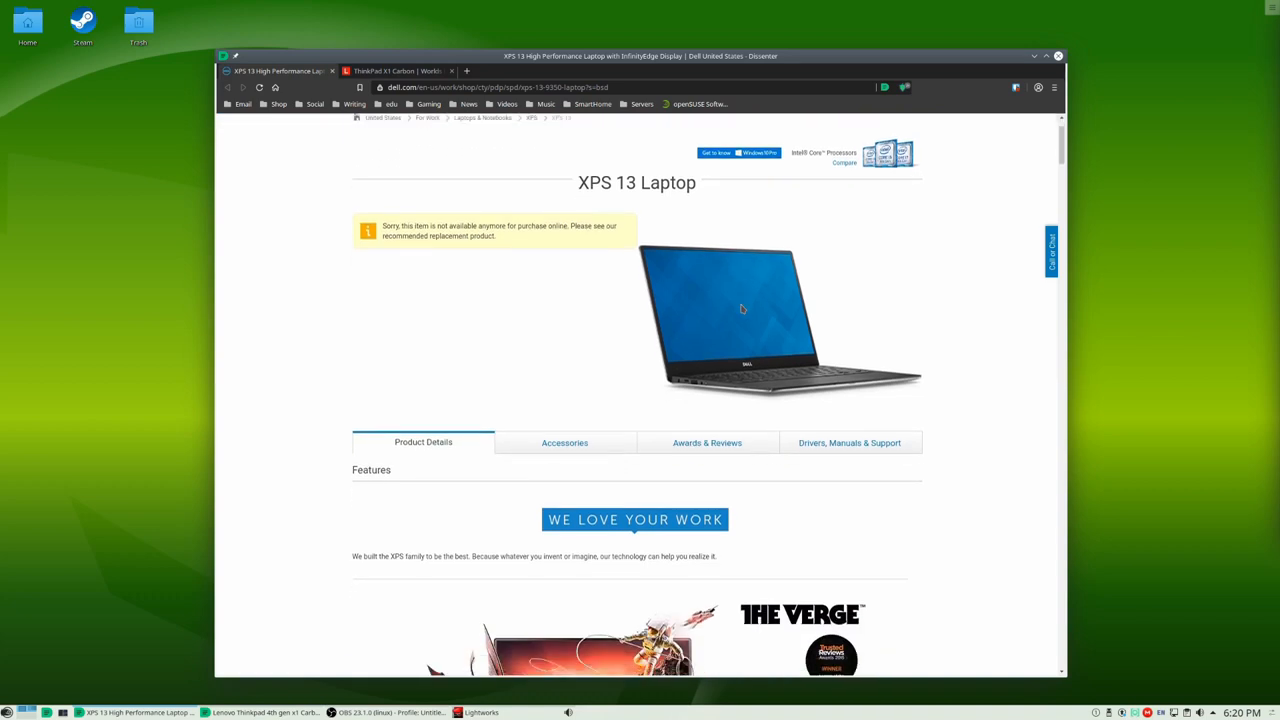
mouse_move(746, 316)
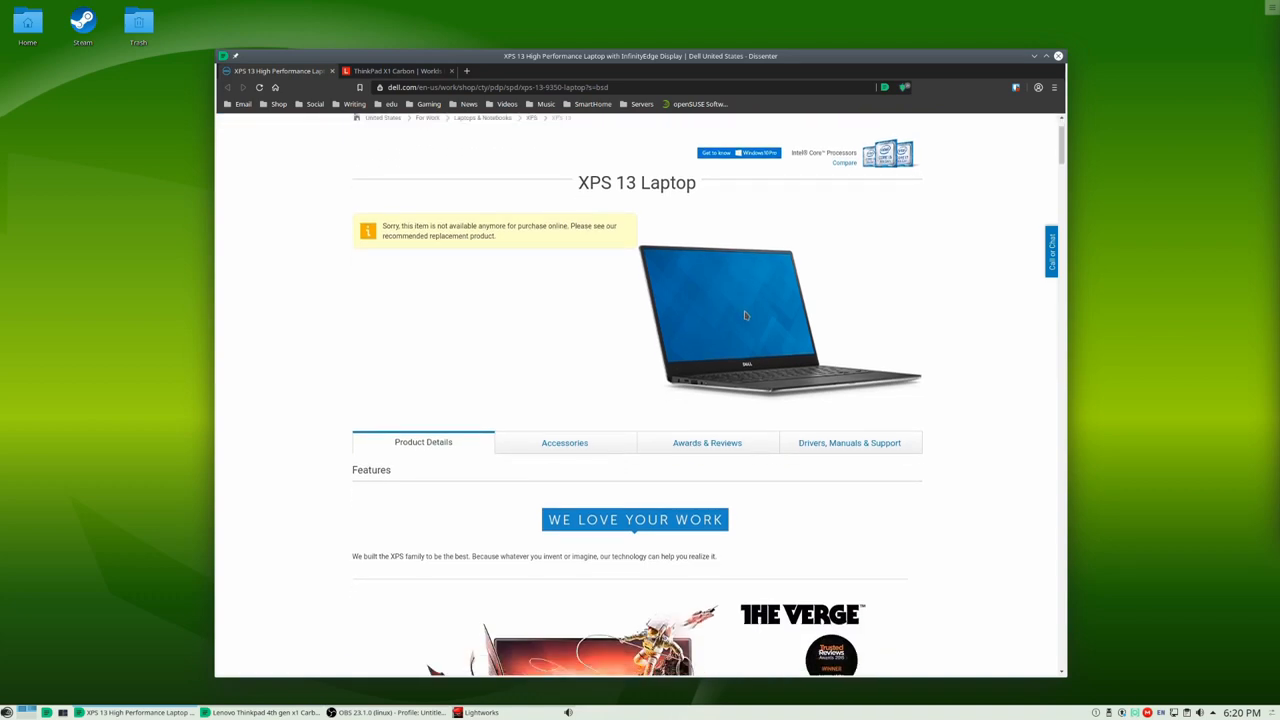
left_click(396, 72)
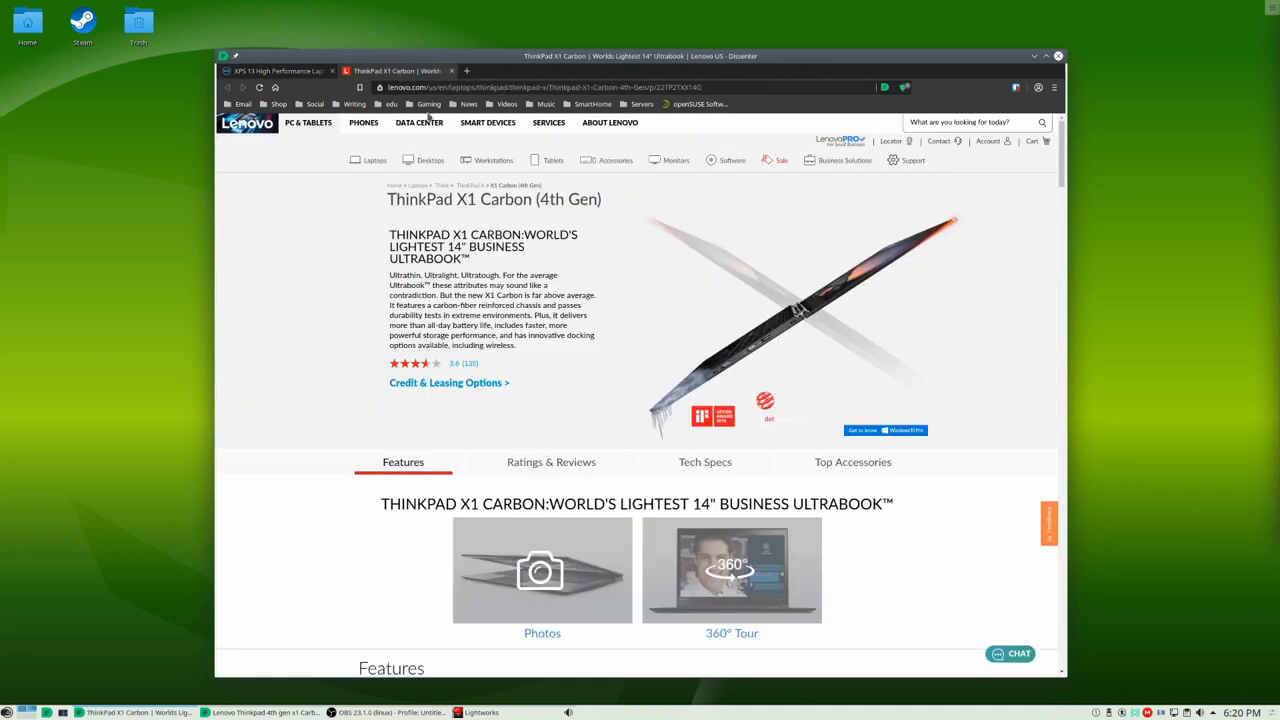
Step: Skim the ThinkPad Features, jump to Ratings & Reviews, then scroll back up to the page navigation
scroll("down", 3)
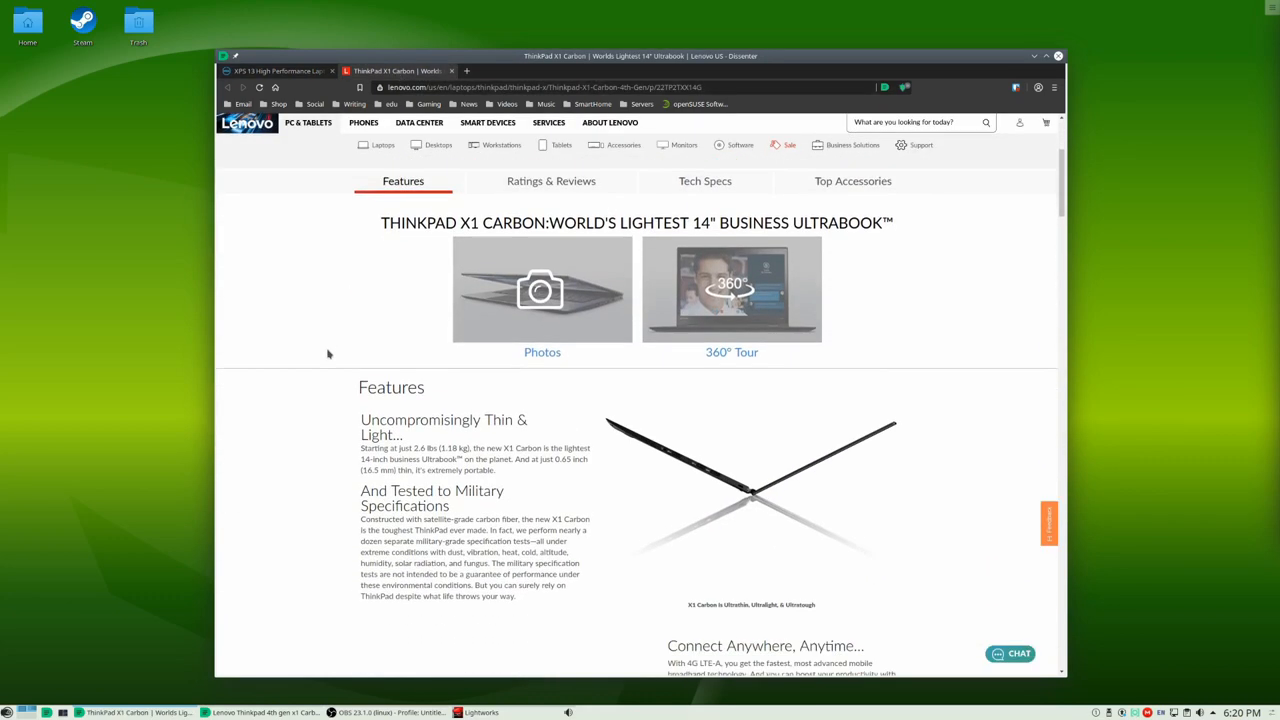
scroll("down", 3)
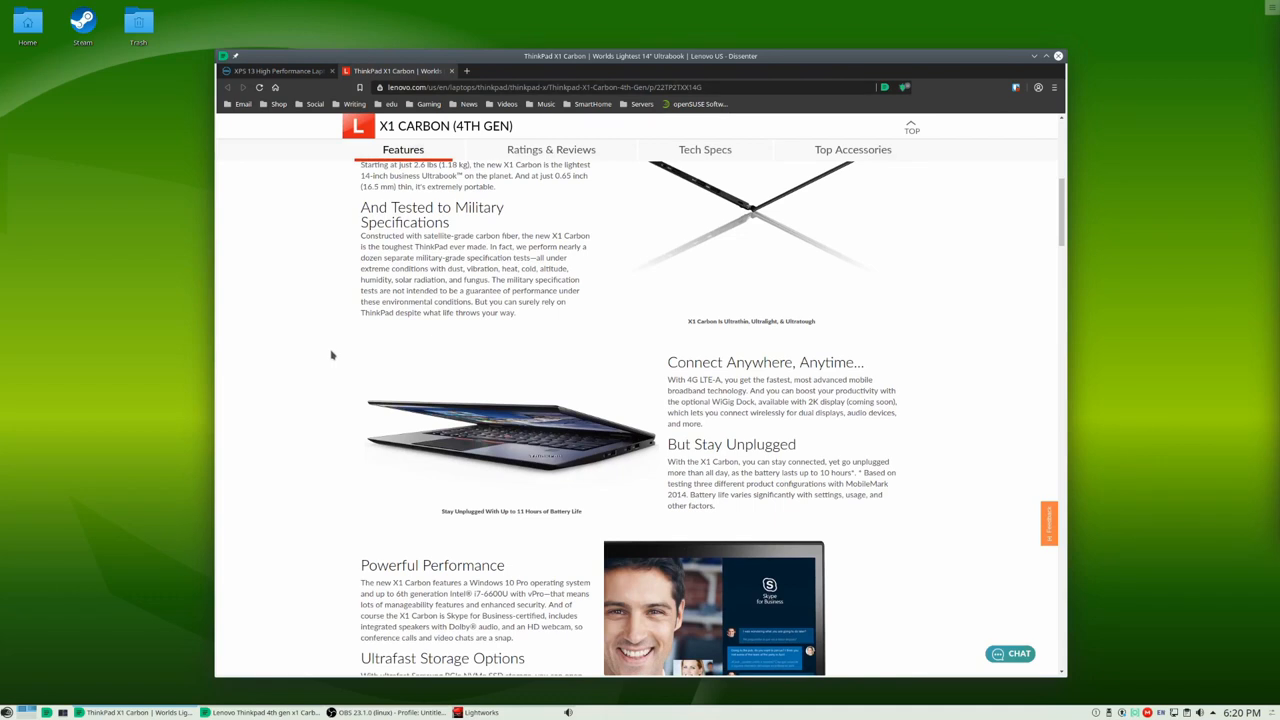
left_click(552, 148)
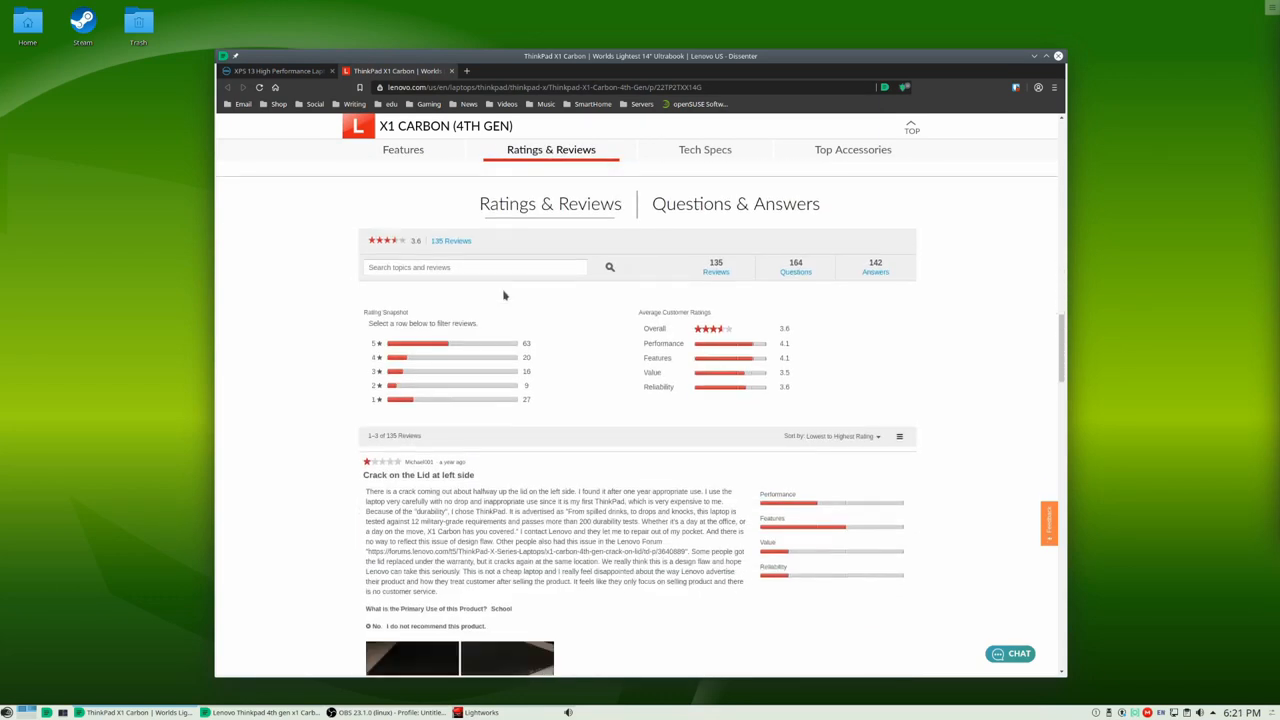
mouse_move(1028, 192)
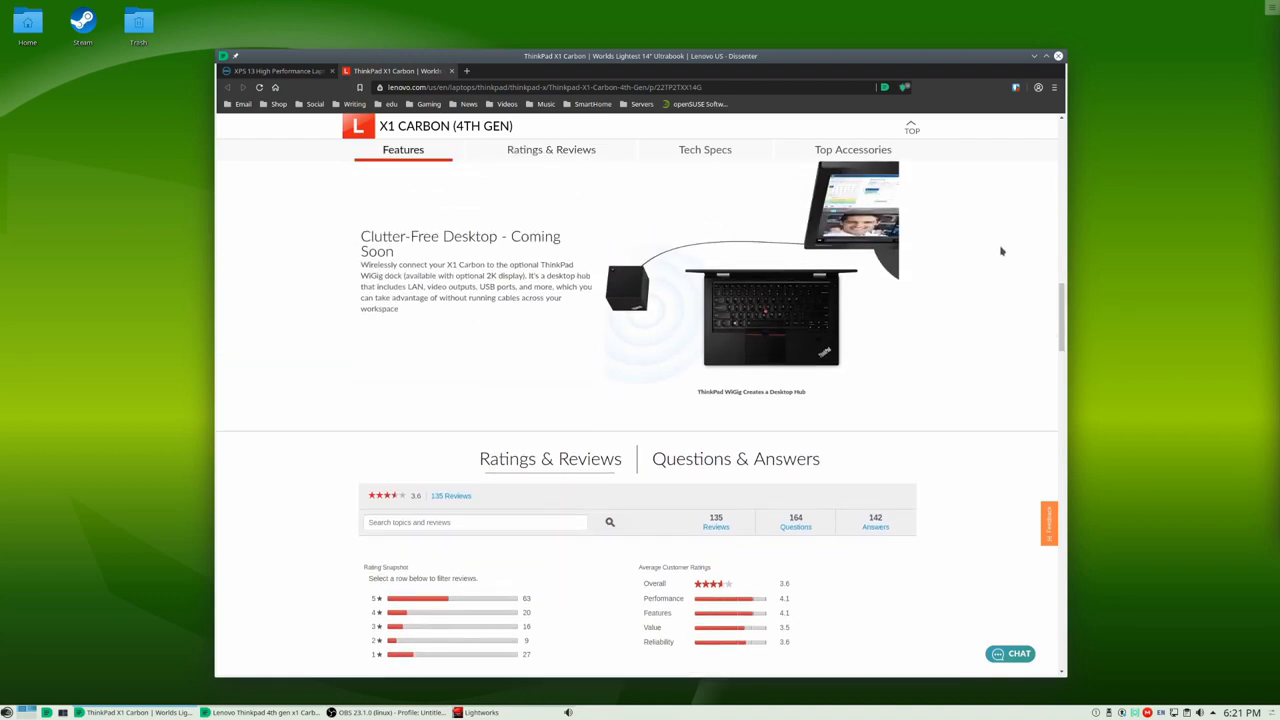
scroll("up", 3)
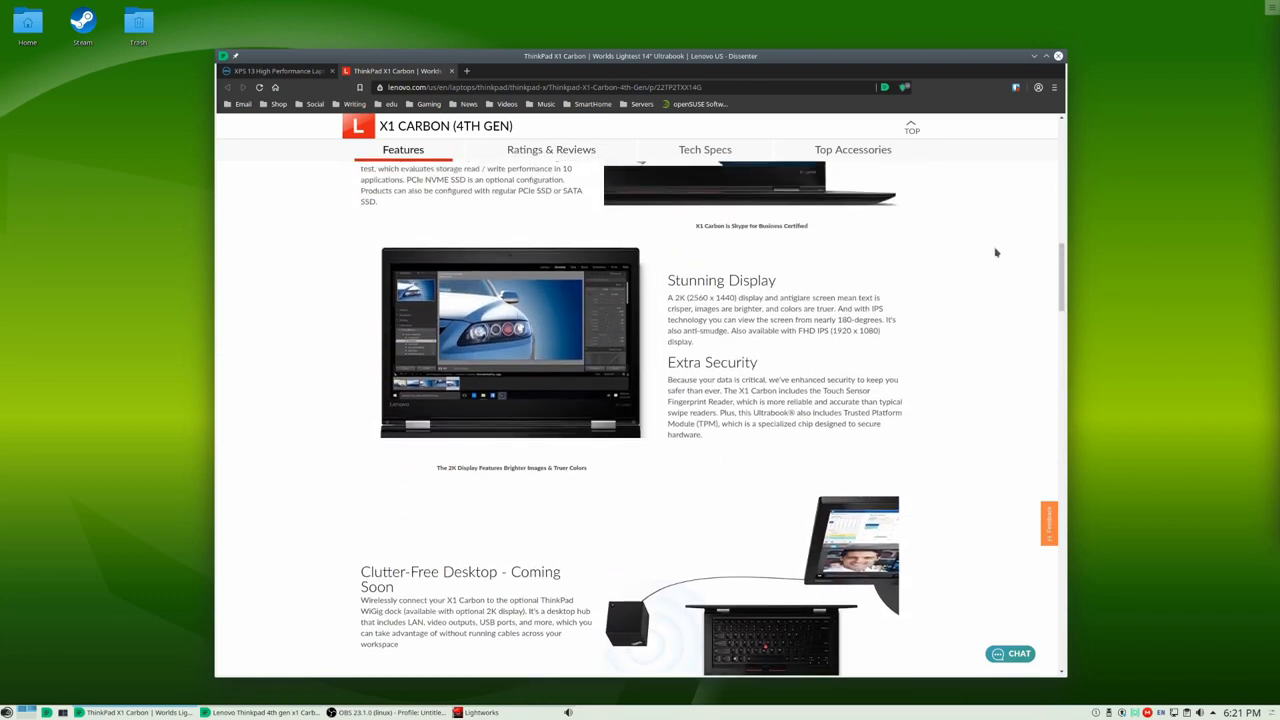
scroll("up", 3)
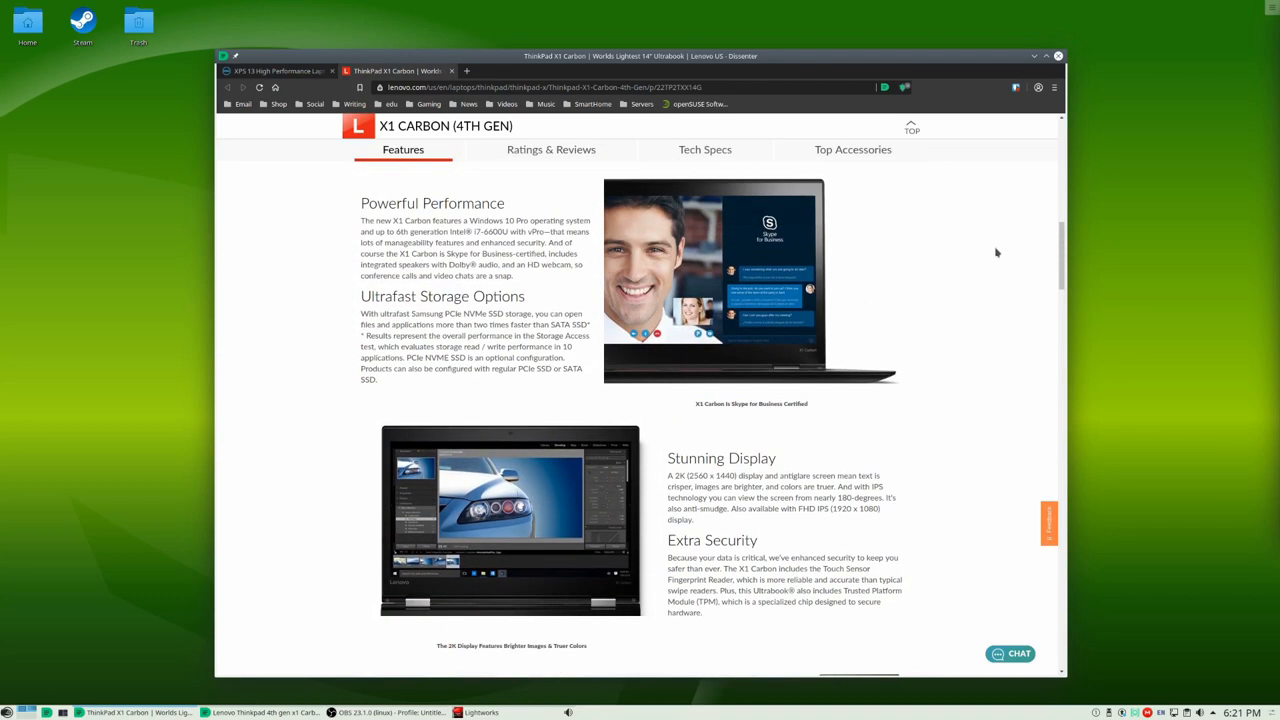
scroll("up", 3)
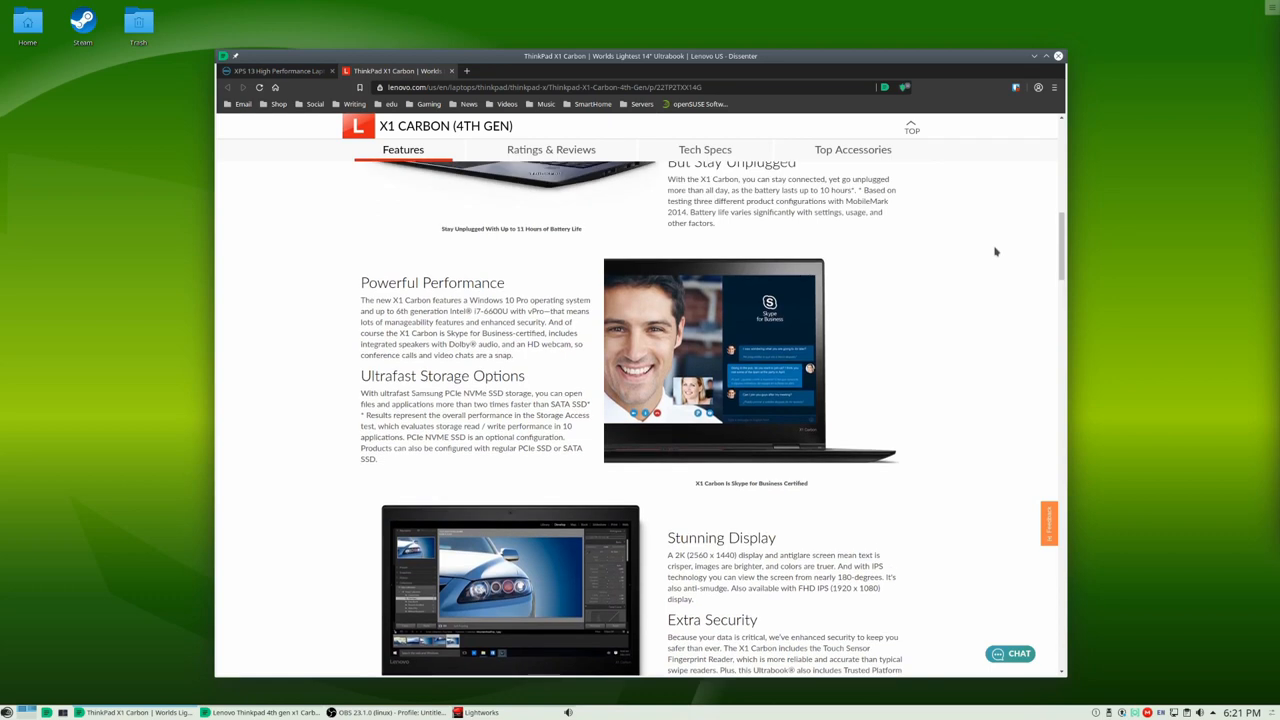
scroll("up", 3)
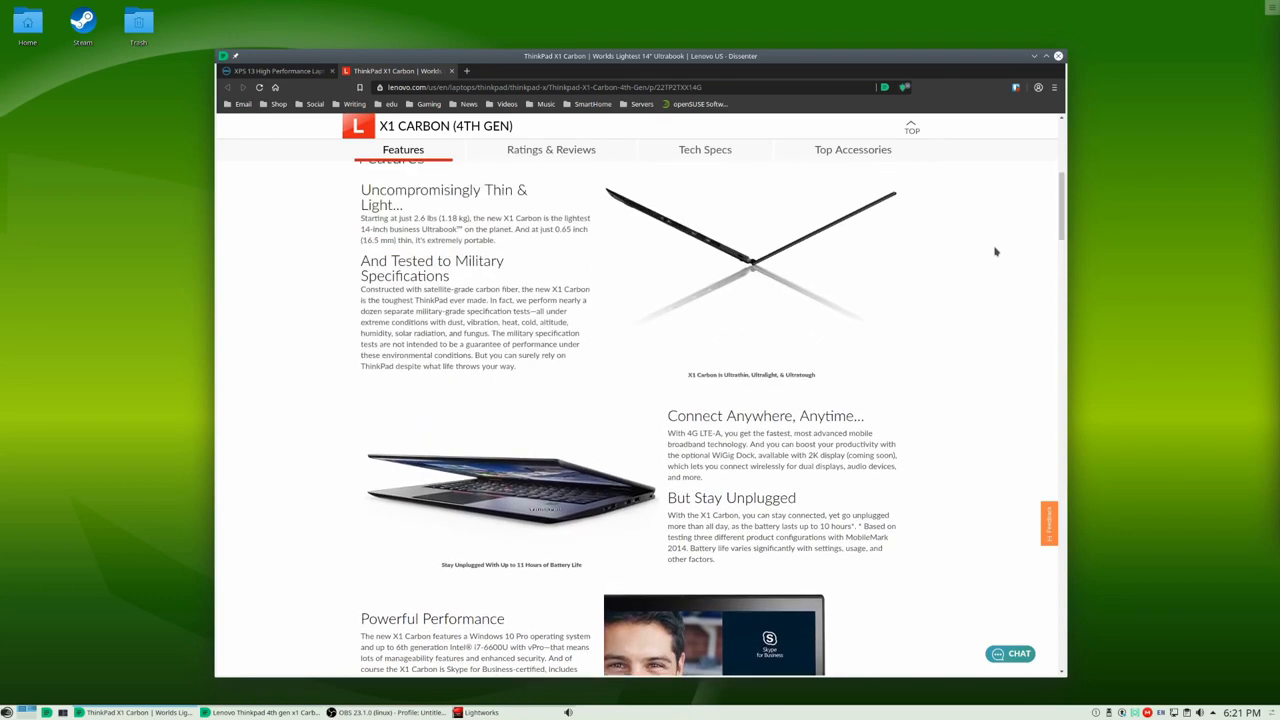
scroll("up", 3)
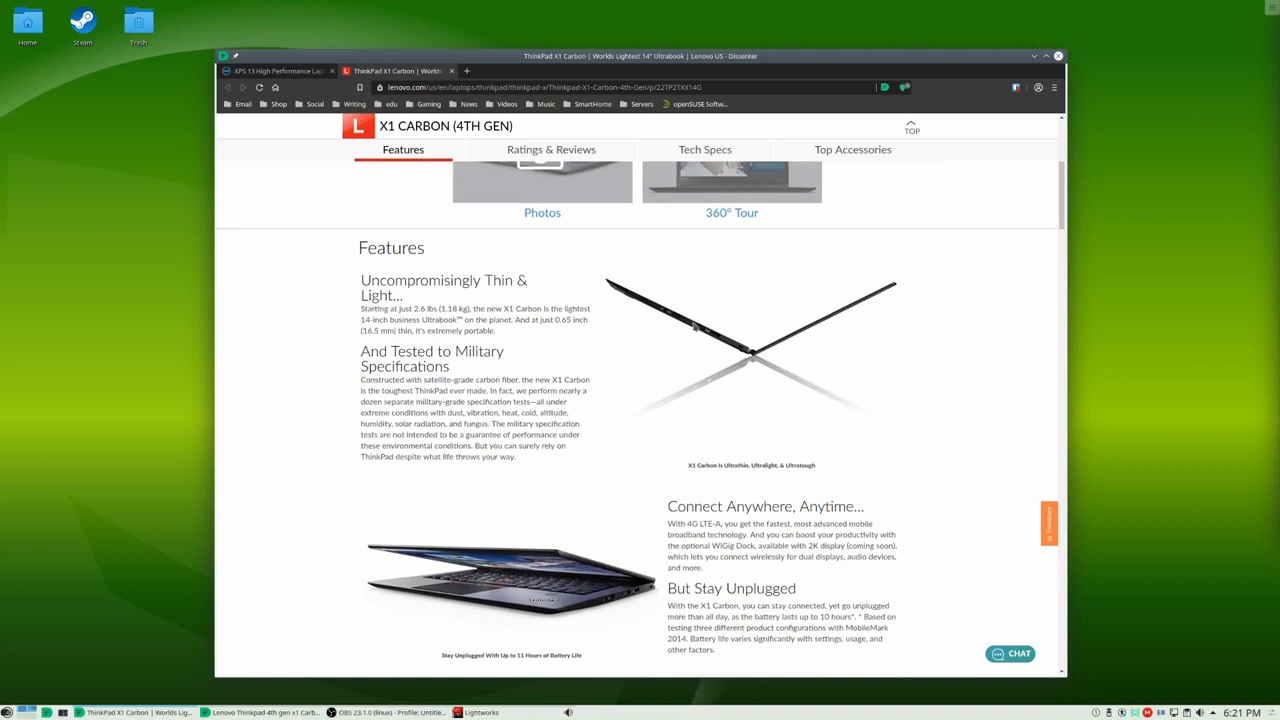
scroll("up", 3)
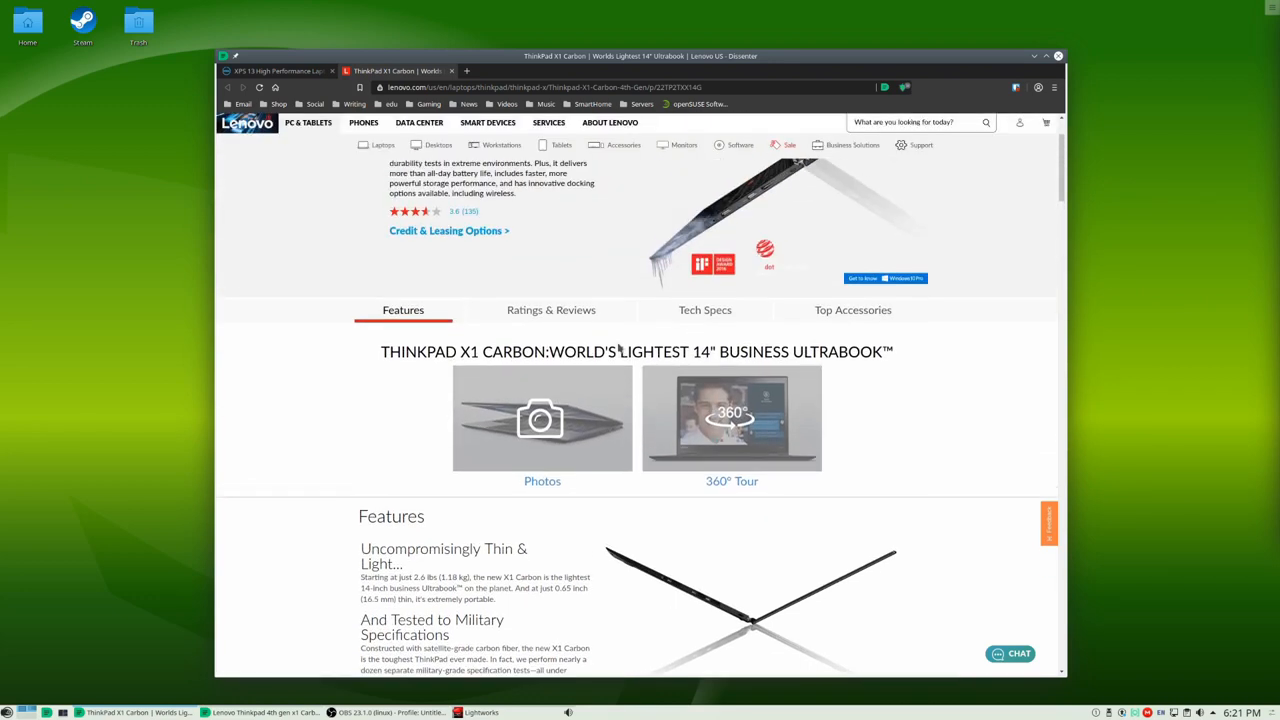
scroll("up", 3)
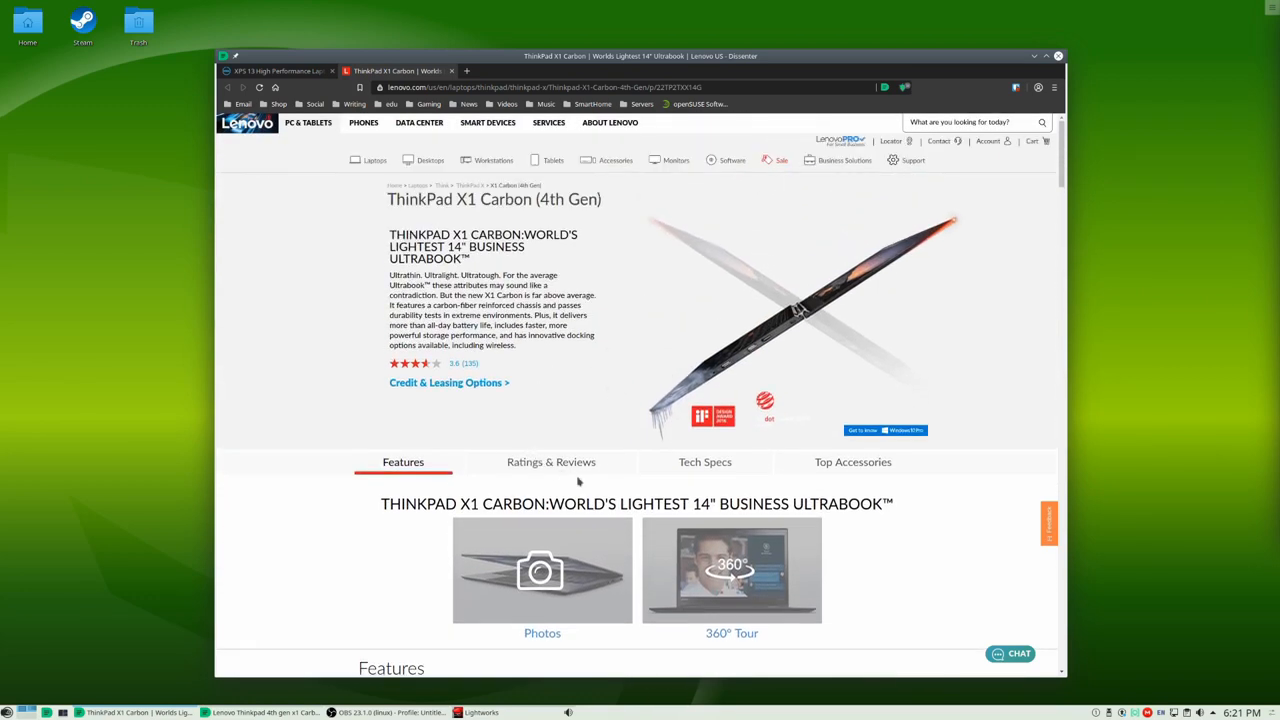
Step: Jump to Tech Specs and scroll through the table of processor, display and I/O ports down to Top Accessories and back
left_click(704, 460)
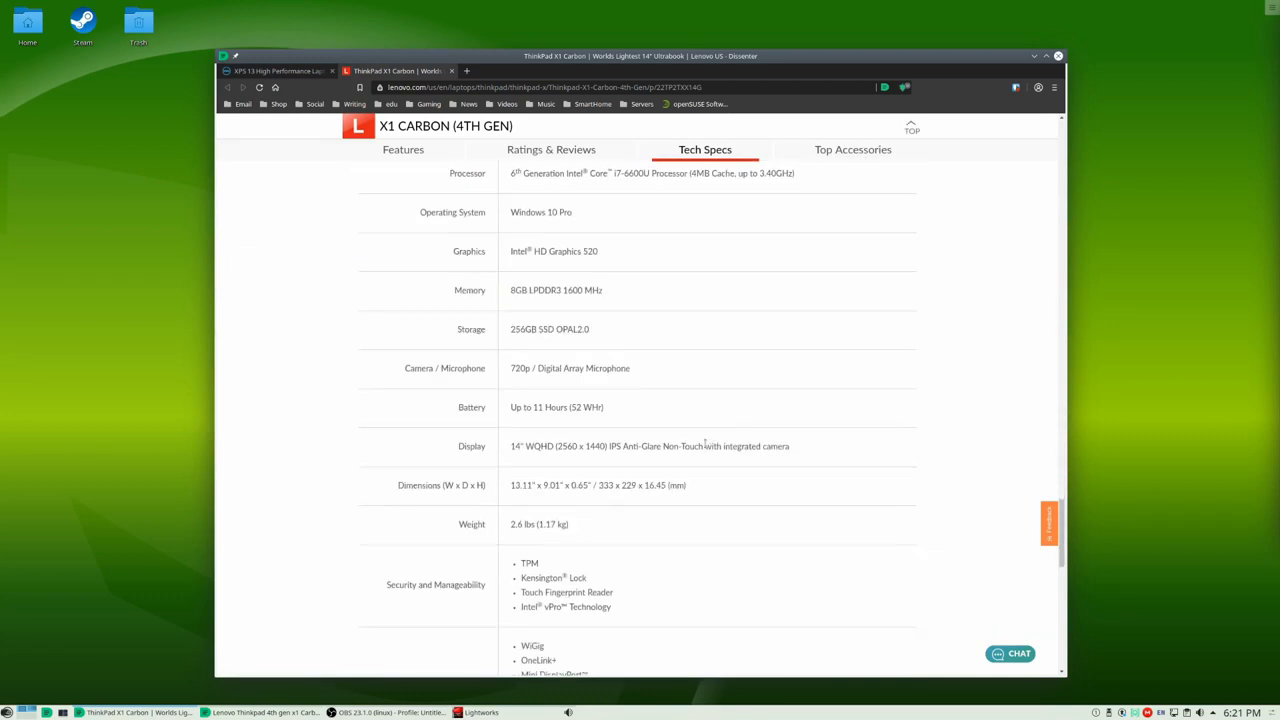
scroll("down", 3)
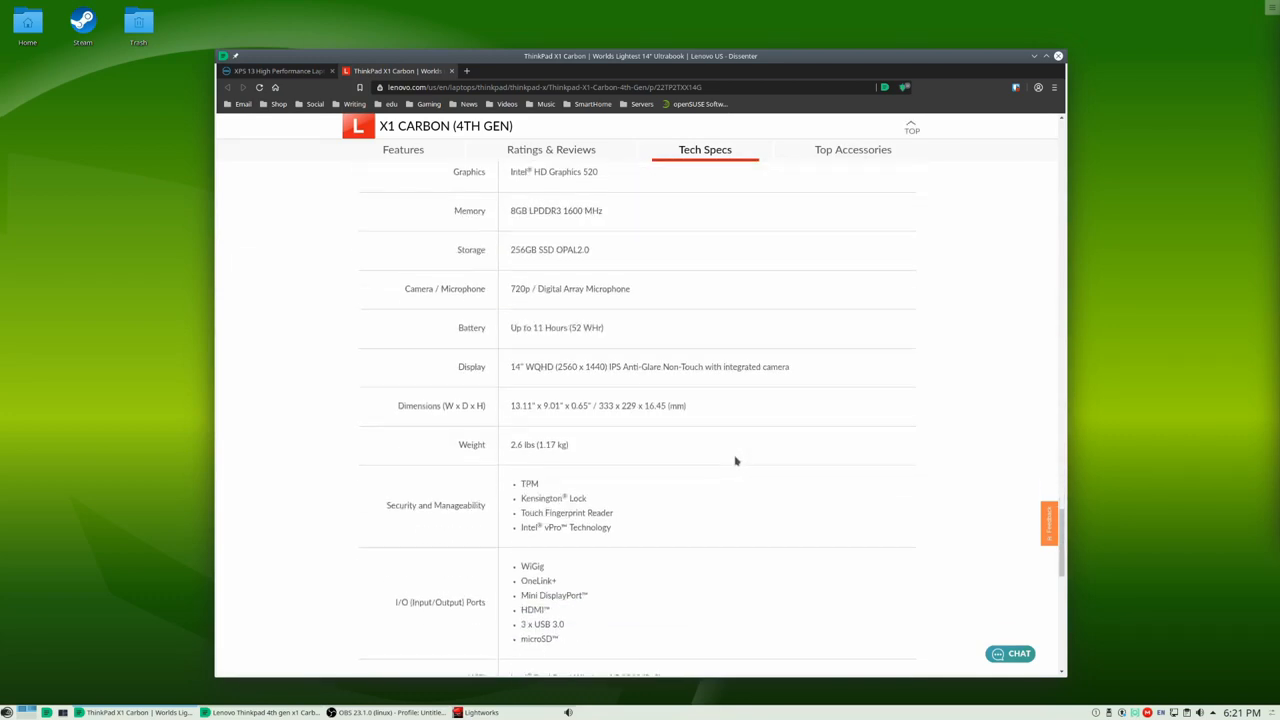
scroll("down", 3)
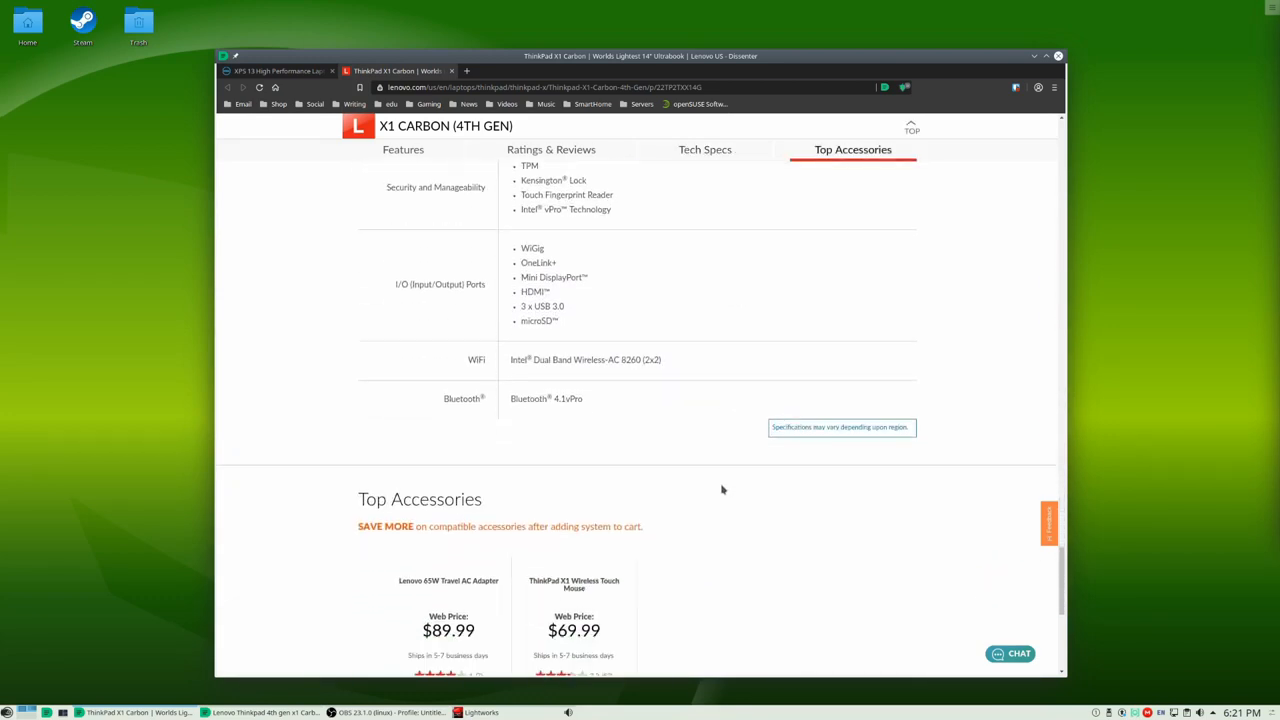
scroll("down", 3)
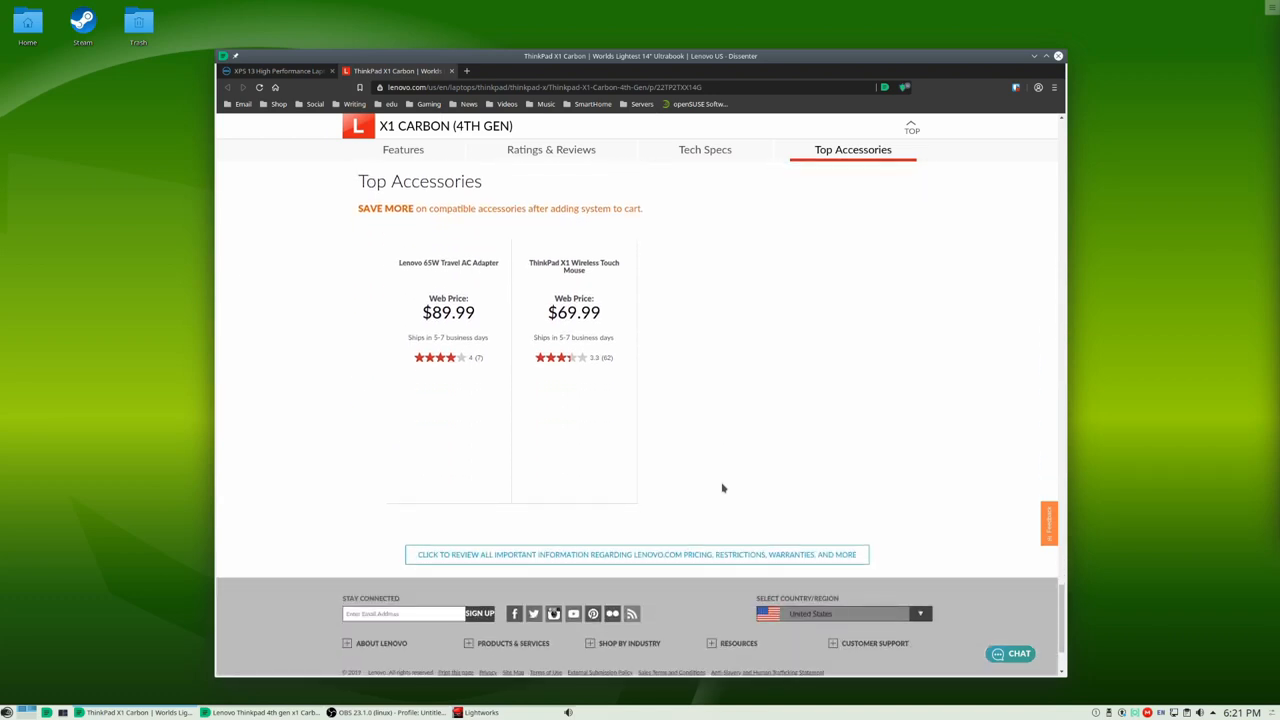
scroll("up", 3)
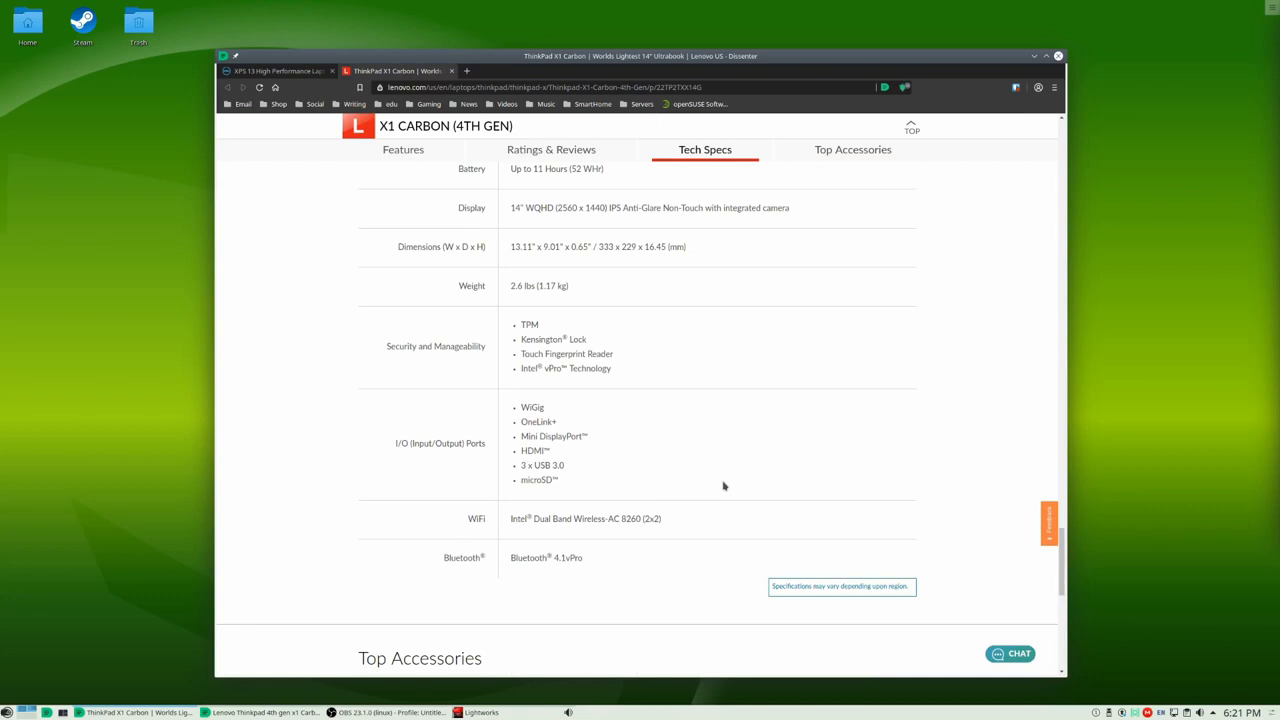
scroll("up", 3)
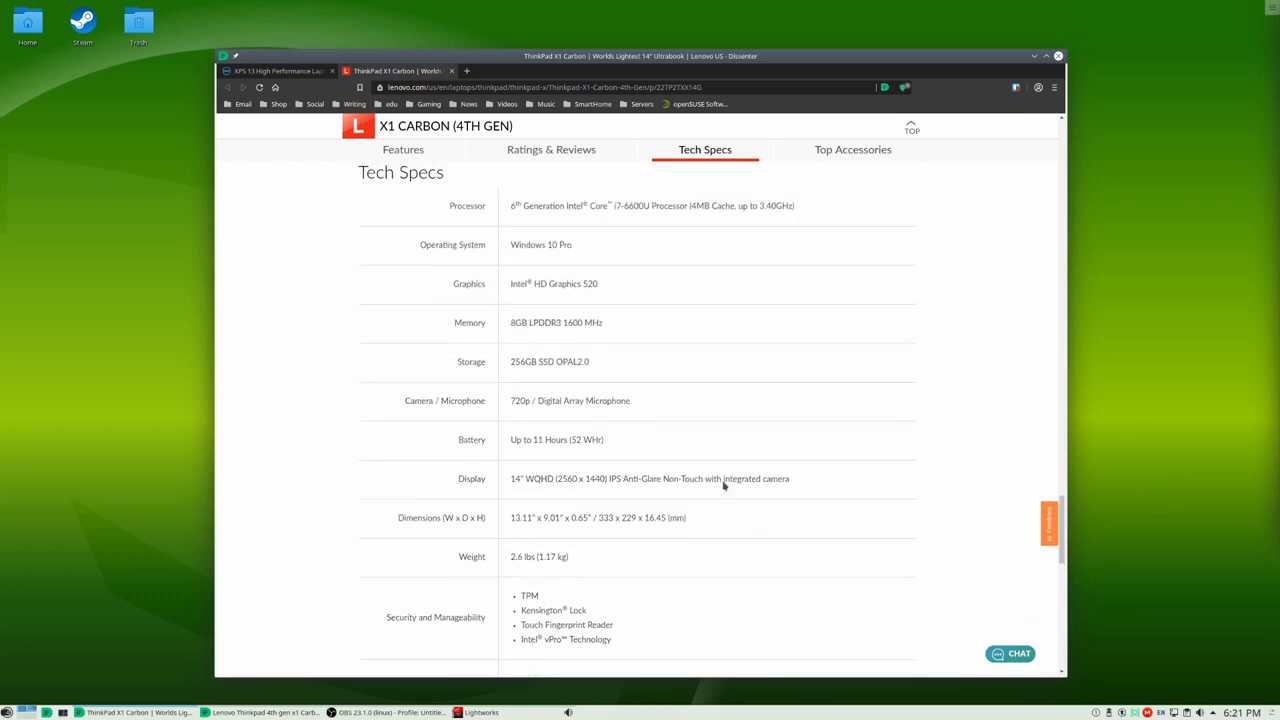
scroll("up", 3)
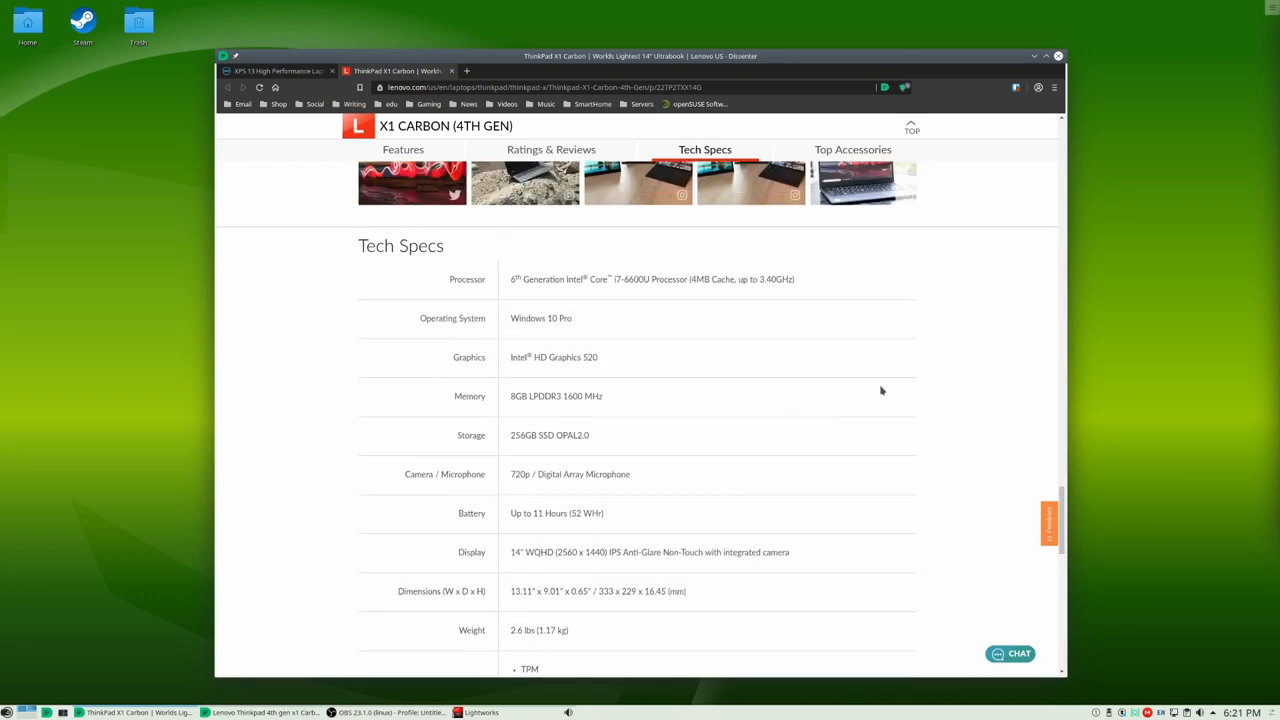